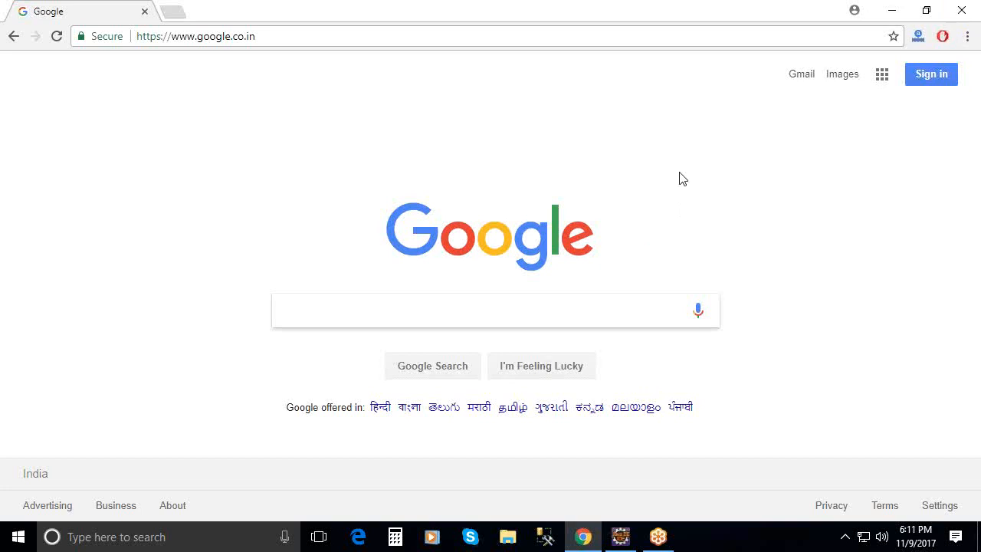
Search Google for 'xpath helper for chrome' and open the XPath Helper Chrome Web Store result.
left_click(494, 309)
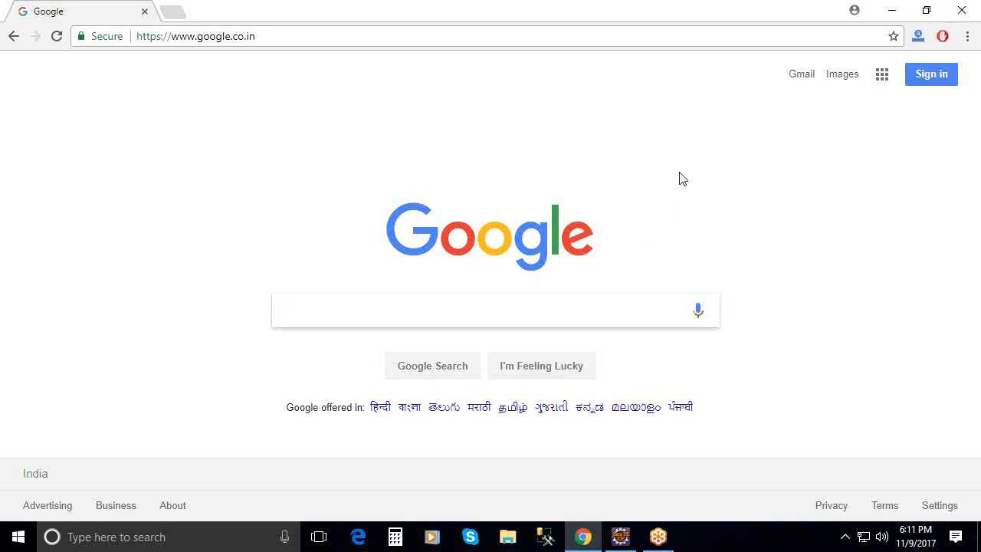
left_click(490, 310)
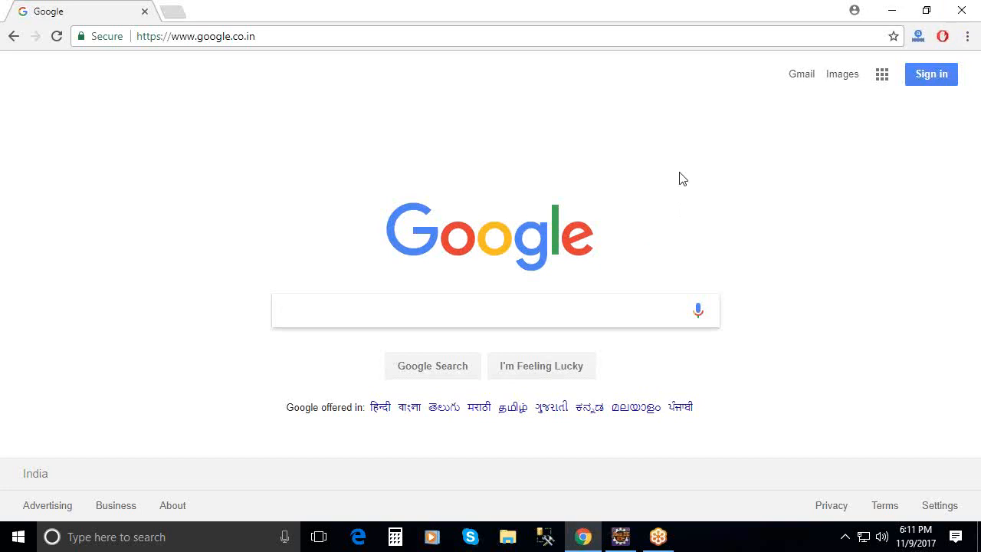
left_click(491, 310)
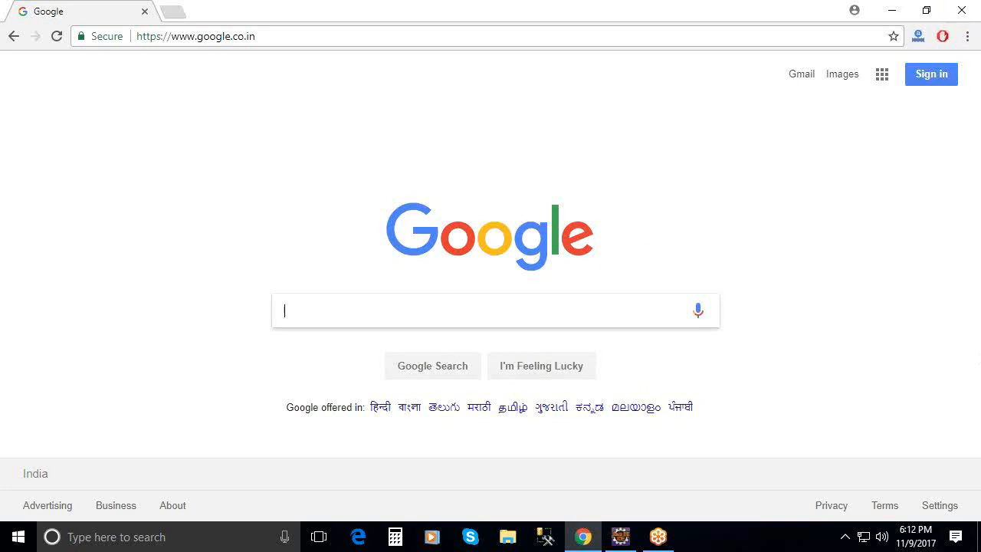
type("xpath helper for")
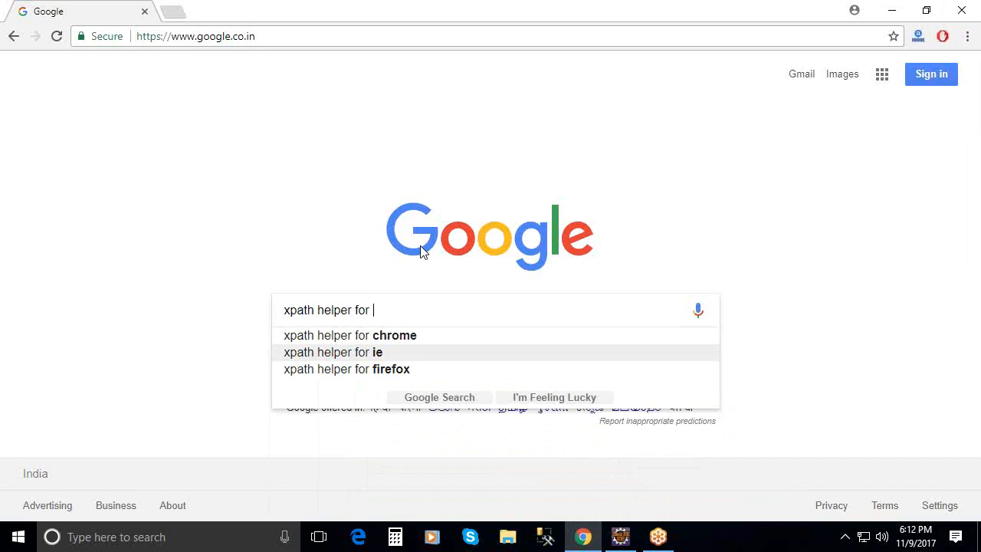
left_click(349, 335)
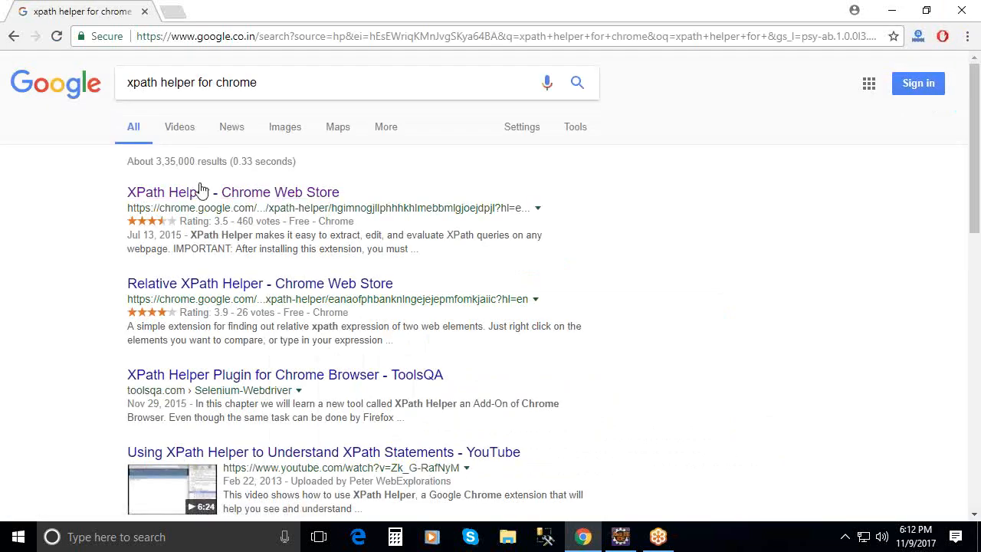
left_click(163, 191)
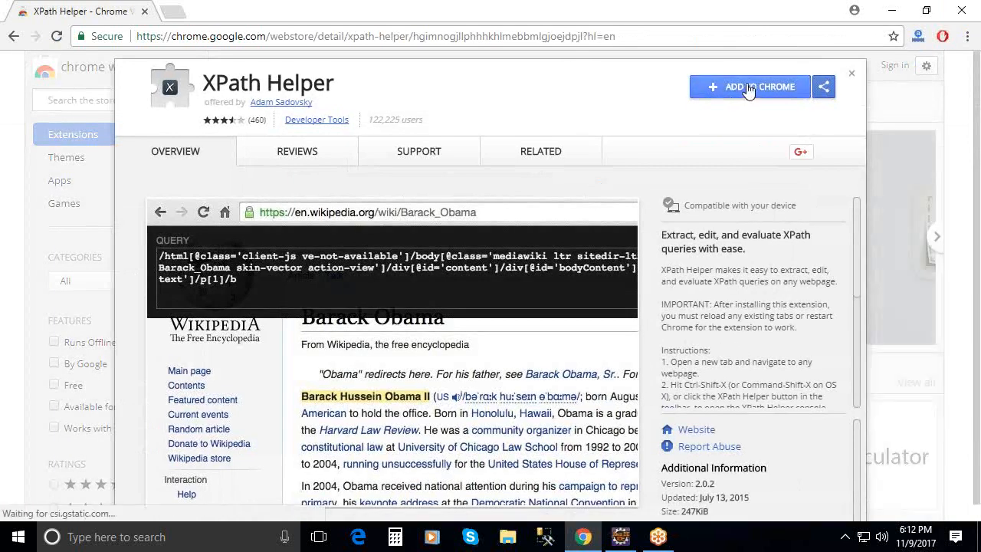
Add XPath Helper to Chrome, dismiss the added notice and close the store page.
left_click(748, 85)
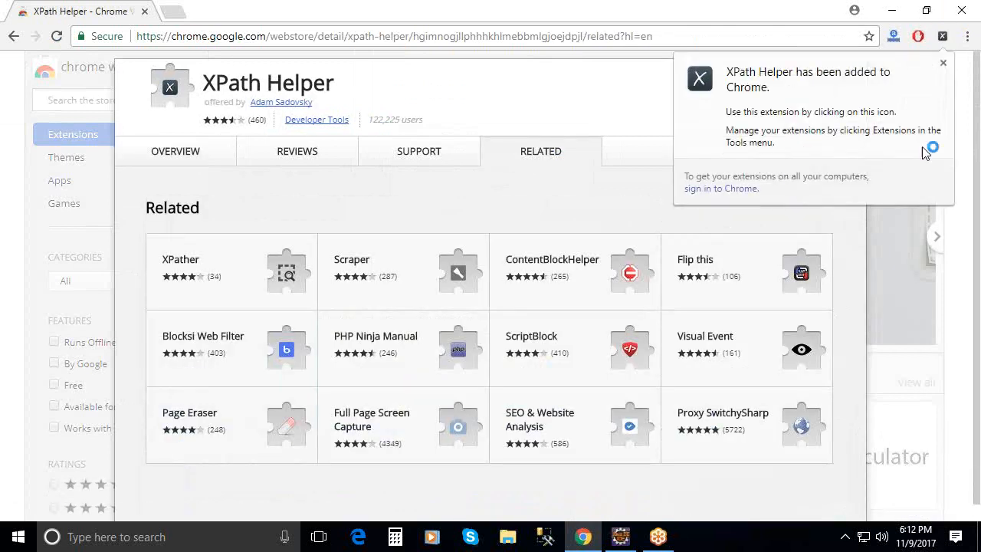
left_click(942, 63)
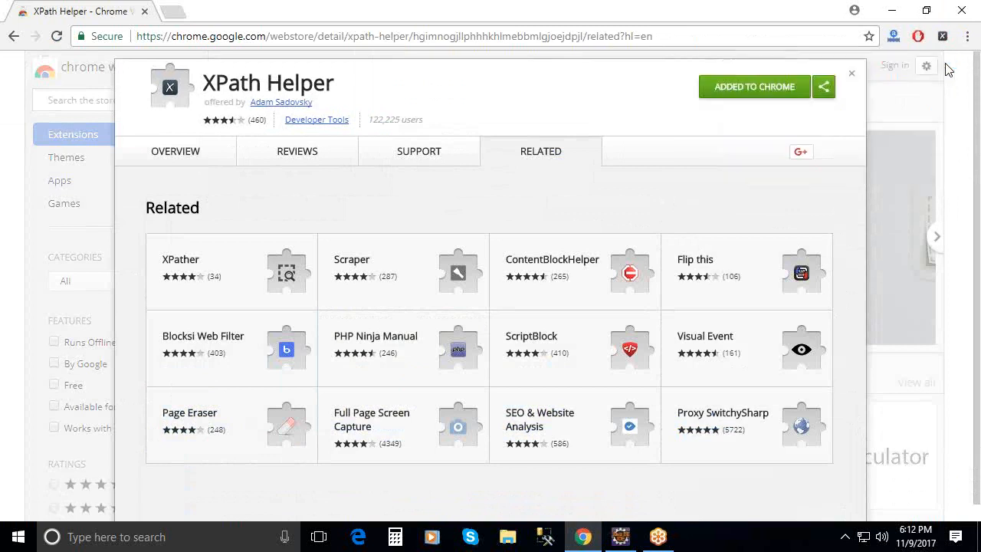
mouse_move(942, 36)
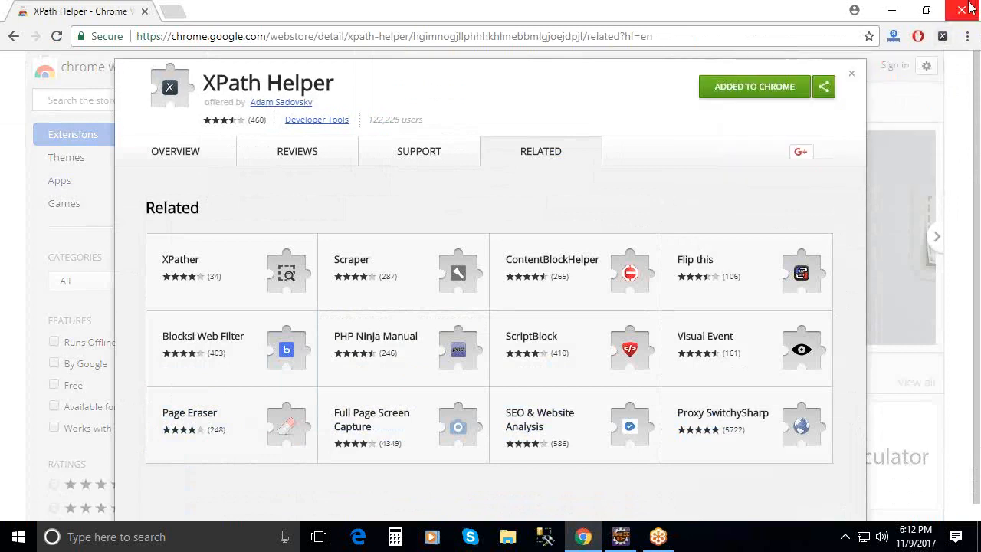
left_click(963, 9)
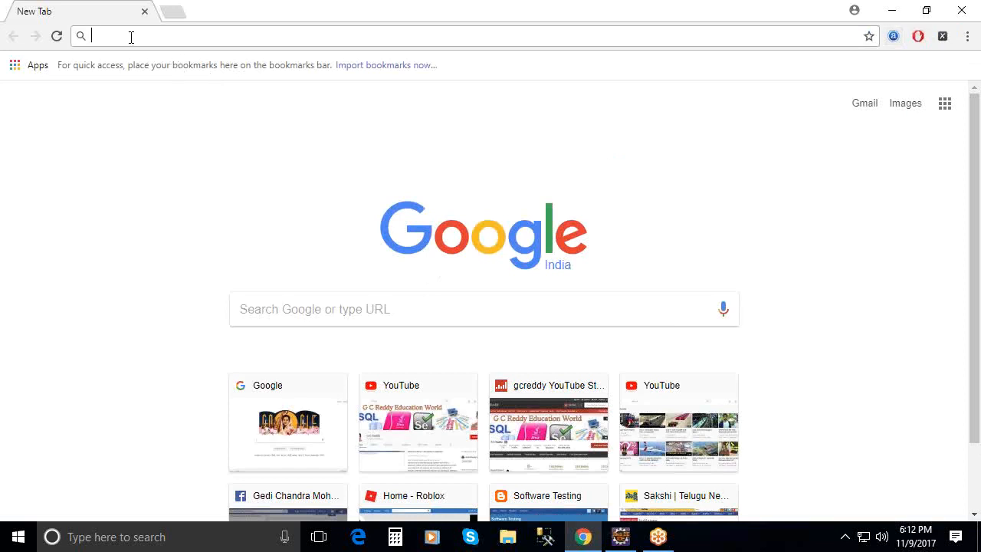
Enter the gcrShop admin site address in the new tab's address bar.
type("www.youtube.com")
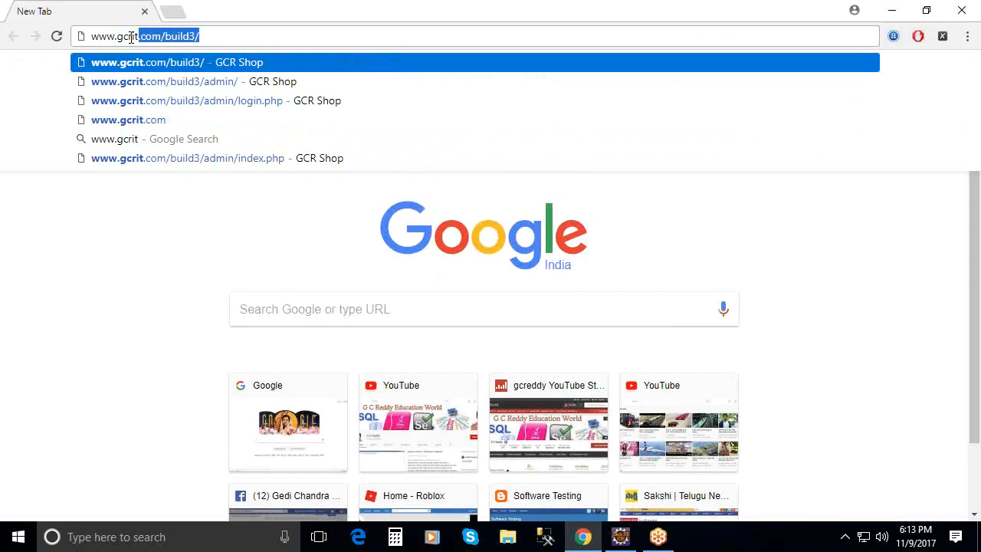
mouse_move(222, 82)
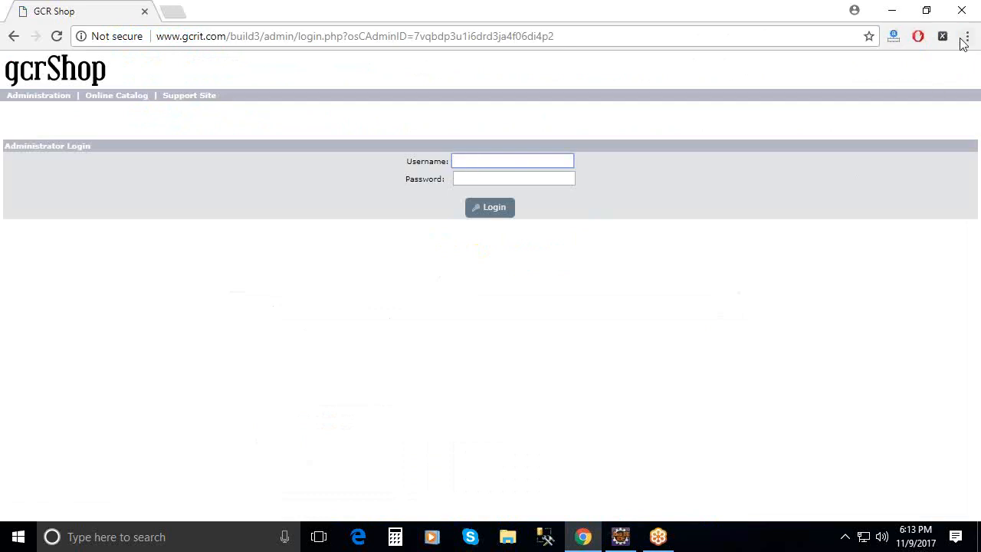
mouse_move(943, 37)
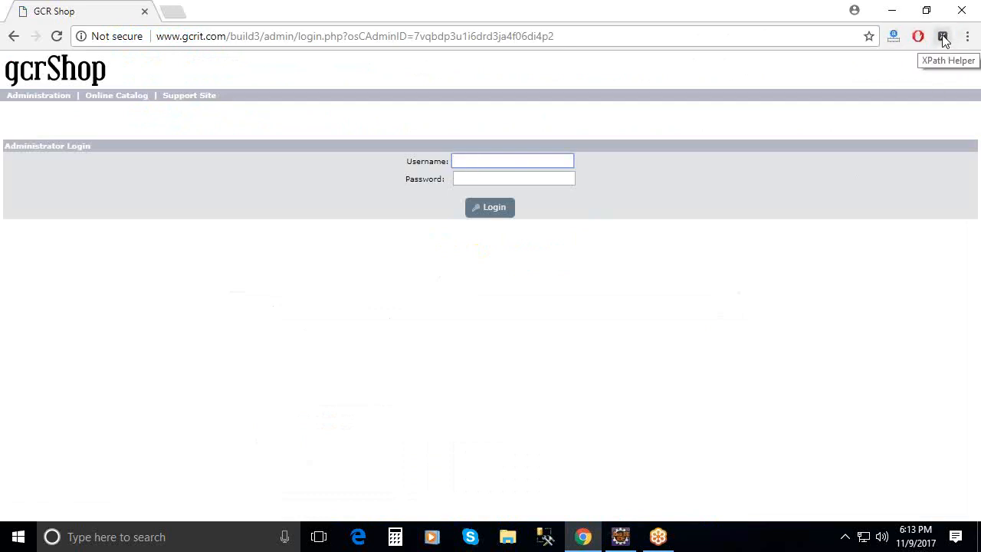
Open XPath Helper over the login page and start the query with '//'.
left_click(943, 37)
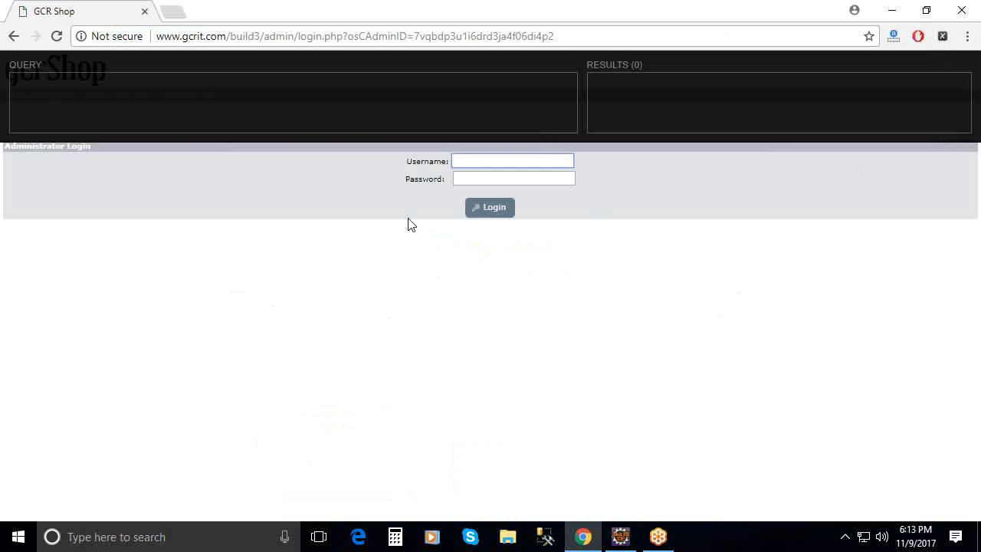
left_click(512, 161)
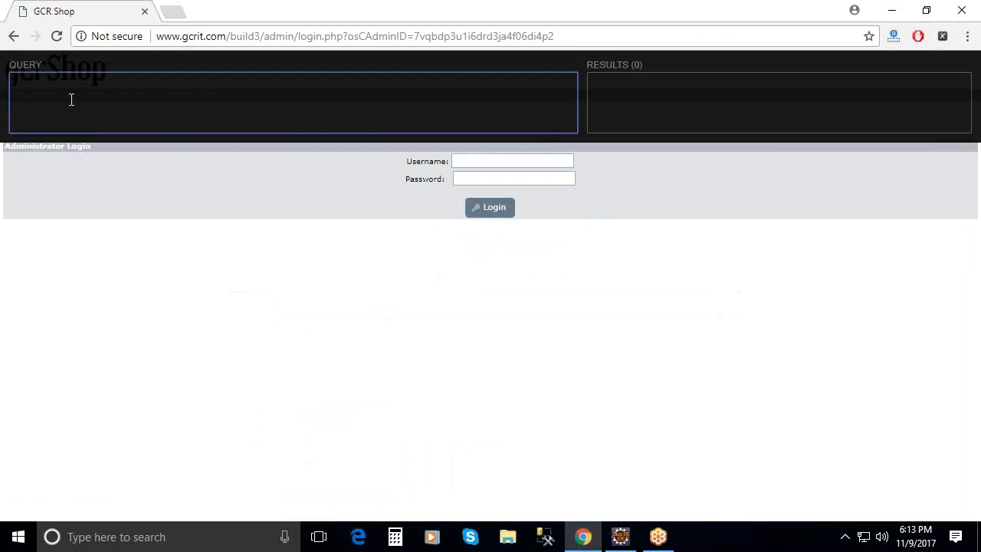
type("//")
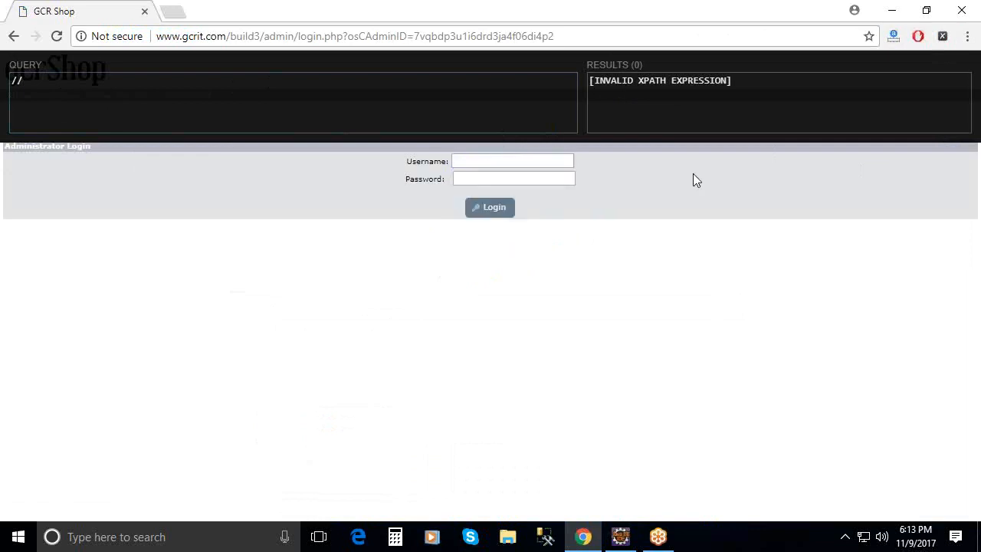
mouse_move(386, 233)
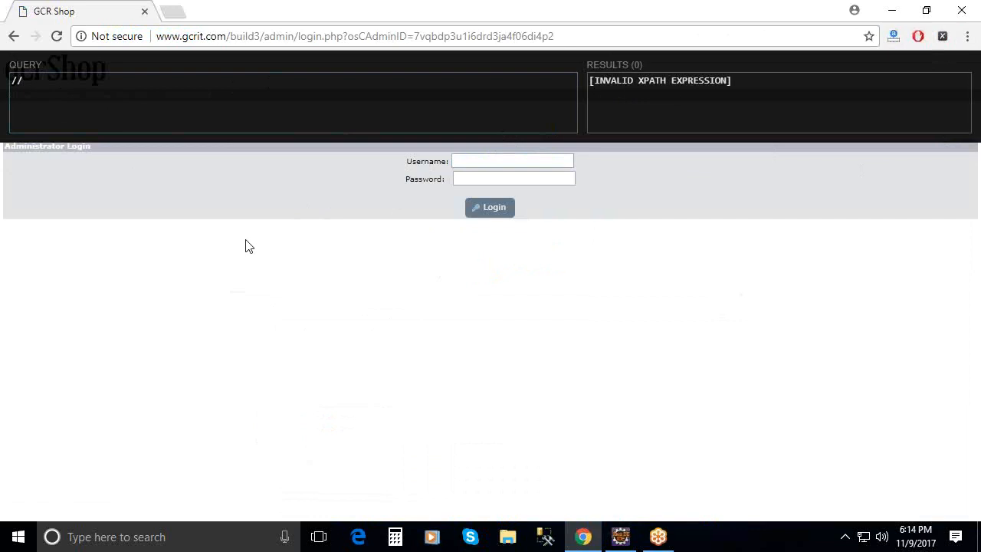
Inspect the login page so DevTools shows the username input's markup.
right_click(249, 246)
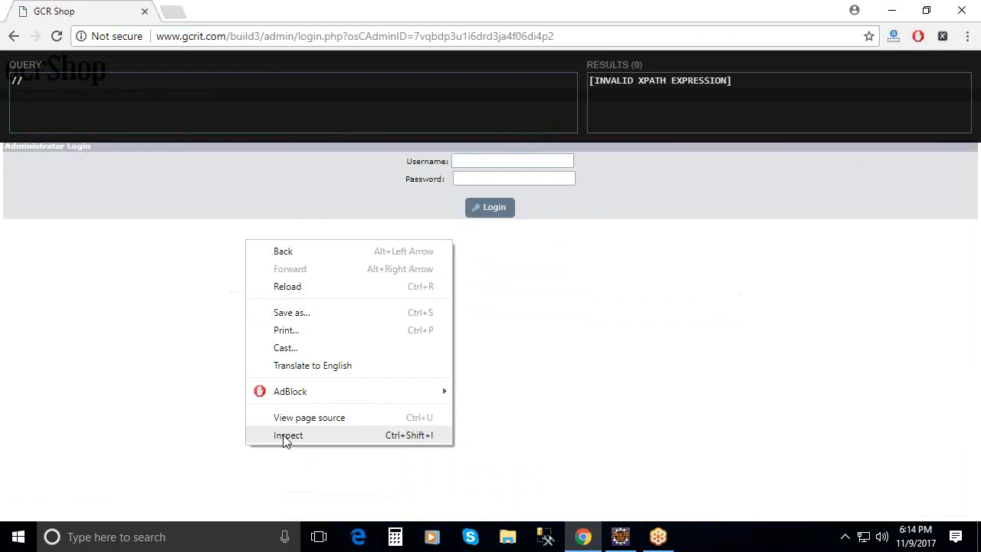
left_click(288, 435)
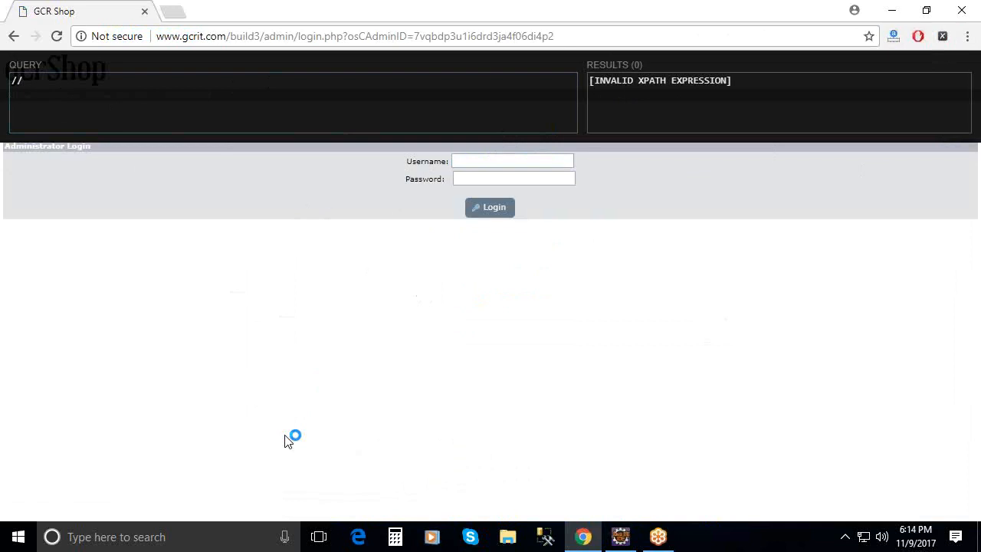
key("F12")
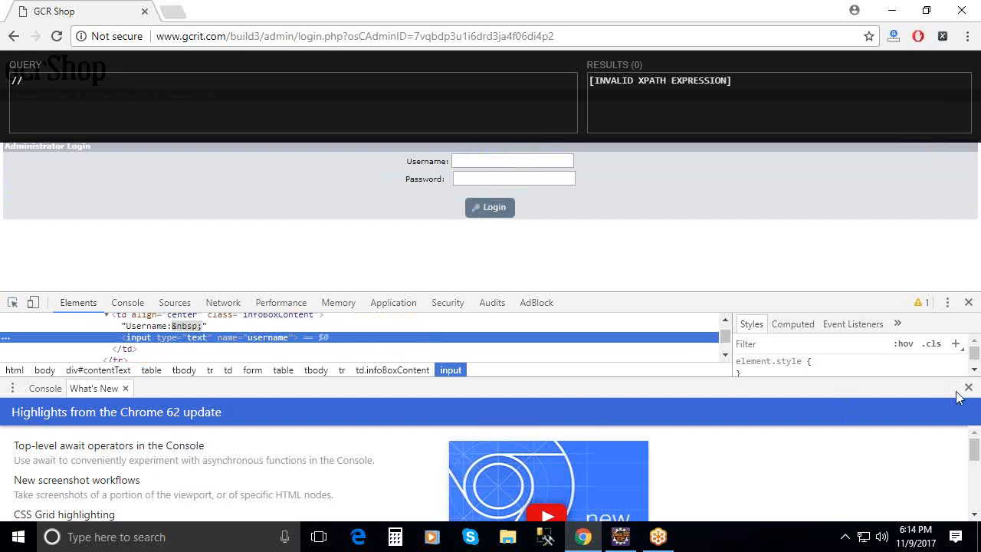
left_click(968, 387)
type("input[")
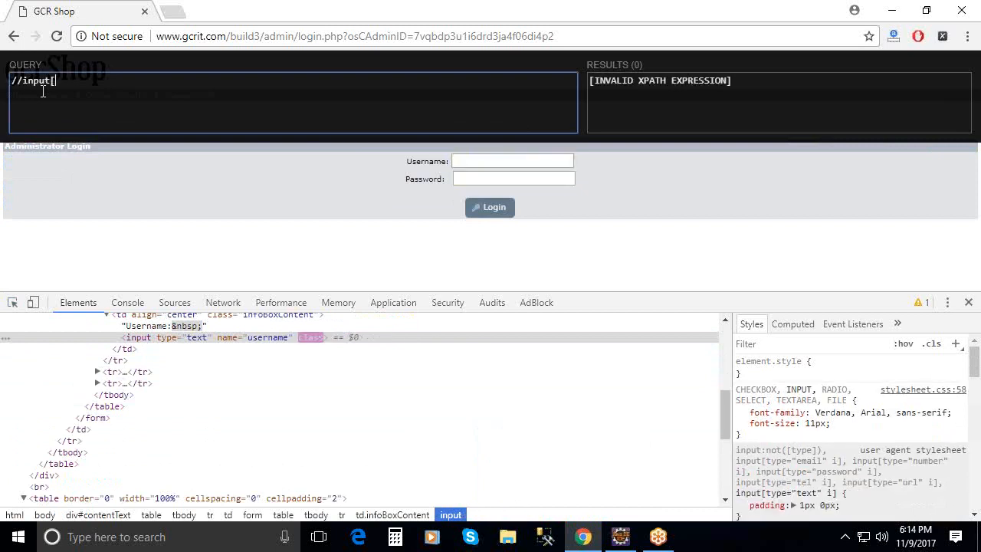
type("@")
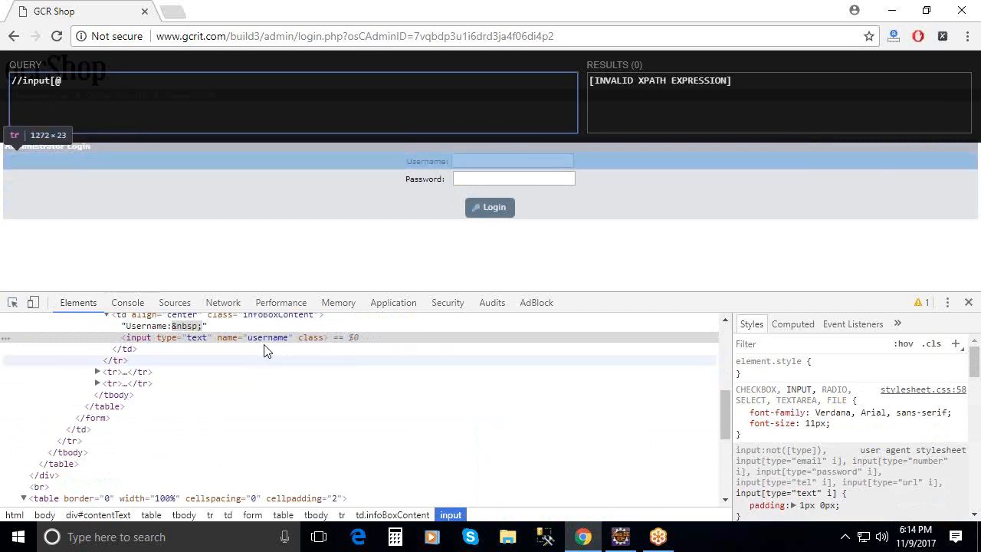
mouse_move(240, 343)
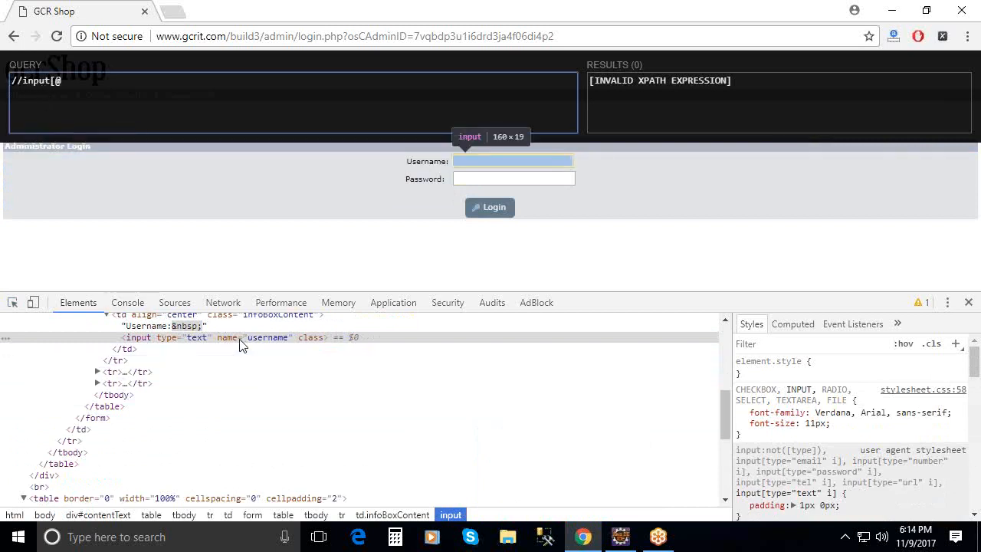
mouse_move(239, 351)
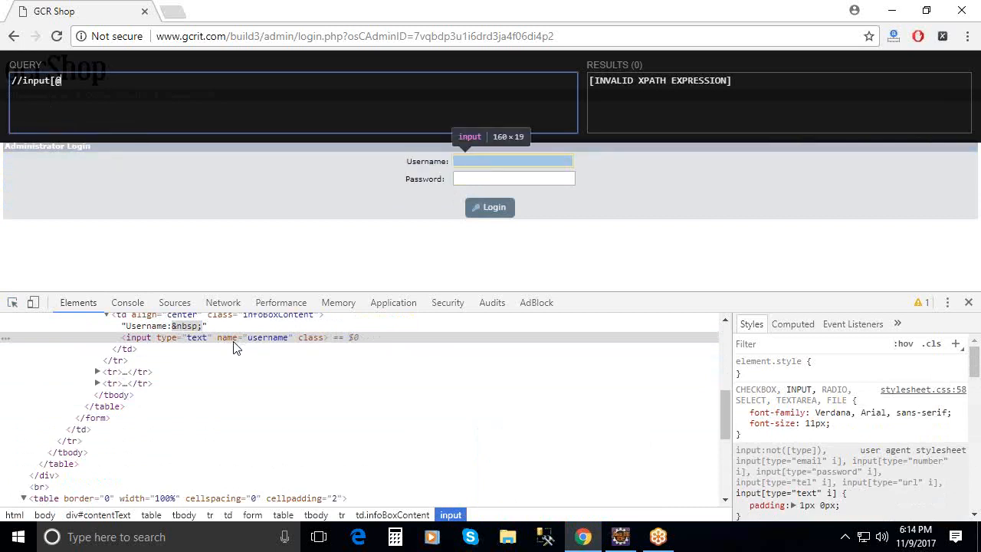
type("@n")
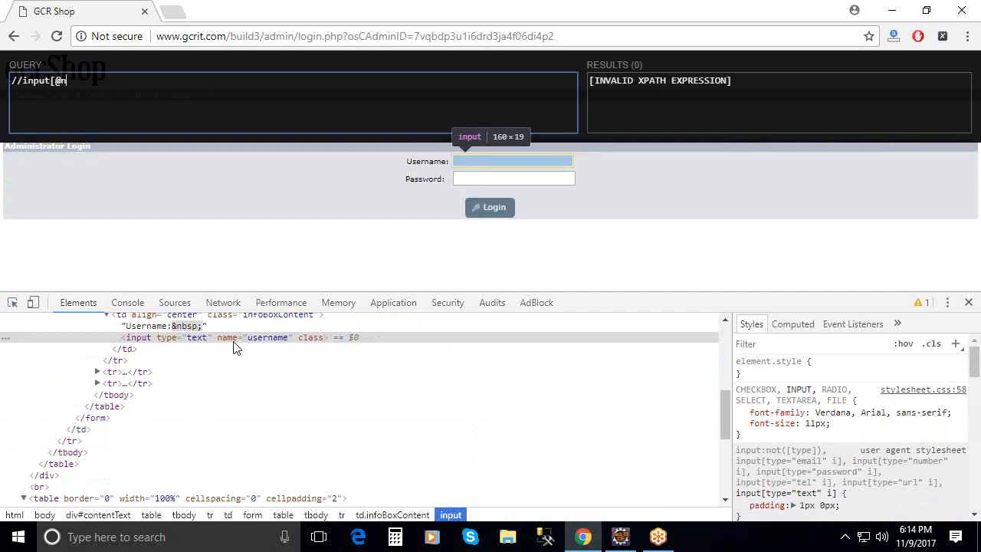
type("name")
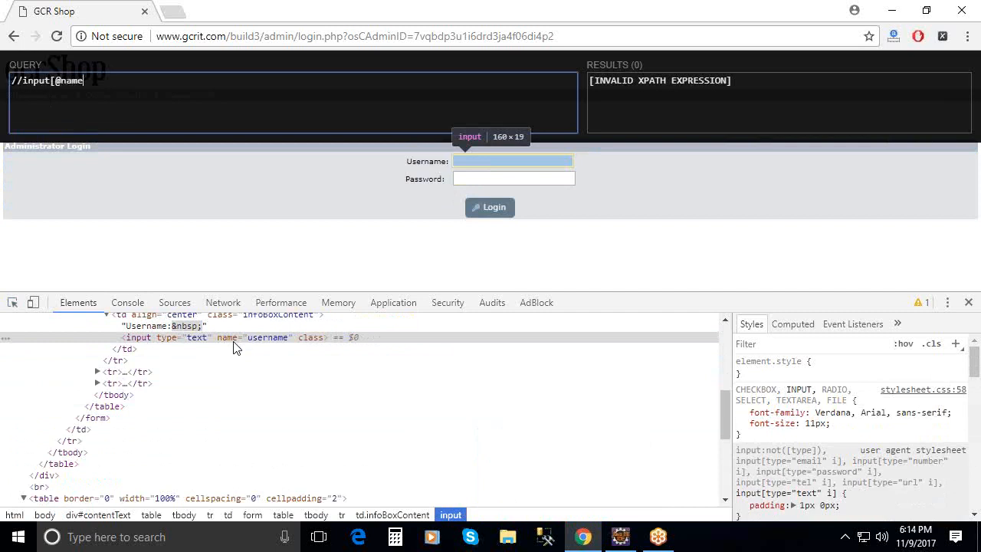
type("=")
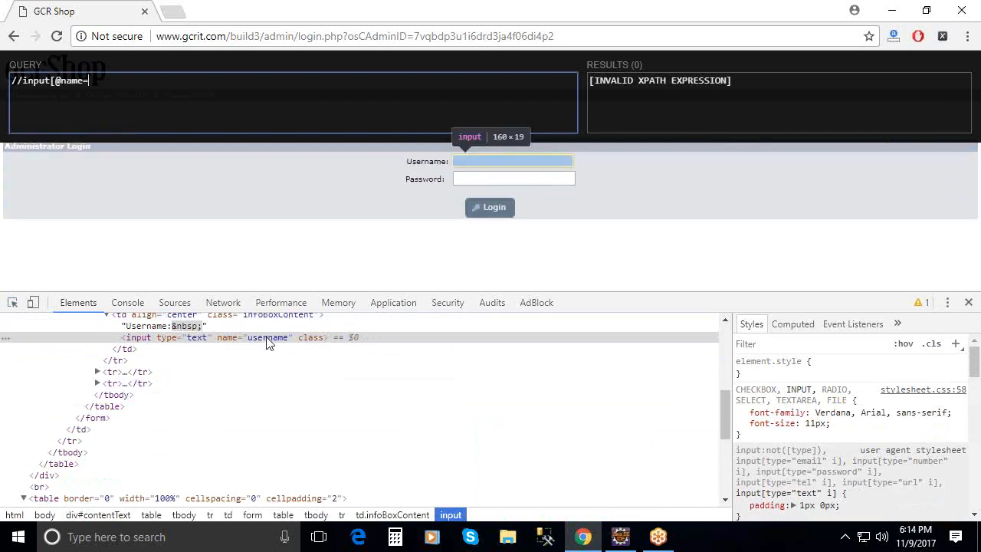
type("\"")
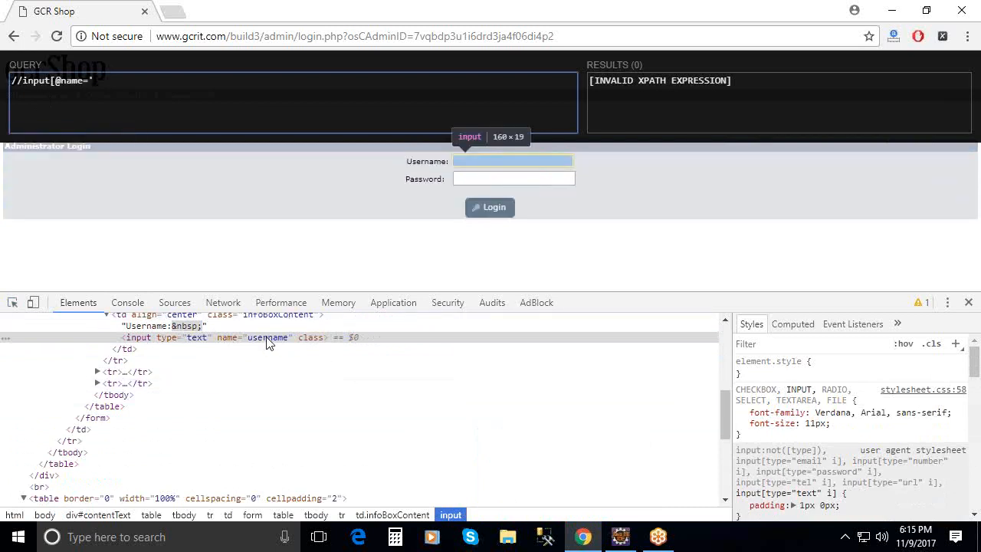
type("user")
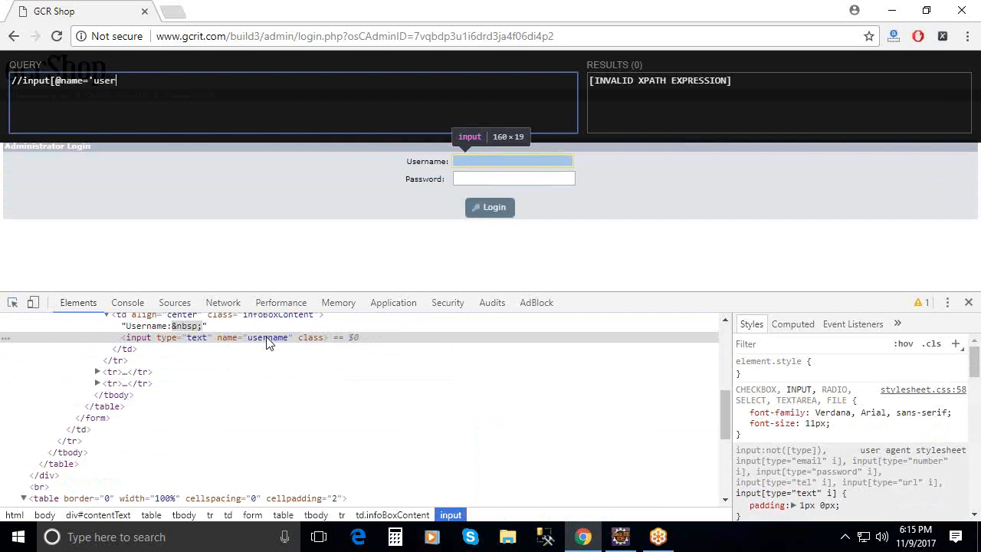
type("name']")
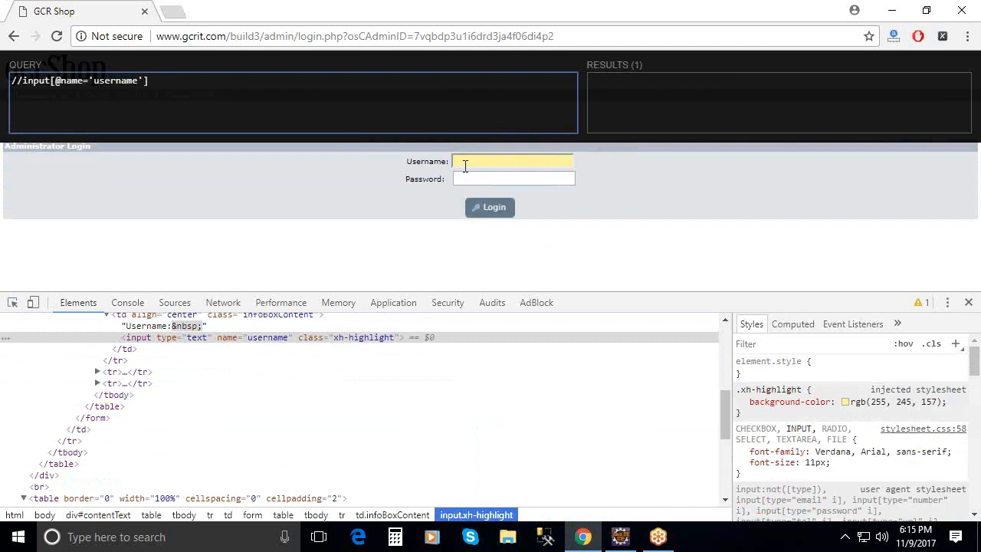
mouse_move(261, 178)
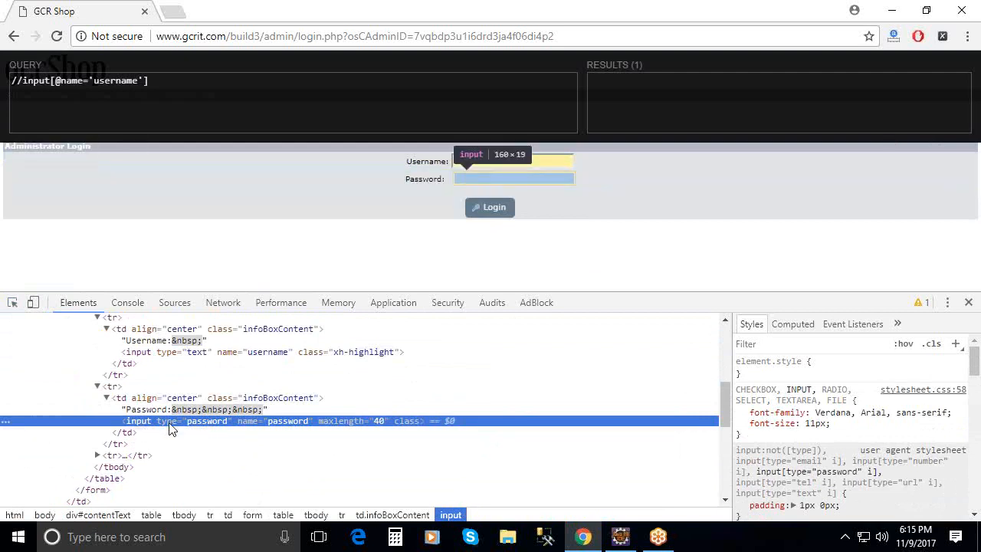
mouse_move(279, 426)
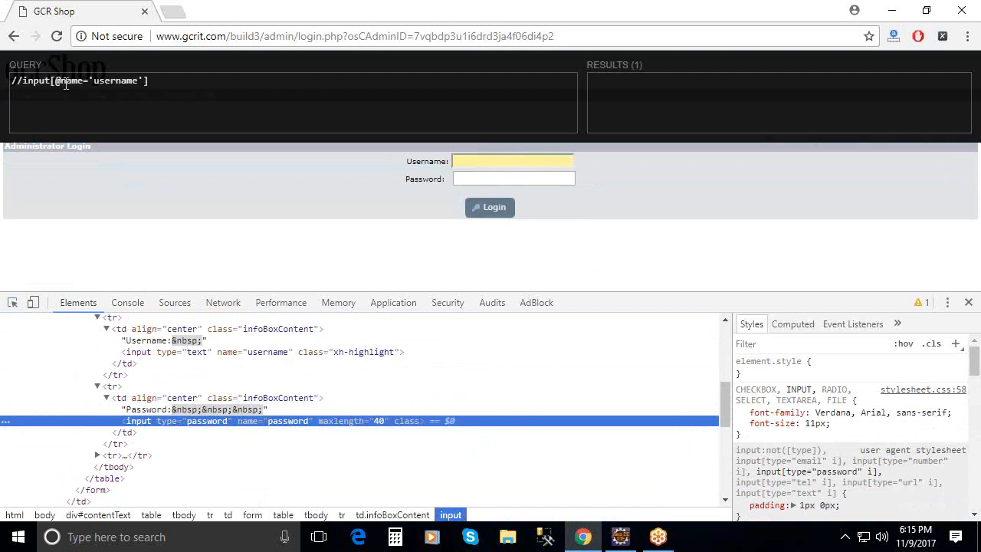
Replace 'username' with 'password' so the query matches the password field.
double_click(115, 79)
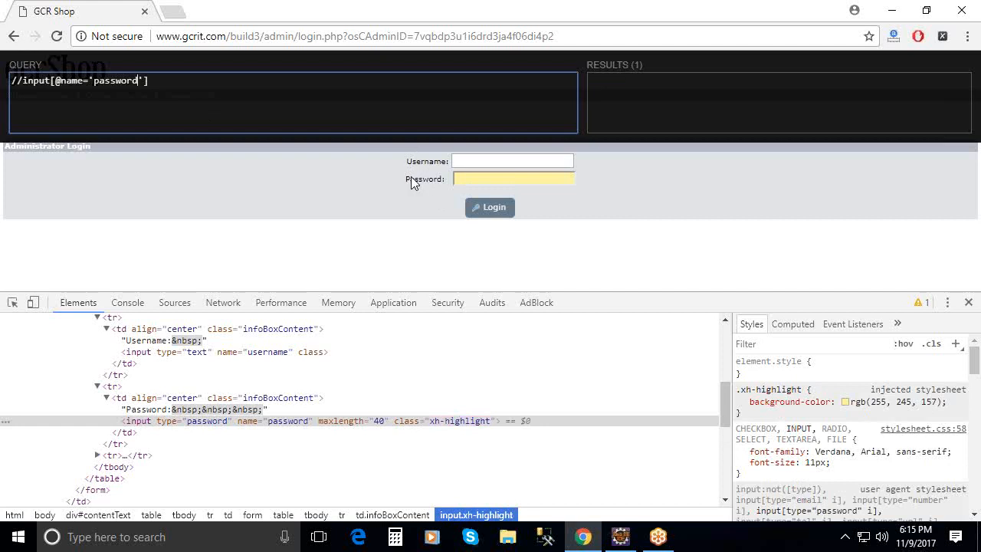
mouse_move(467, 190)
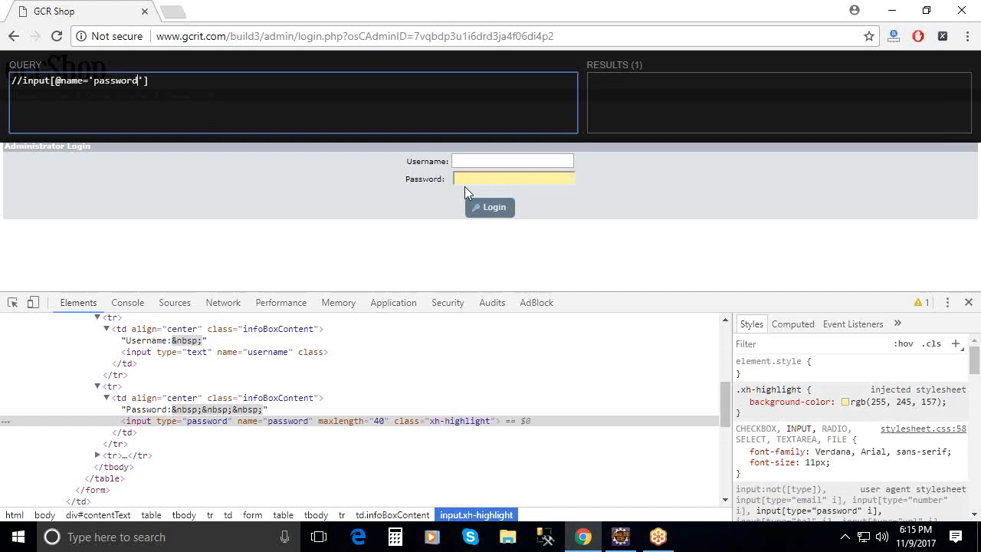
mouse_move(564, 193)
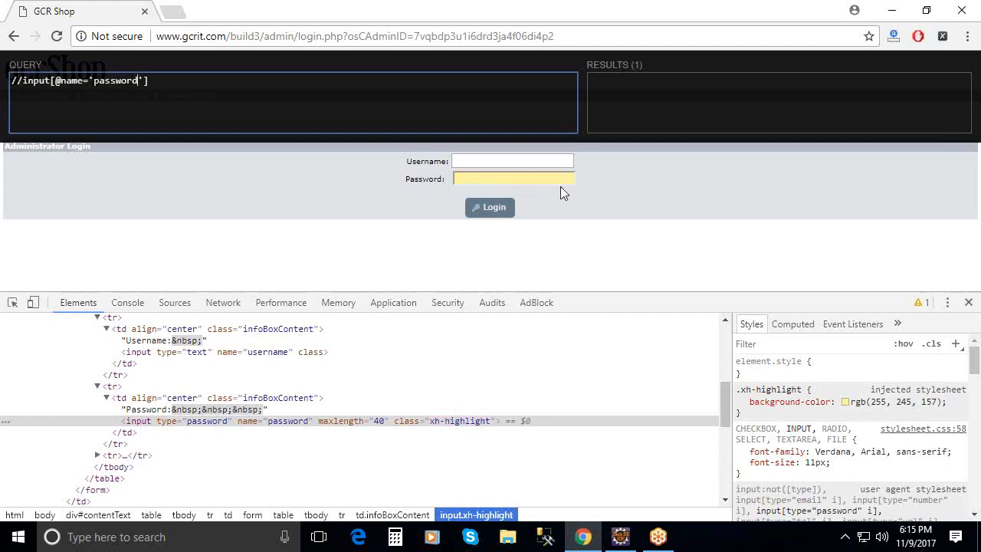
mouse_move(345, 215)
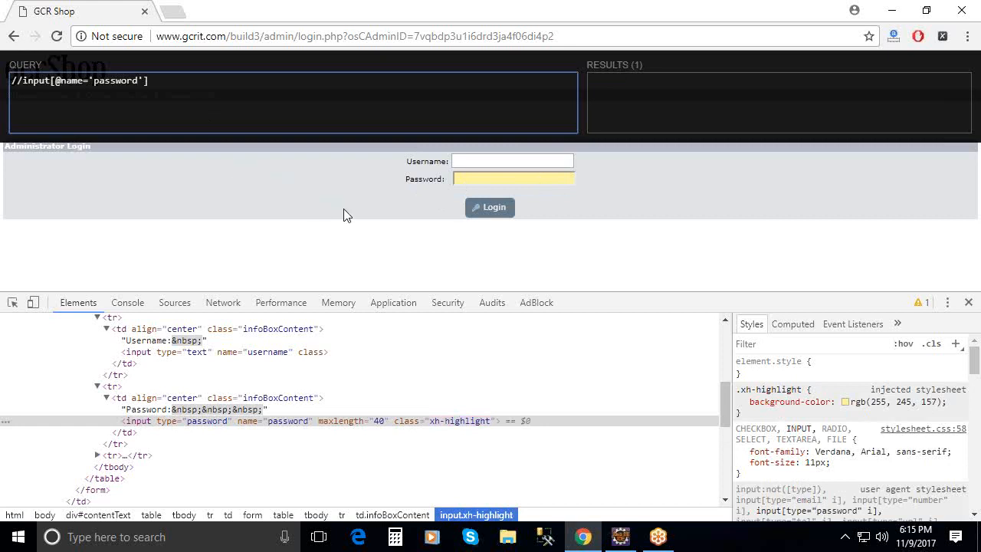
mouse_move(496, 227)
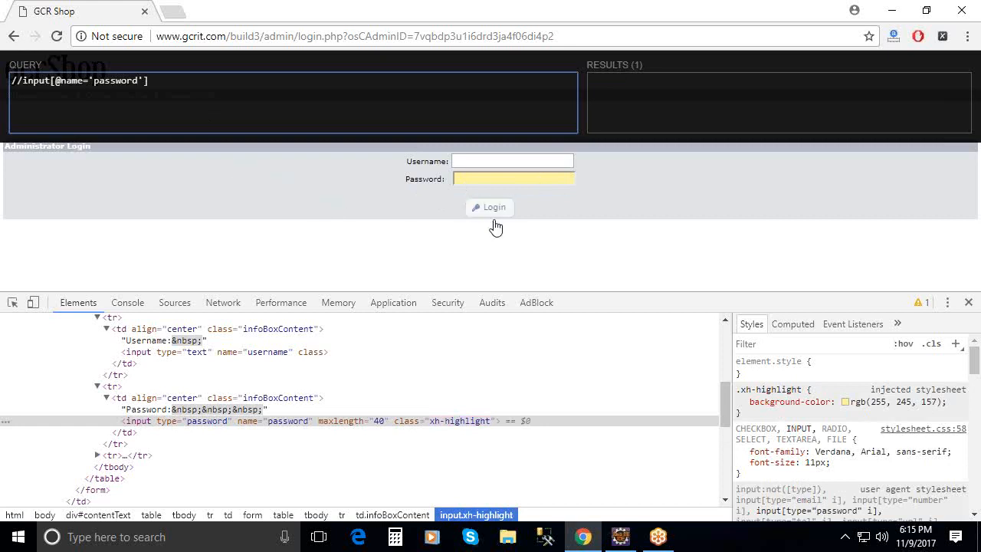
mouse_move(521, 246)
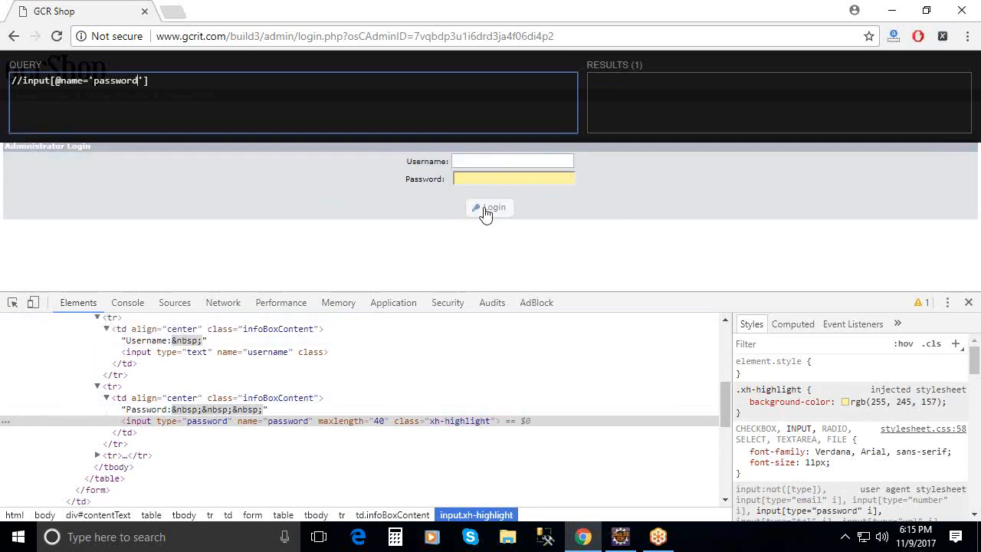
Submit the empty admin login form to get the invalid-login error.
left_click(491, 209)
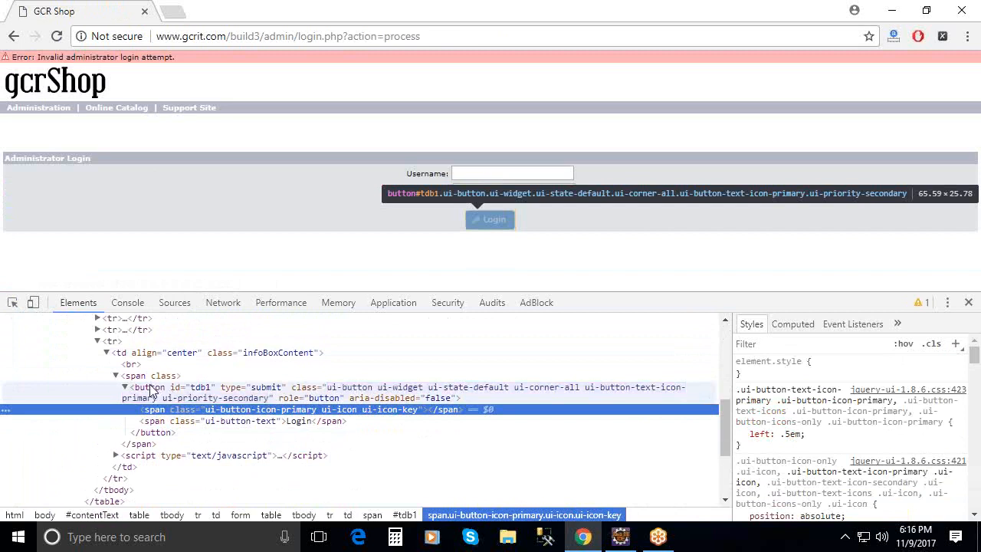
mouse_move(205, 397)
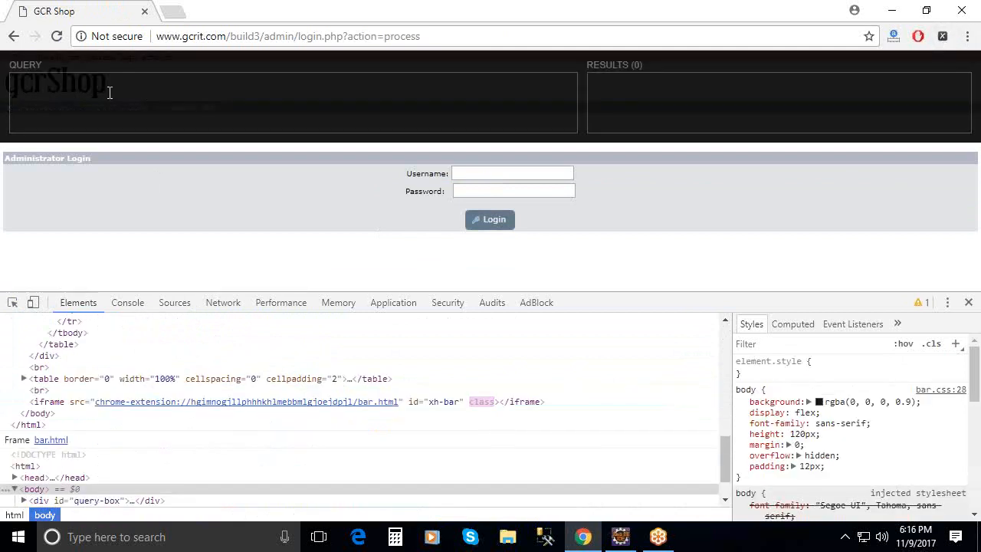
left_click(295, 101)
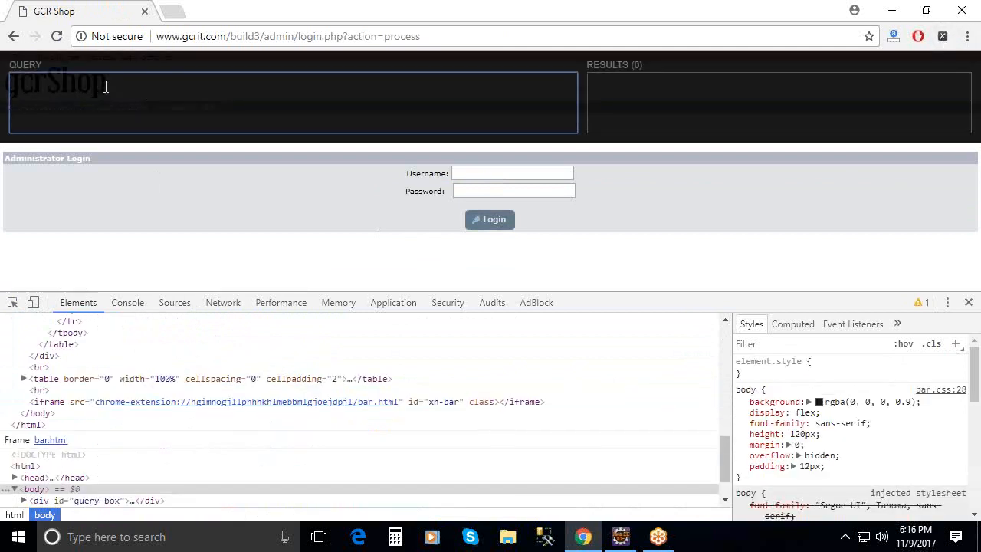
type("//b")
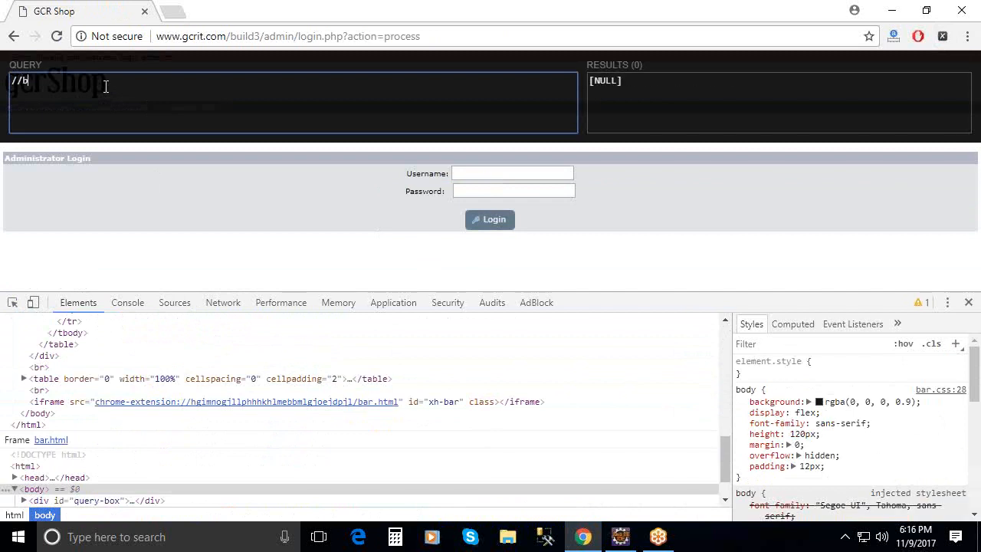
type("utton")
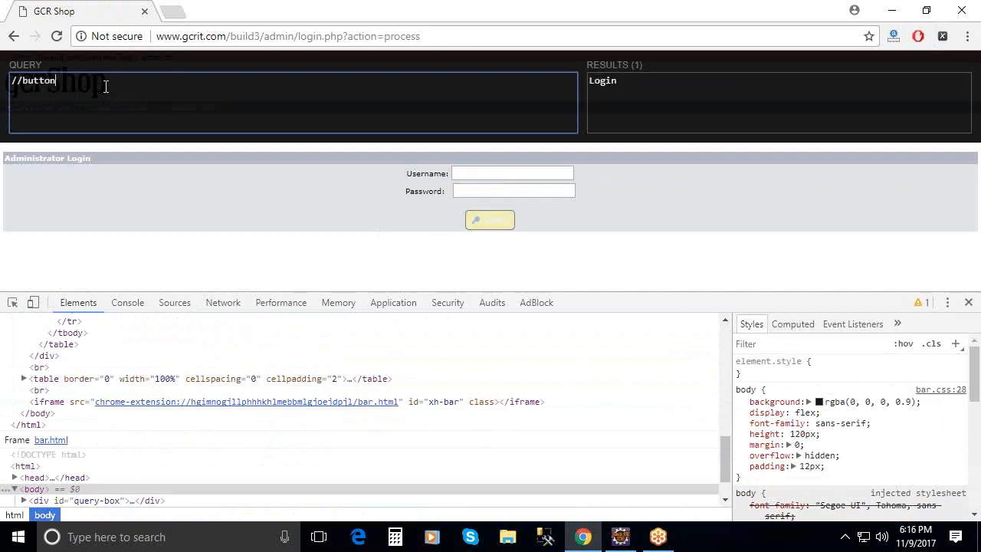
type("[")
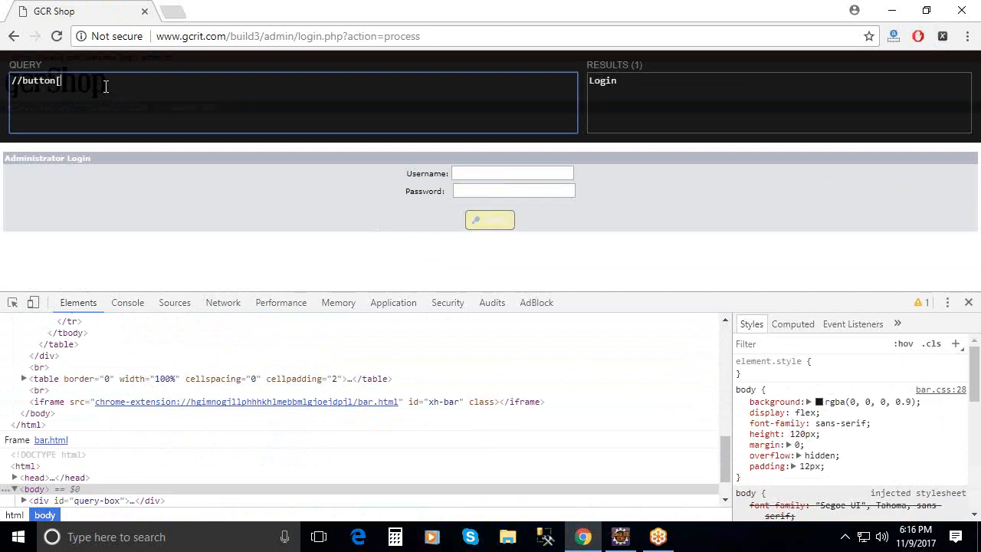
type("@")
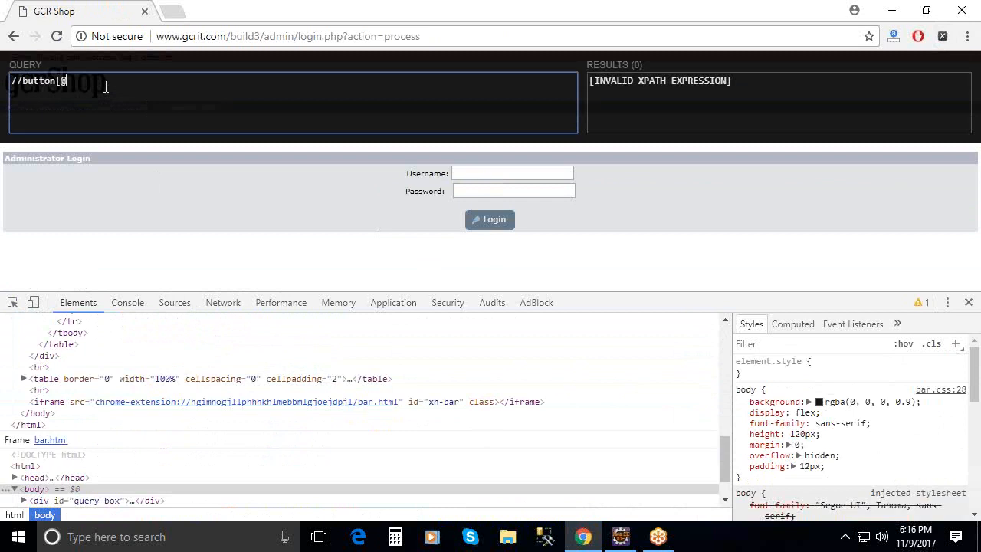
type("i")
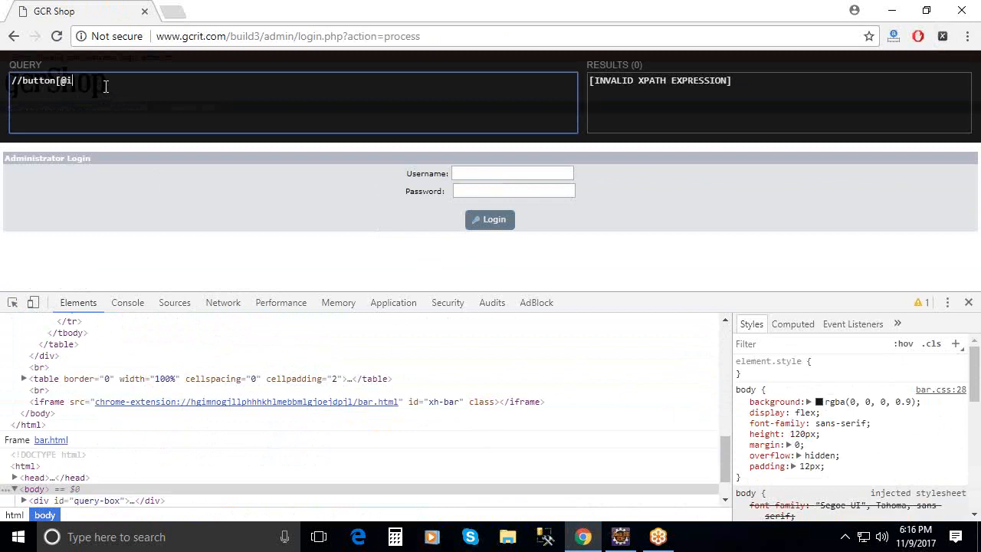
type("d")
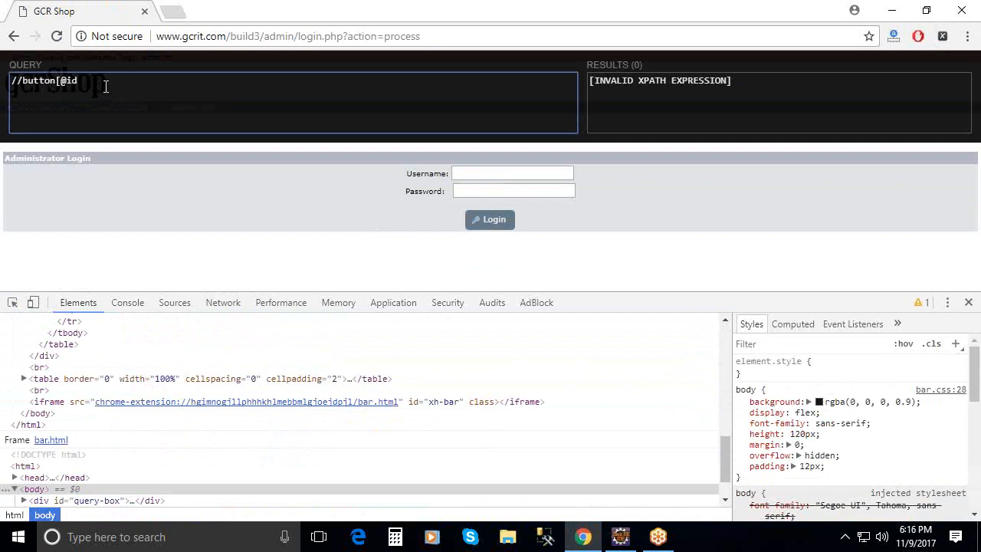
type("=")
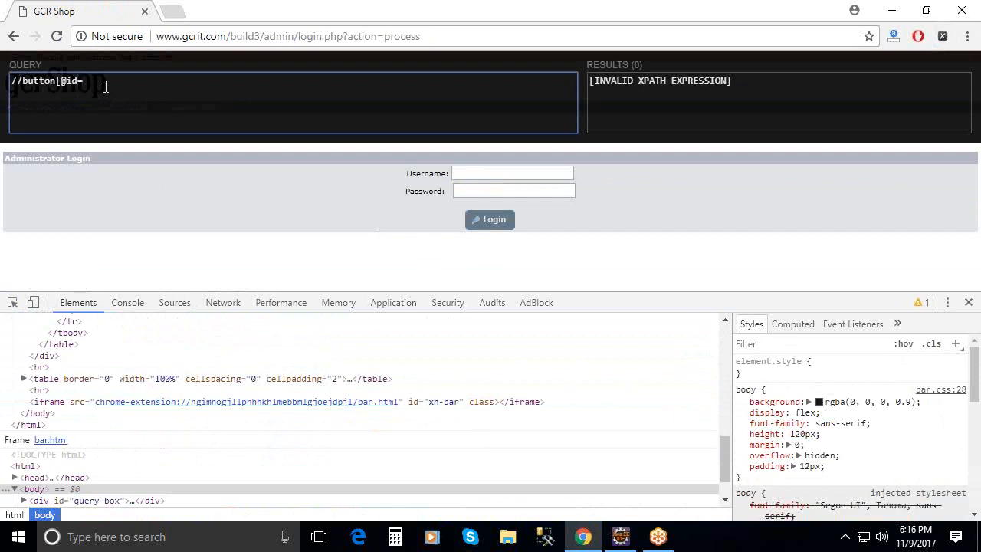
type("'t")
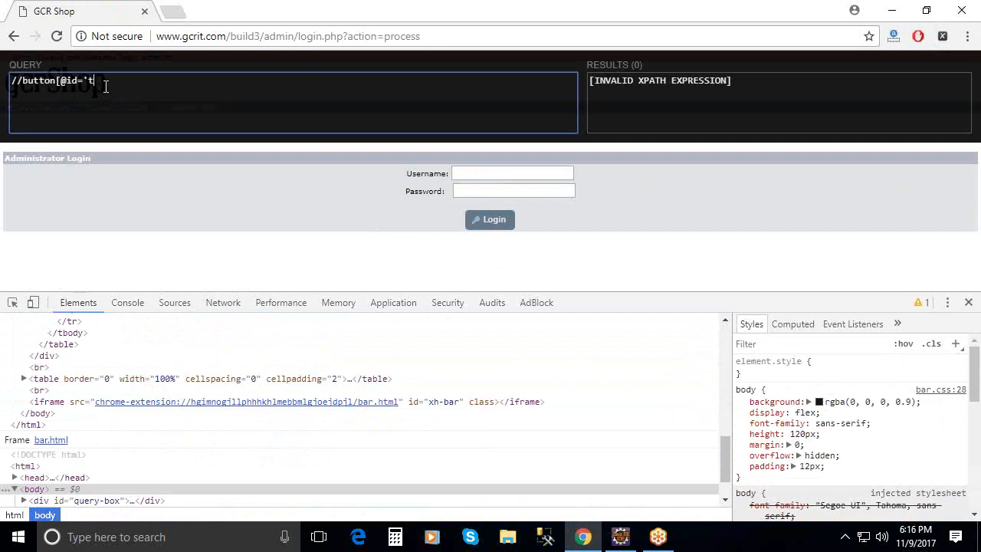
type("dba")
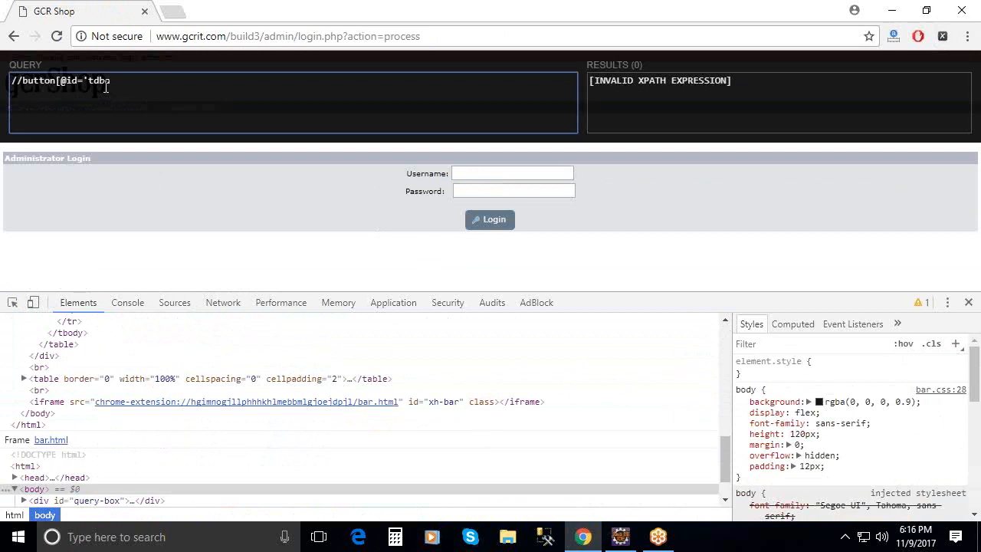
type("%")
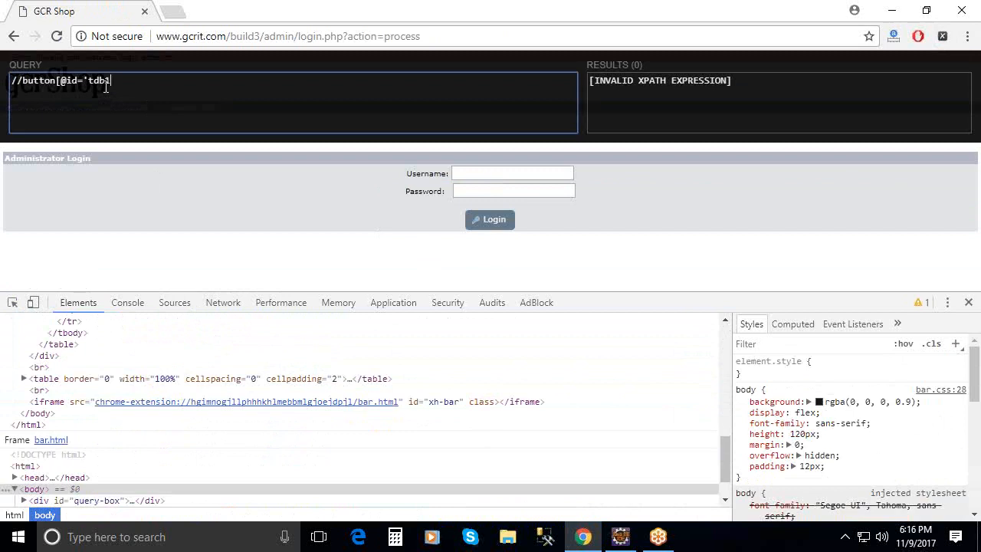
type("']")
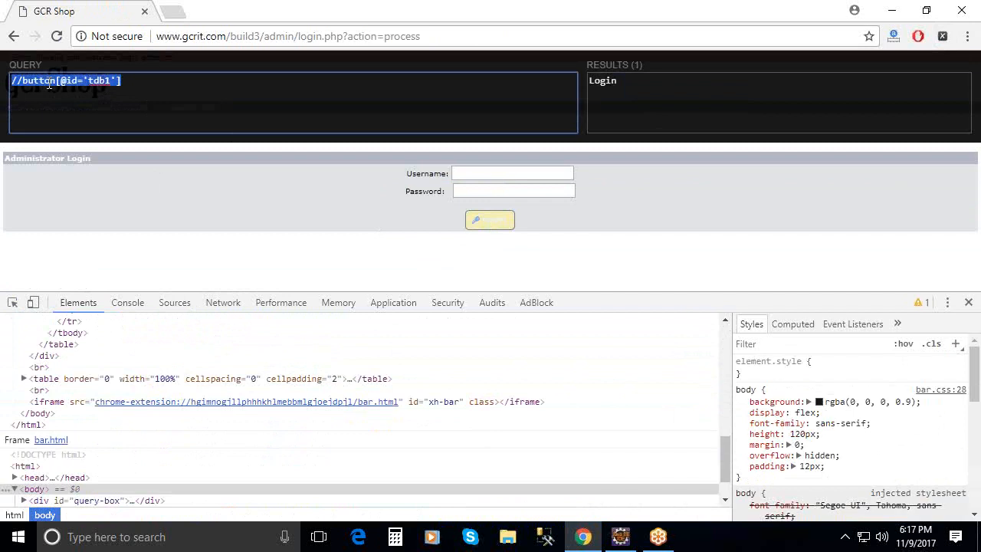
mouse_move(110, 80)
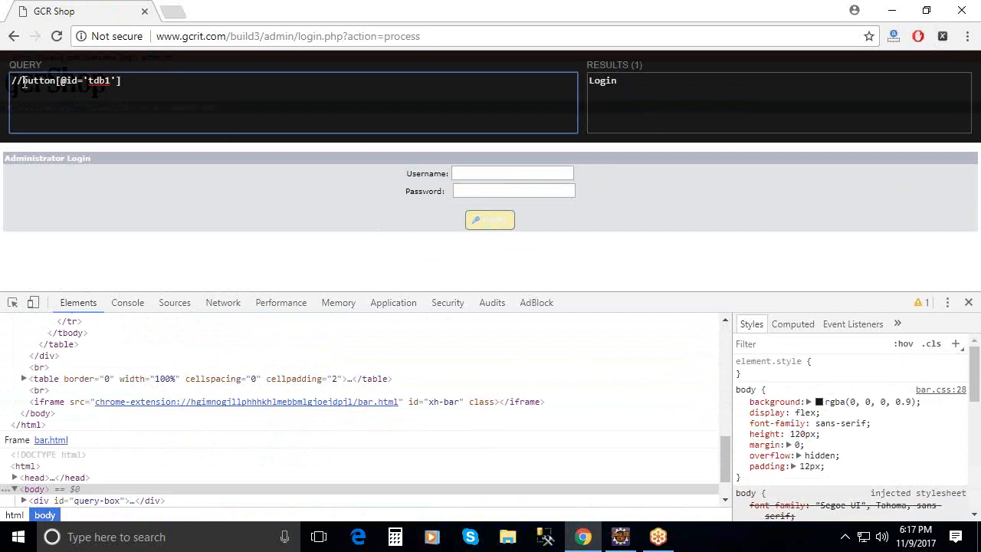
Swap 'button' for the wildcard * on id tdb1, then start a new //input[@ query.
double_click(38, 79)
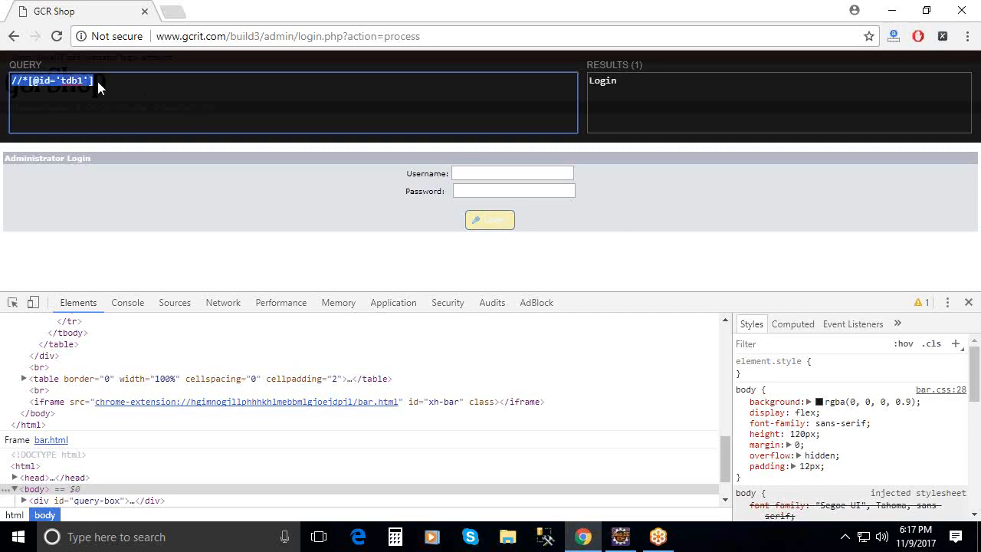
type("//input[@")
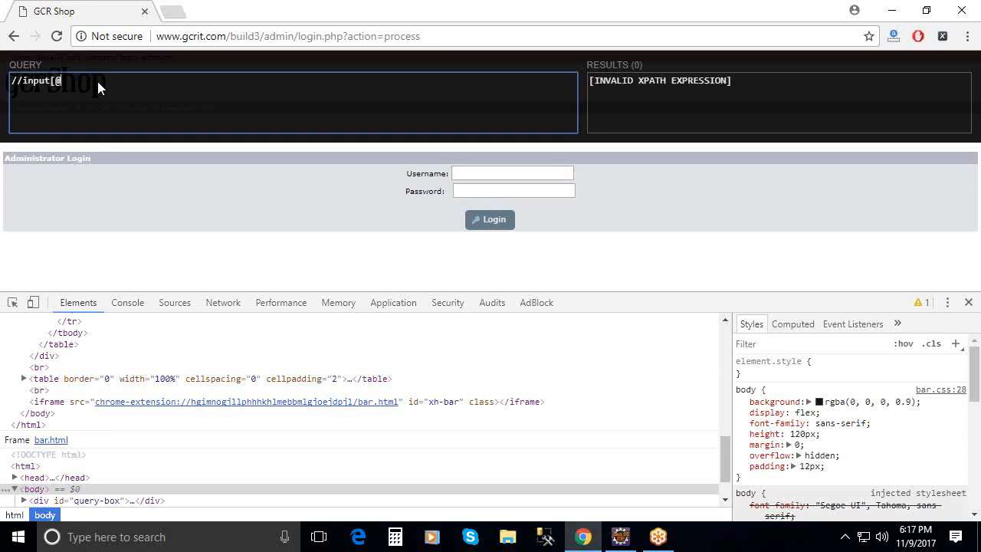
mouse_move(56, 267)
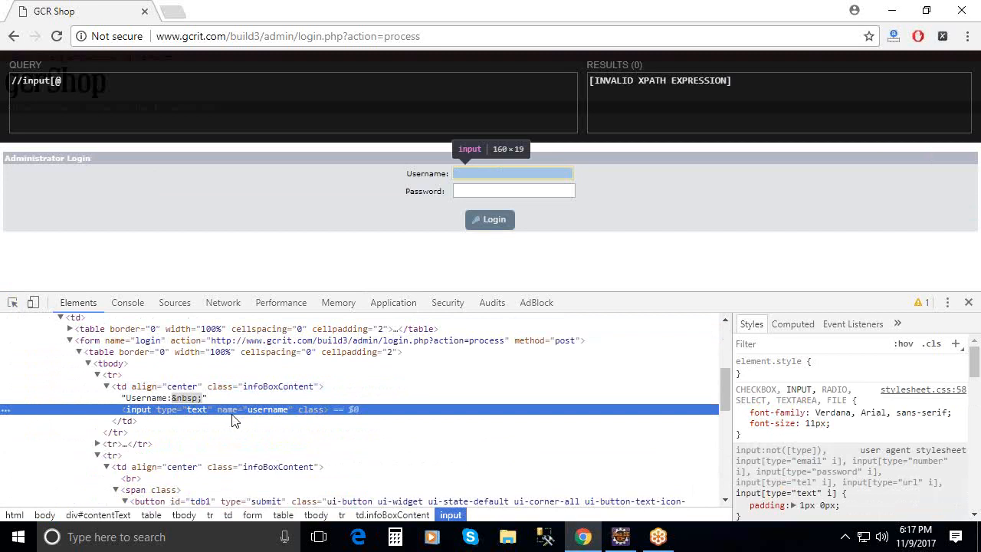
mouse_move(213, 409)
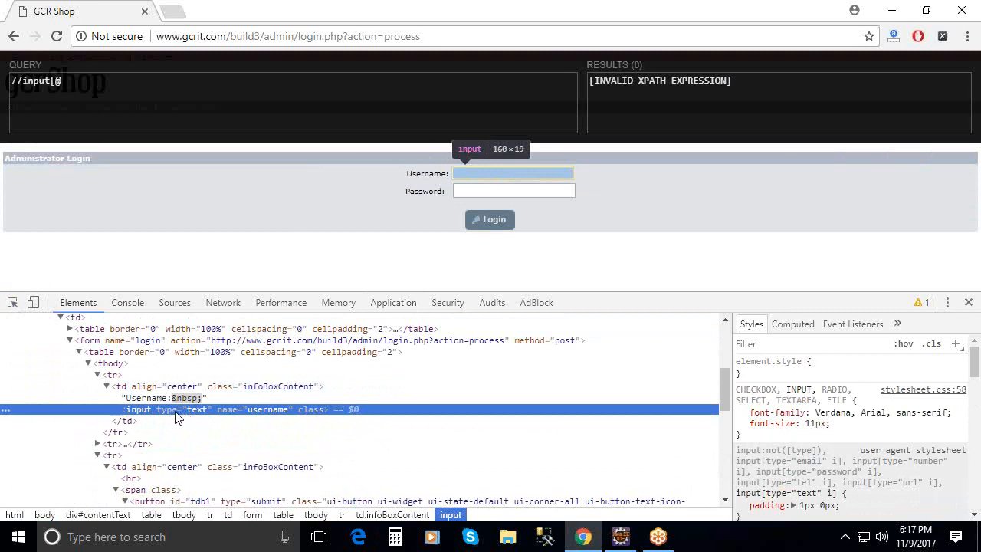
mouse_move(254, 419)
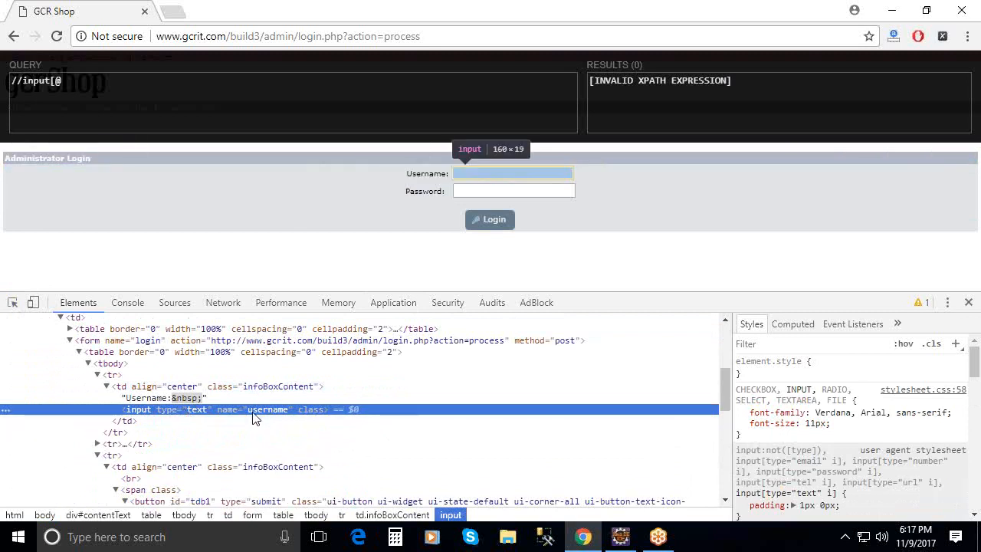
mouse_move(227, 417)
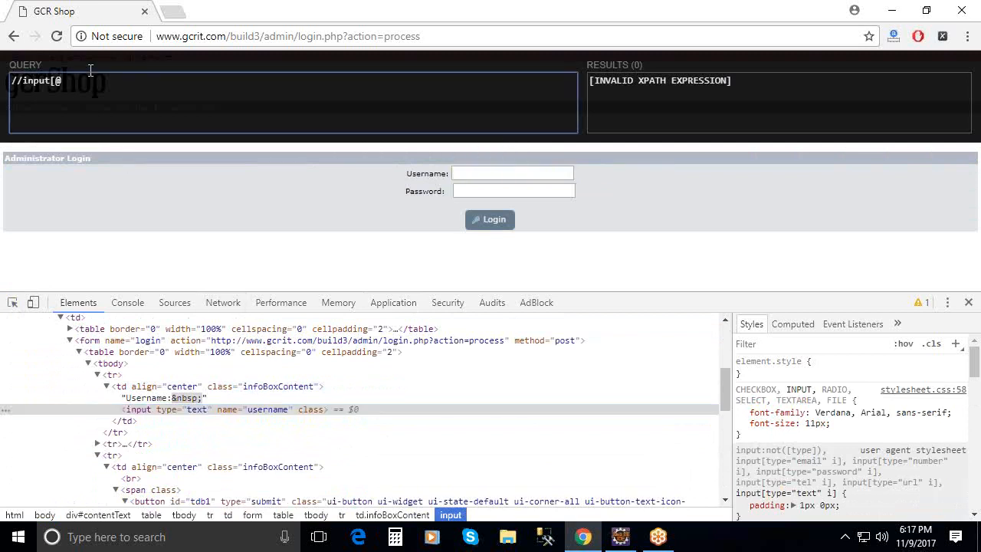
type("name=")
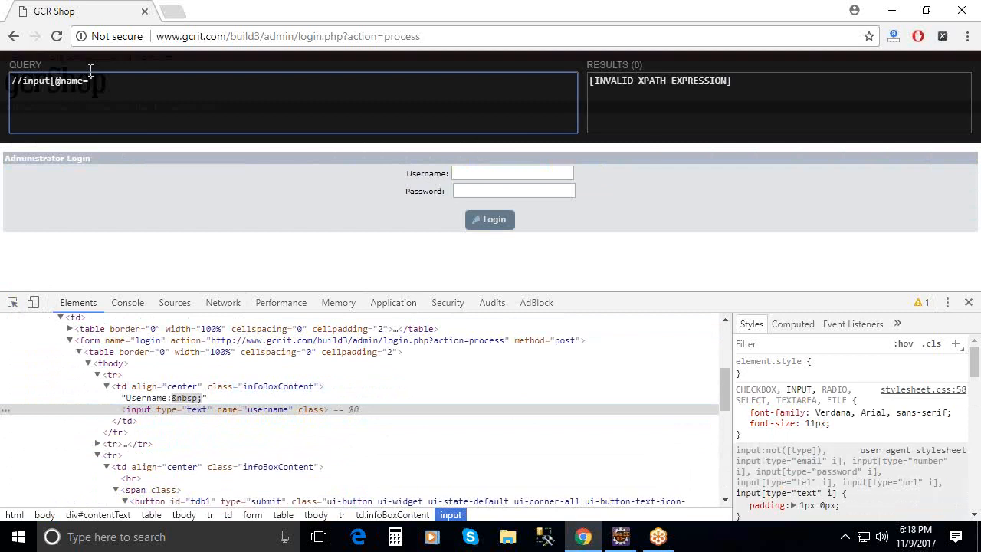
type("usern")
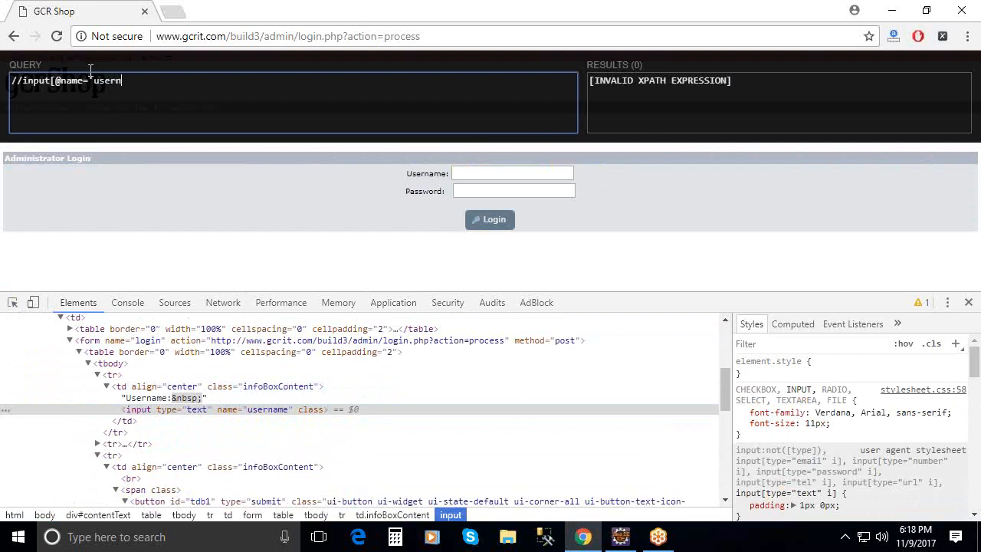
type("ame']")
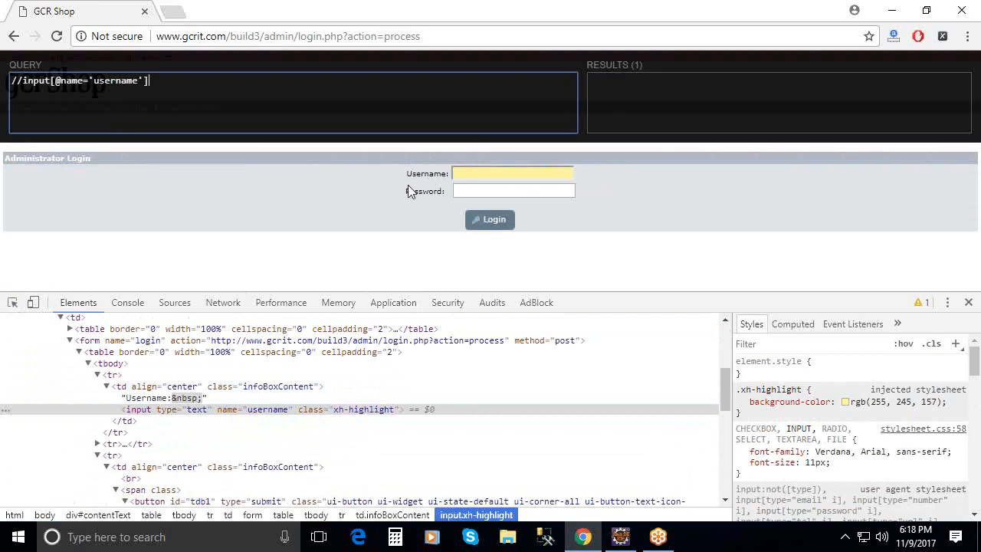
mouse_move(328, 200)
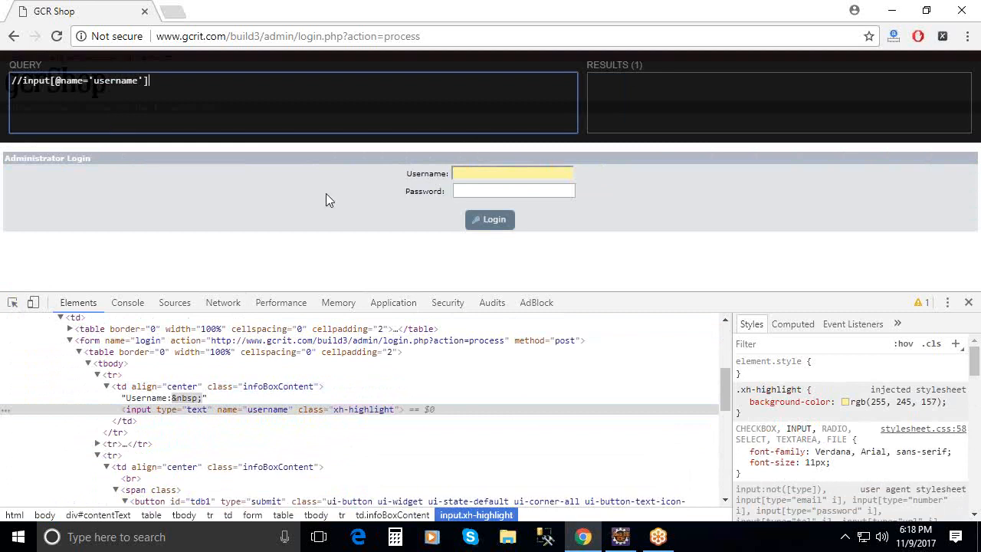
mouse_move(682, 80)
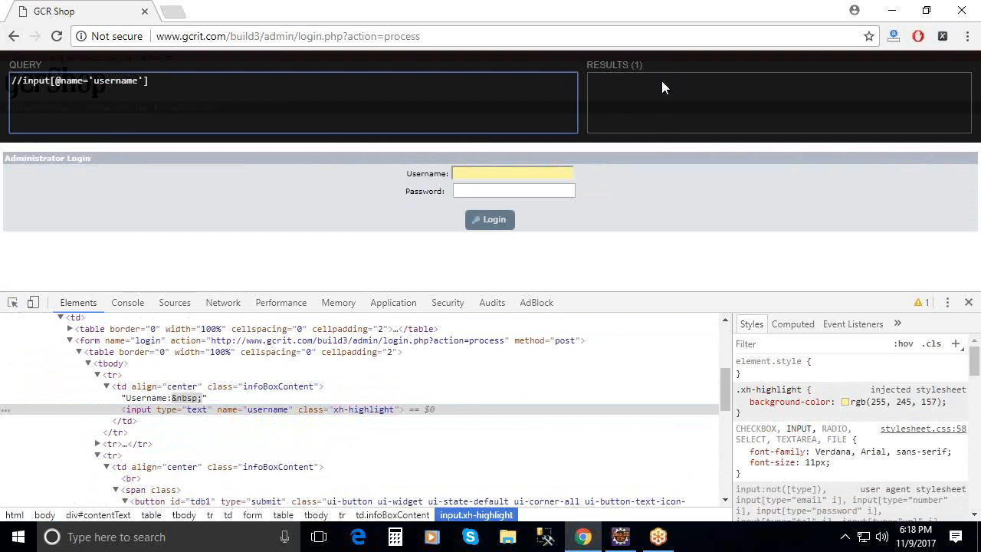
double_click(130, 79)
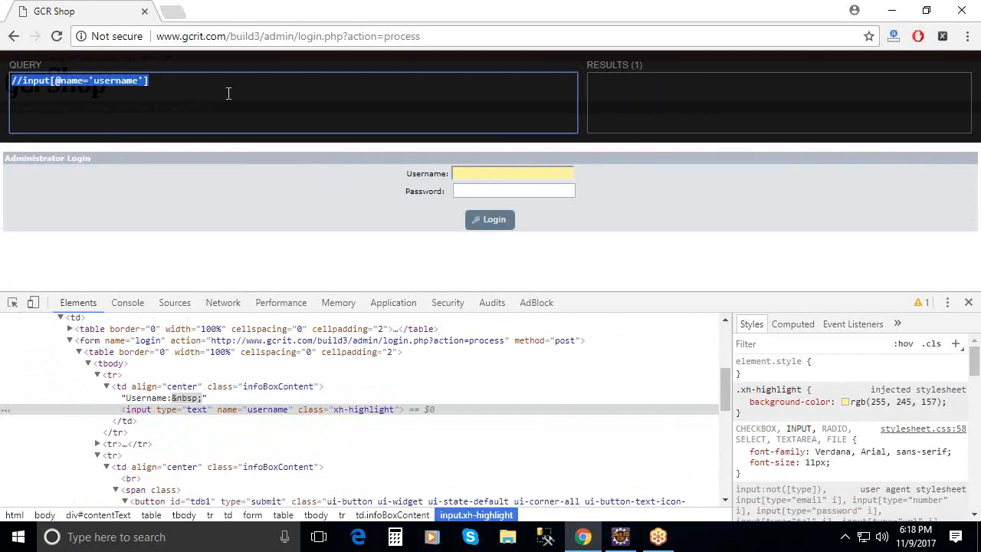
mouse_move(942, 37)
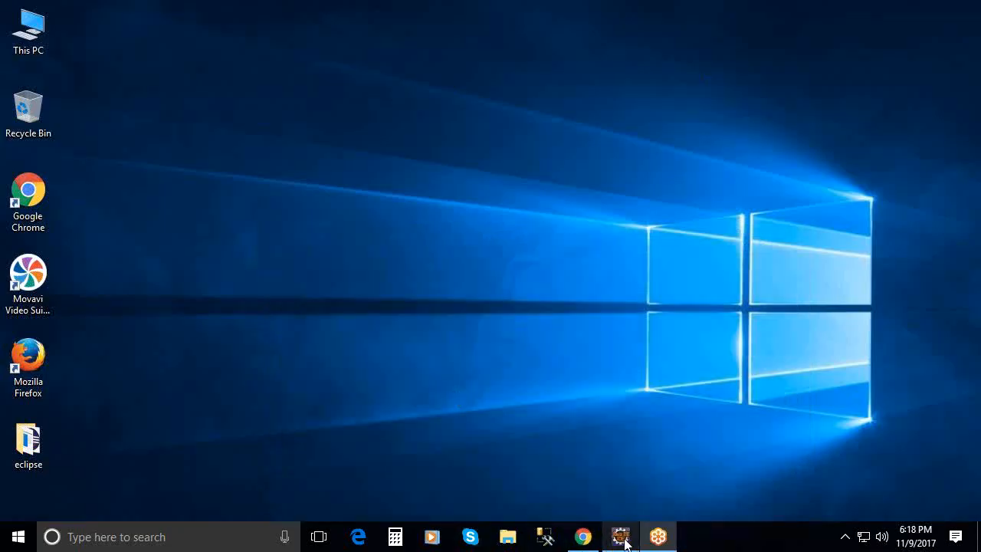
Restore the Eclipse window showing Sample.java from the taskbar.
left_click(621, 536)
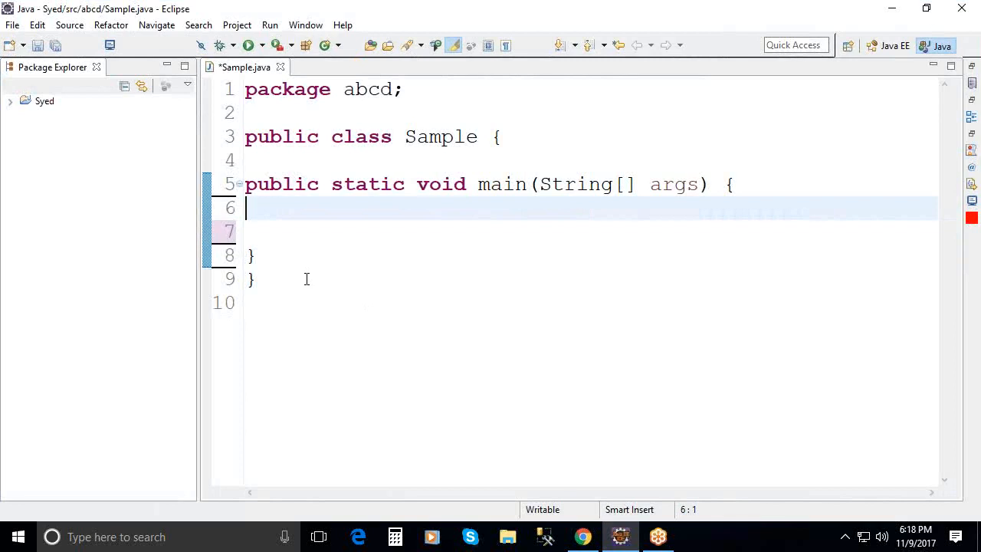
Enter System. on line 6 of main so content assist lists its members.
type("Sys")
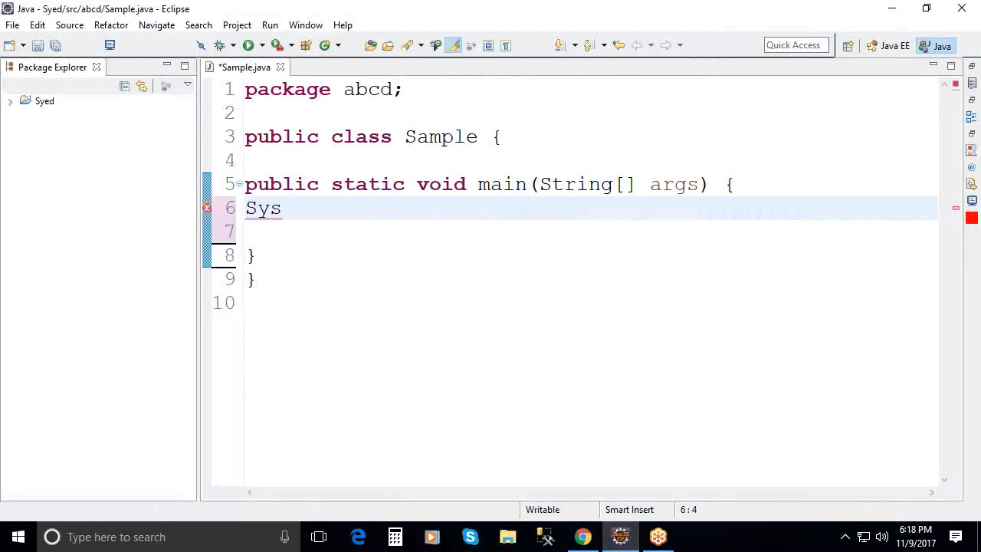
type("tem")
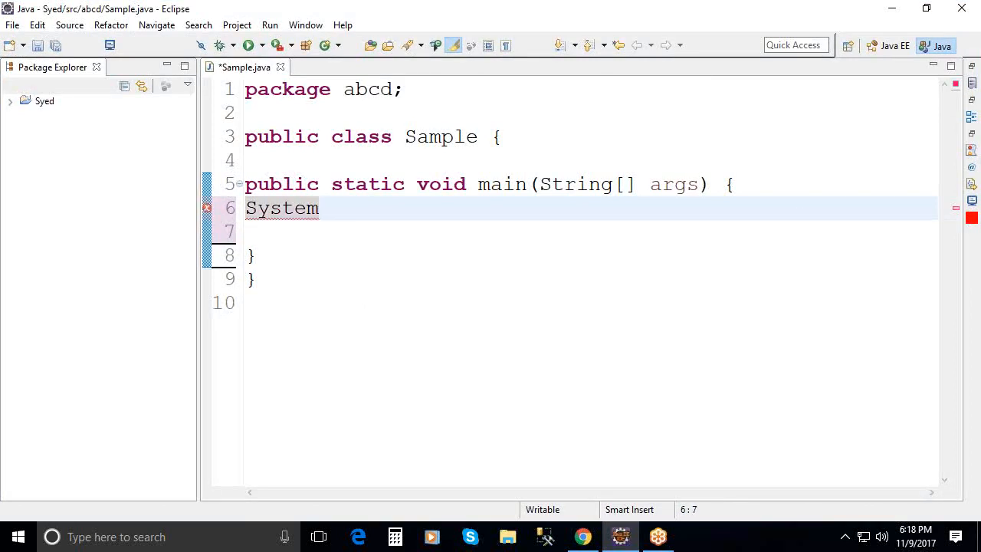
type(".")
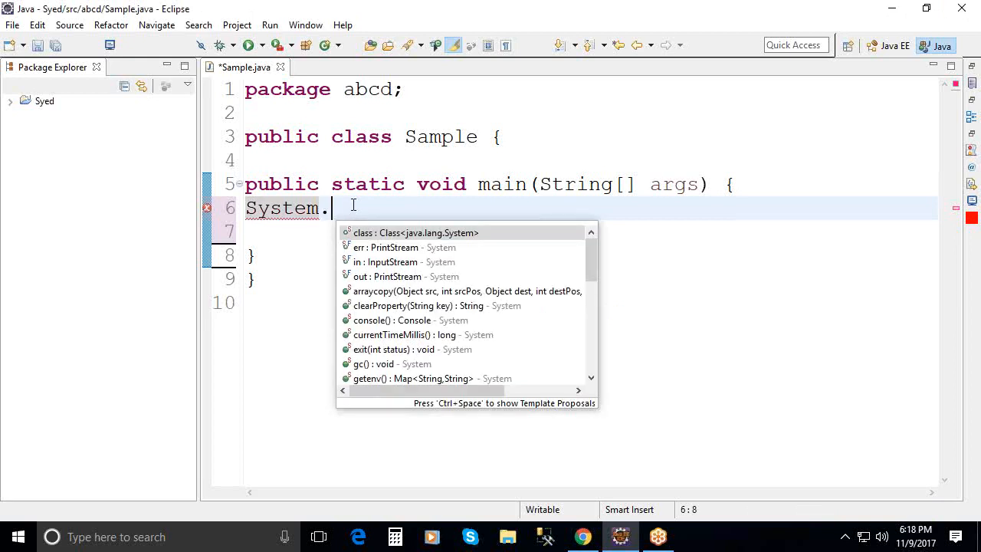
Write System.setProperty("webdriver.chrome.driver", ...) with the value argument still a placeholder.
type("setProperty(key, value")
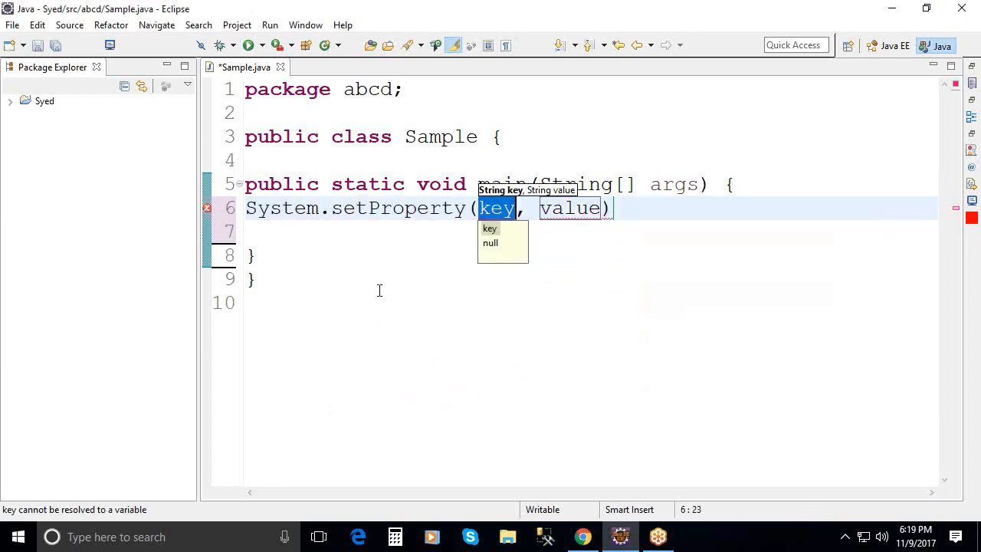
type("\"web")
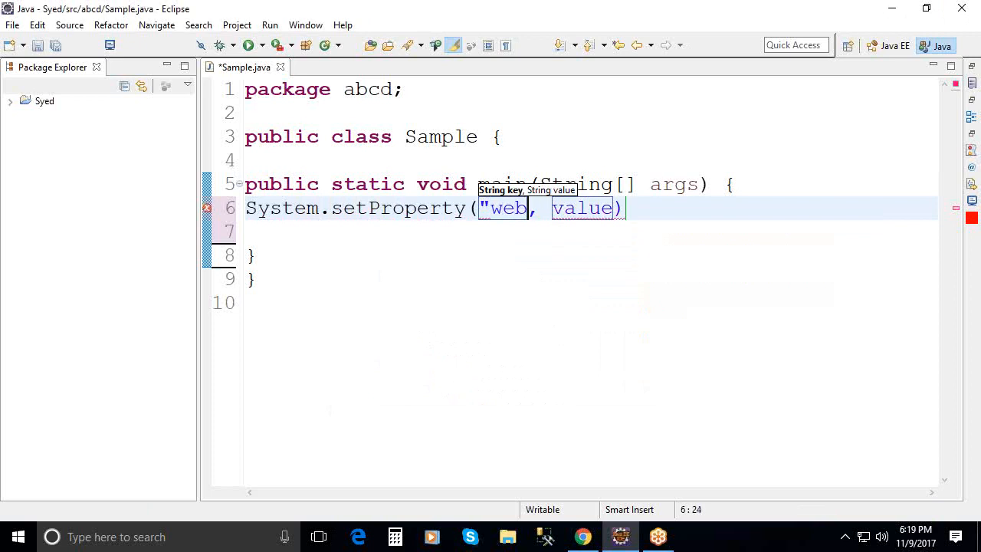
type("drive")
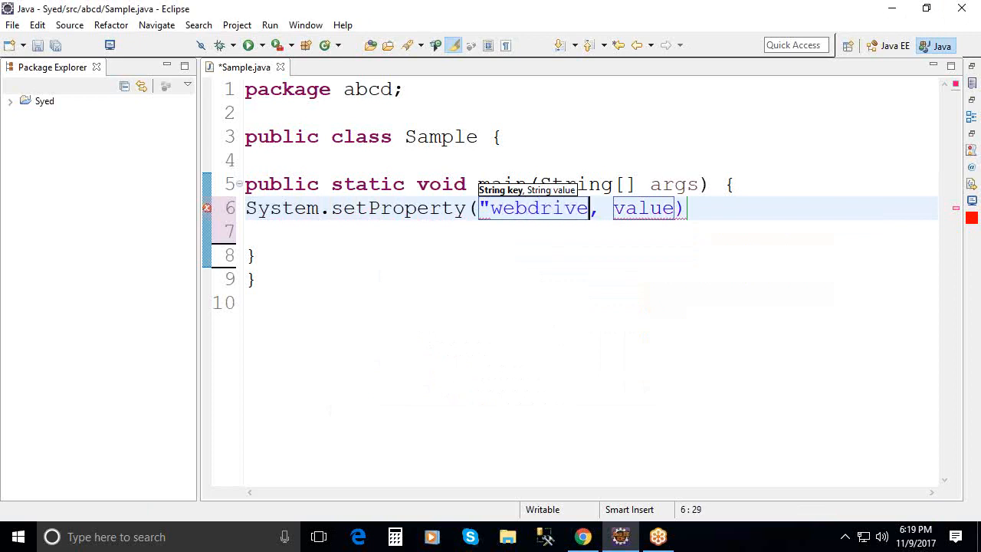
type("r.c")
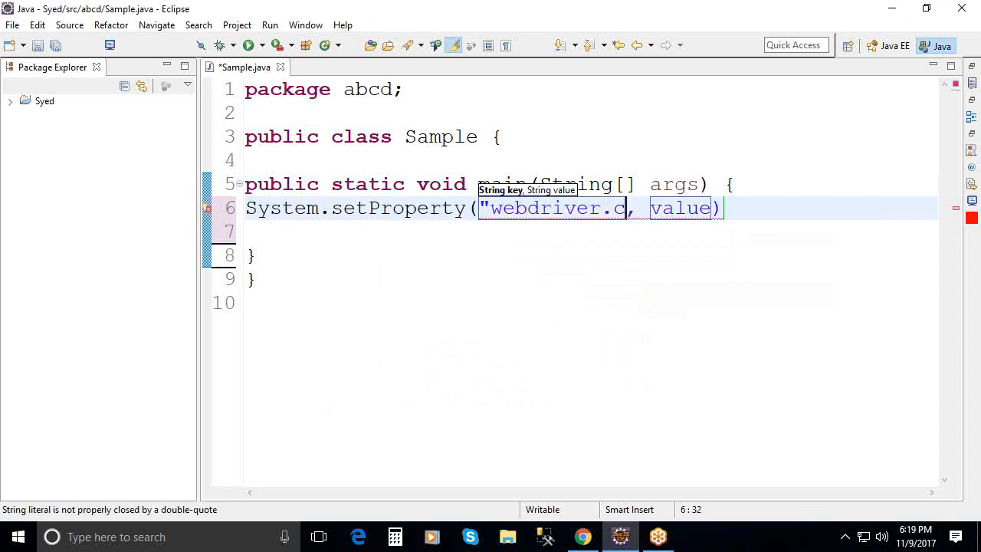
type("hrome")
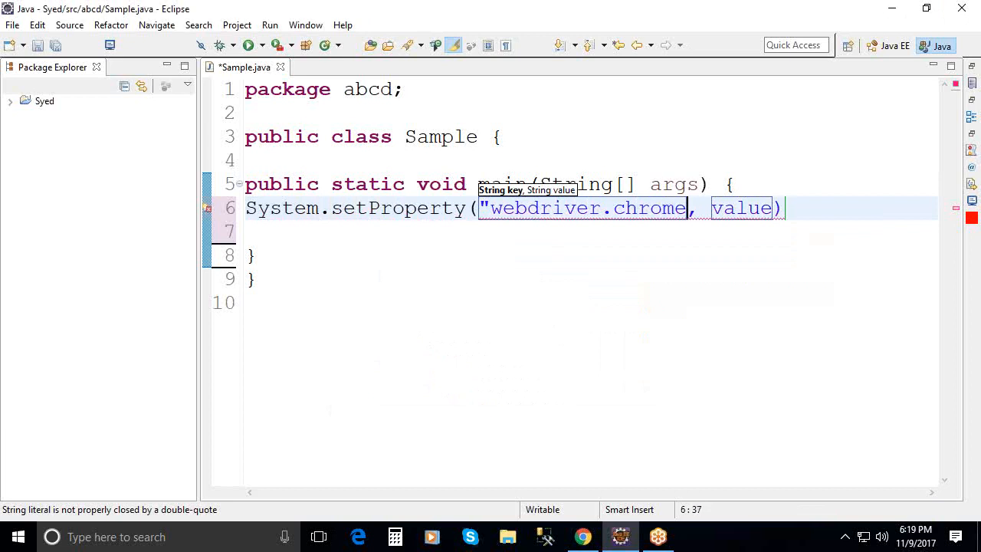
type(".")
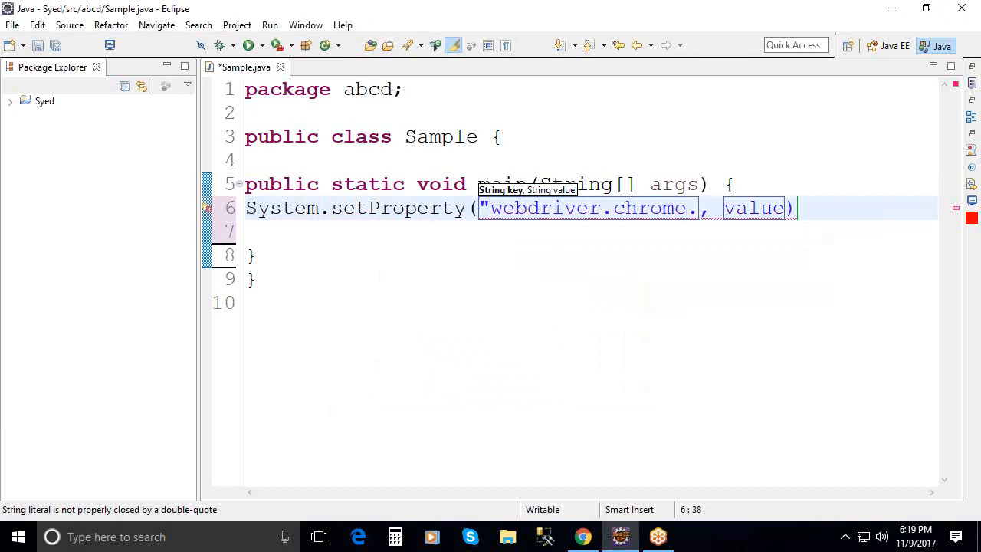
type("d")
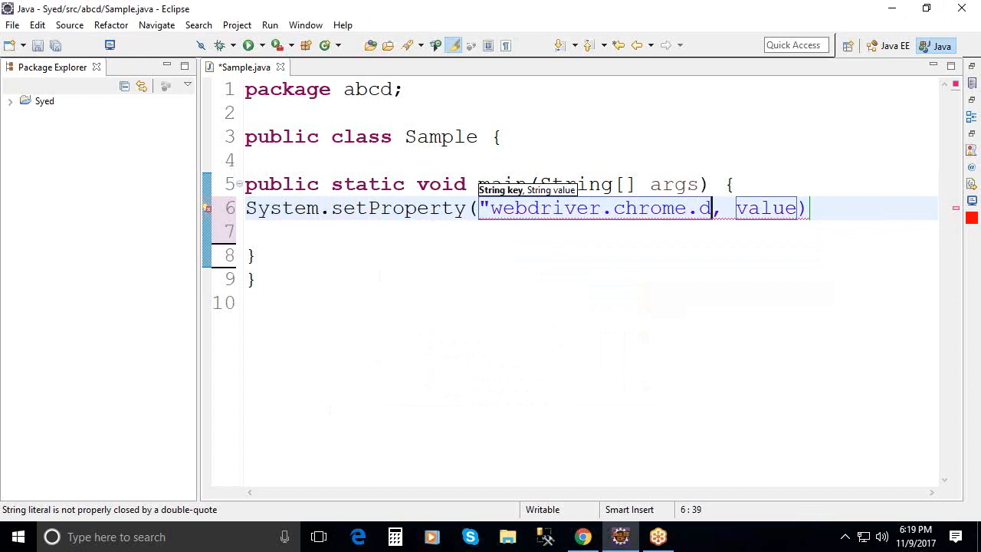
type("river")
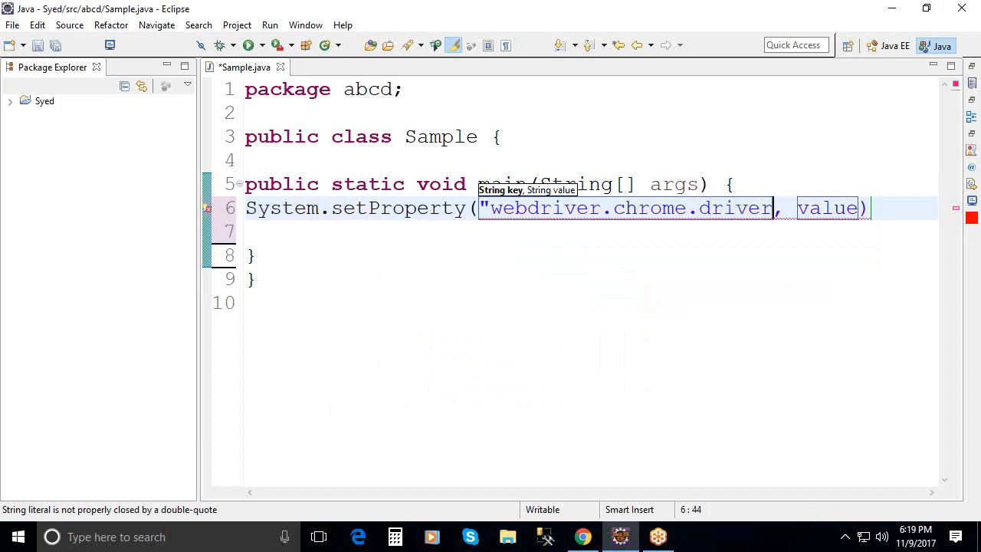
type("\"")
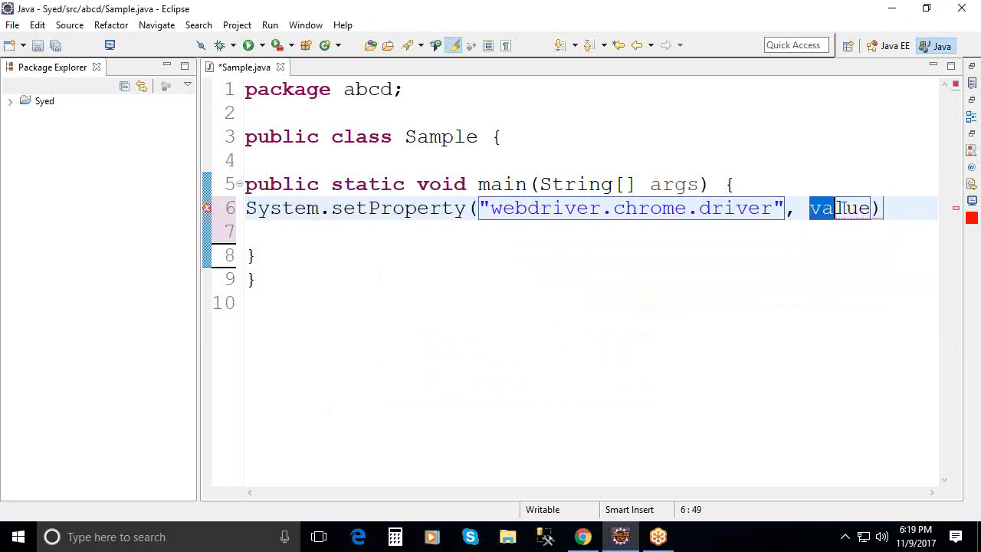
type("\"")
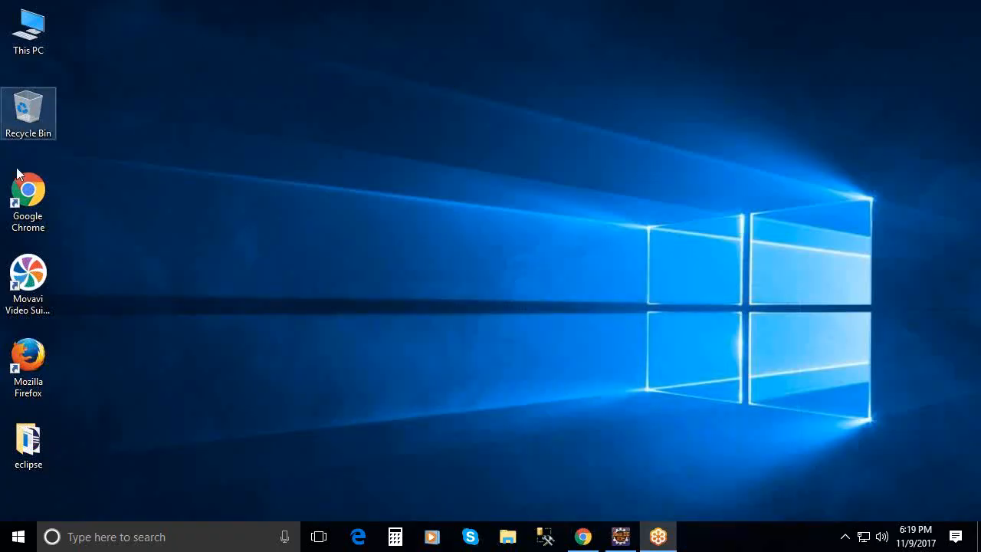
left_click(28, 30)
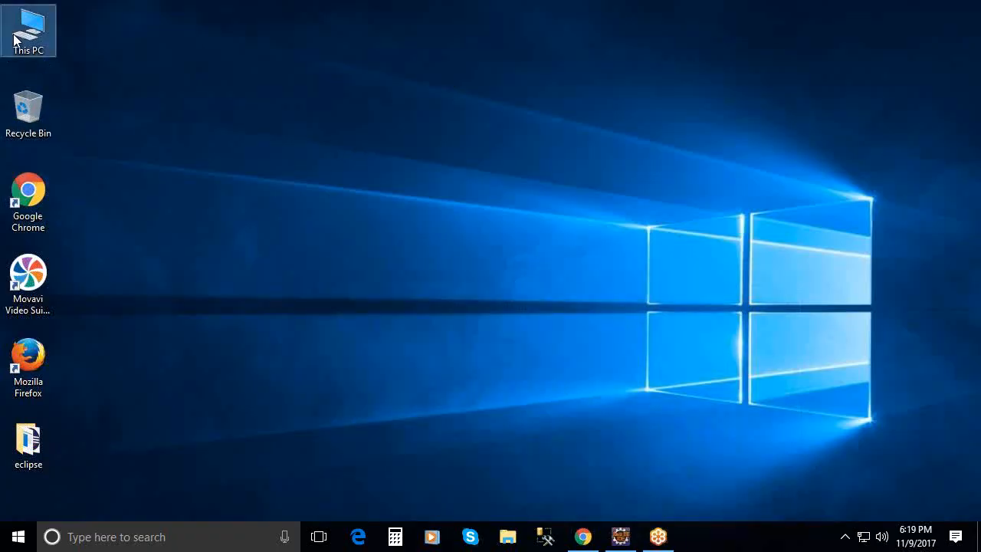
double_click(28, 27)
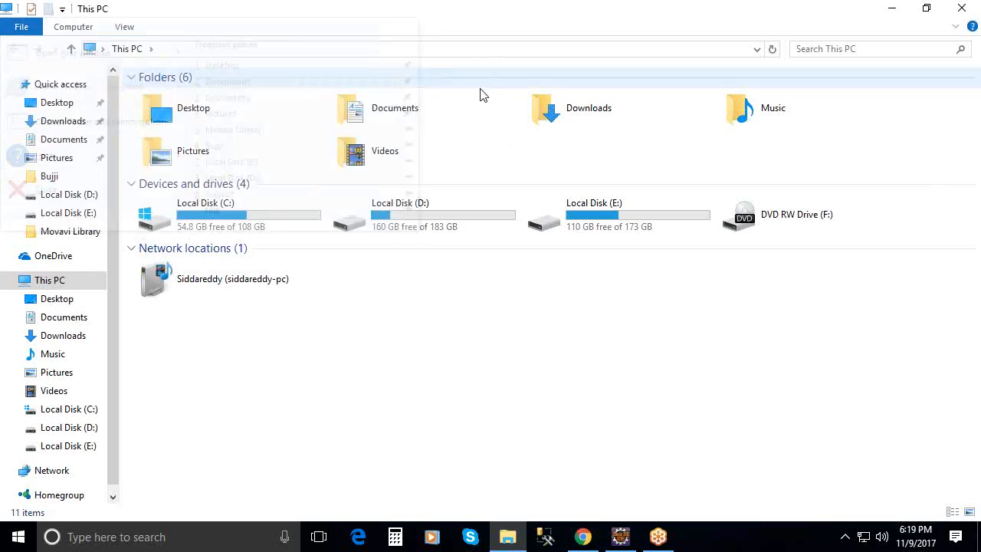
double_click(595, 215)
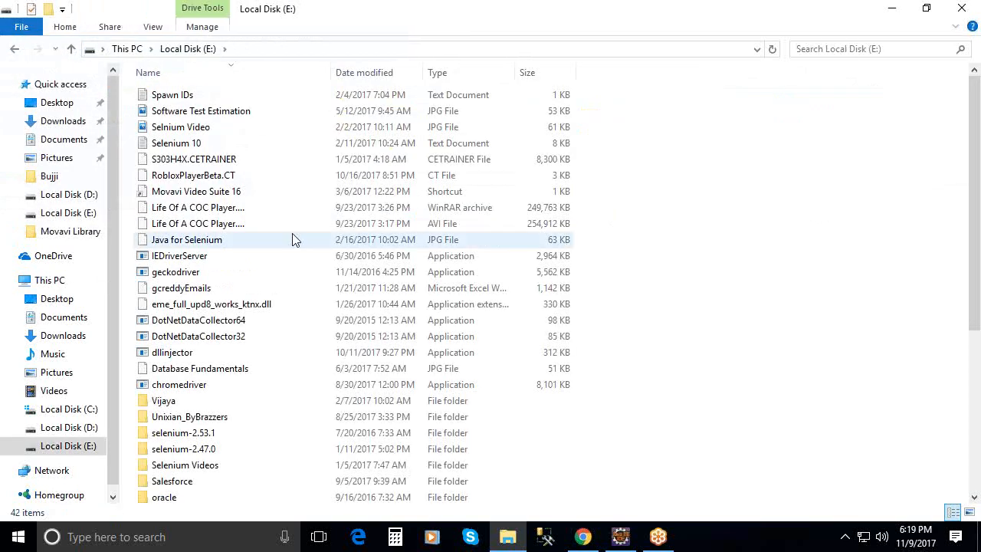
left_click(180, 383)
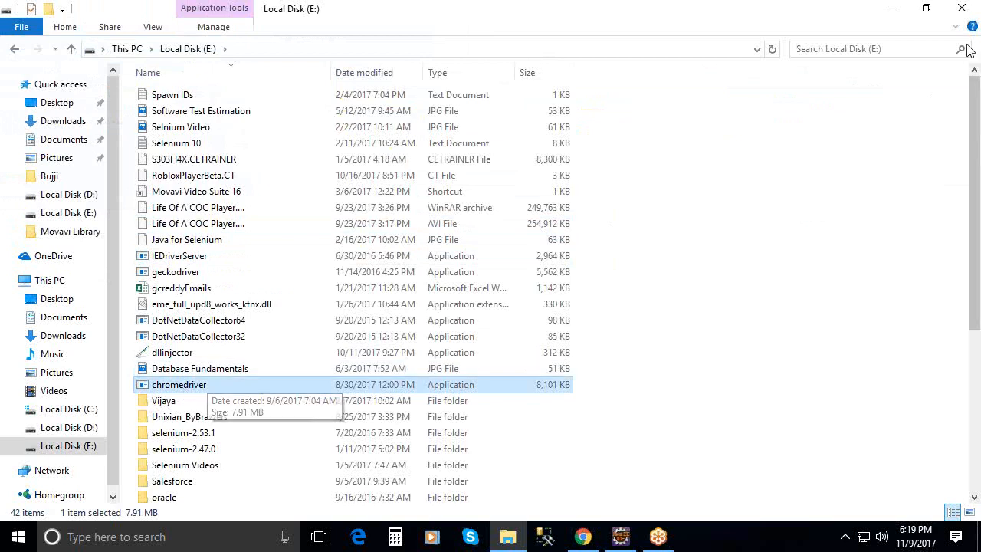
mouse_move(963, 9)
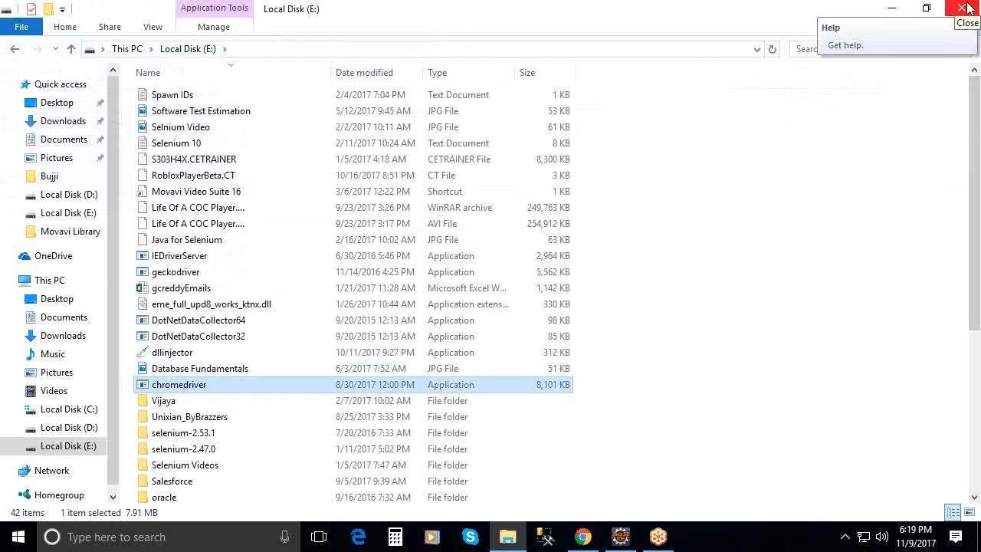
scroll("down", 3)
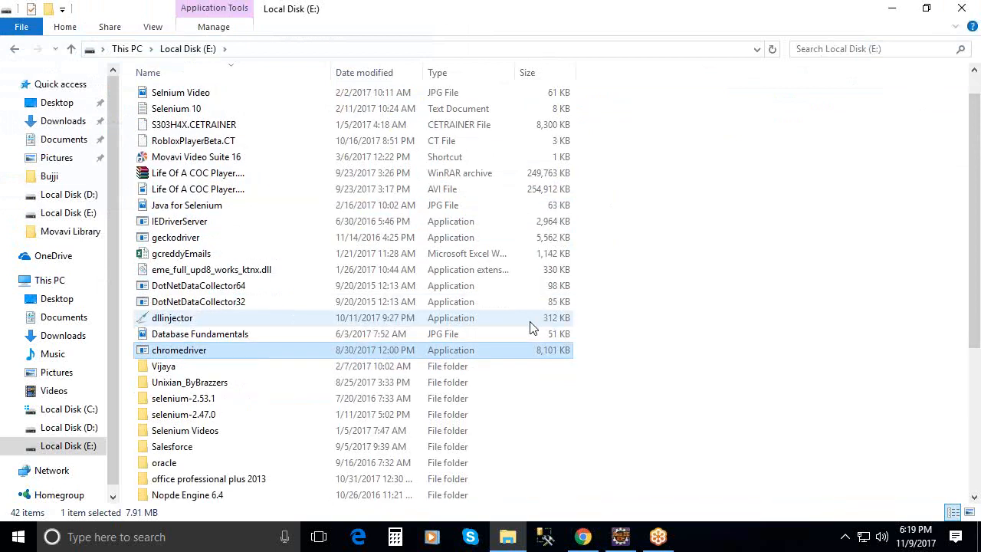
scroll("down", 3)
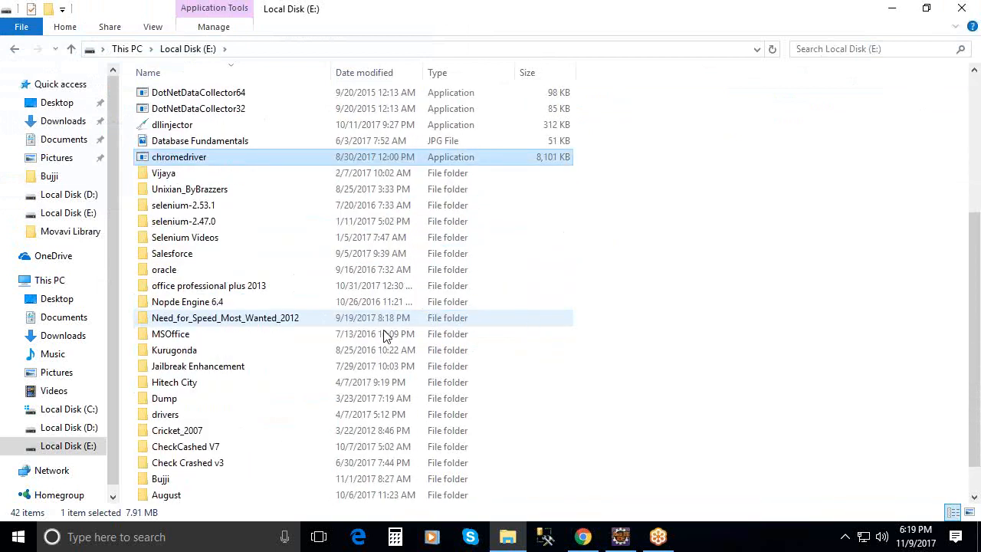
left_click(184, 221)
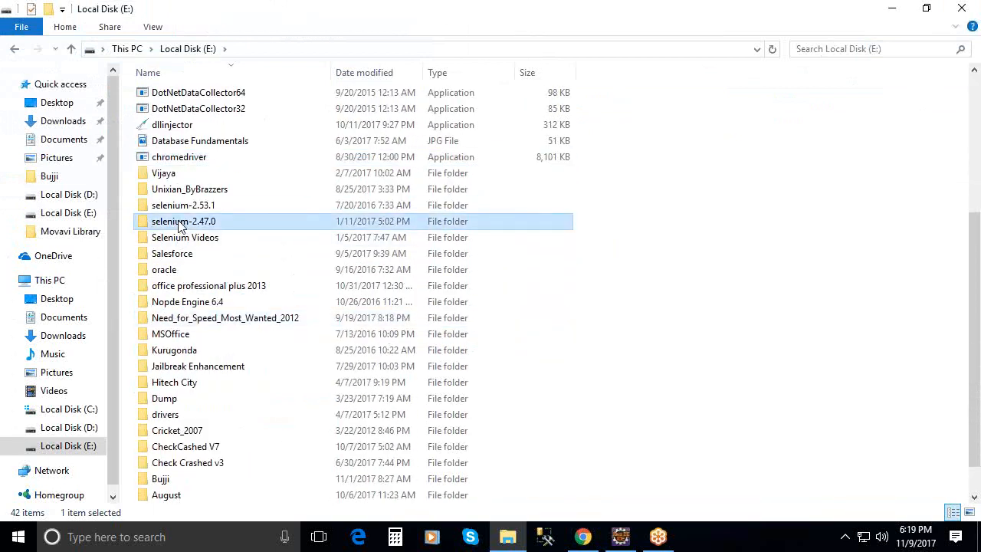
left_click(171, 253)
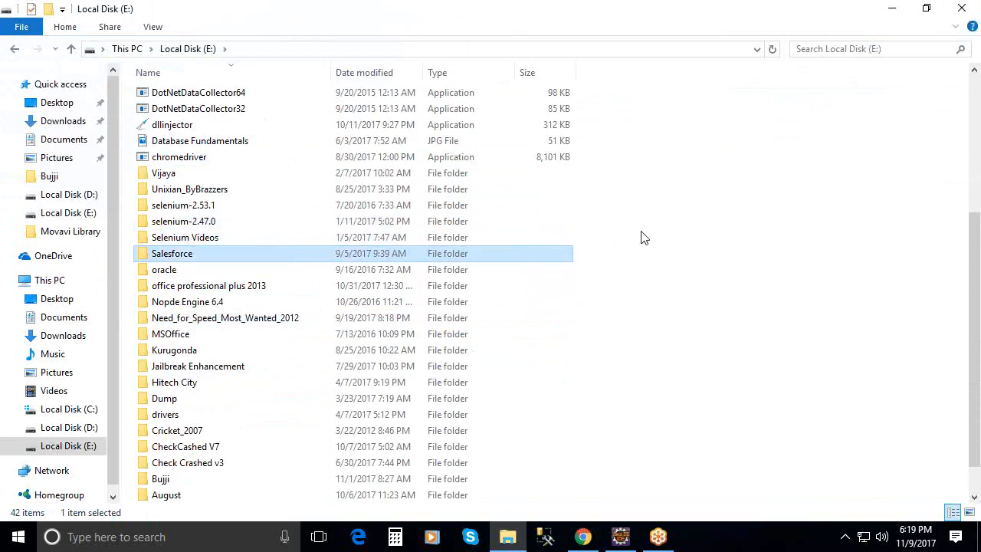
mouse_move(589, 168)
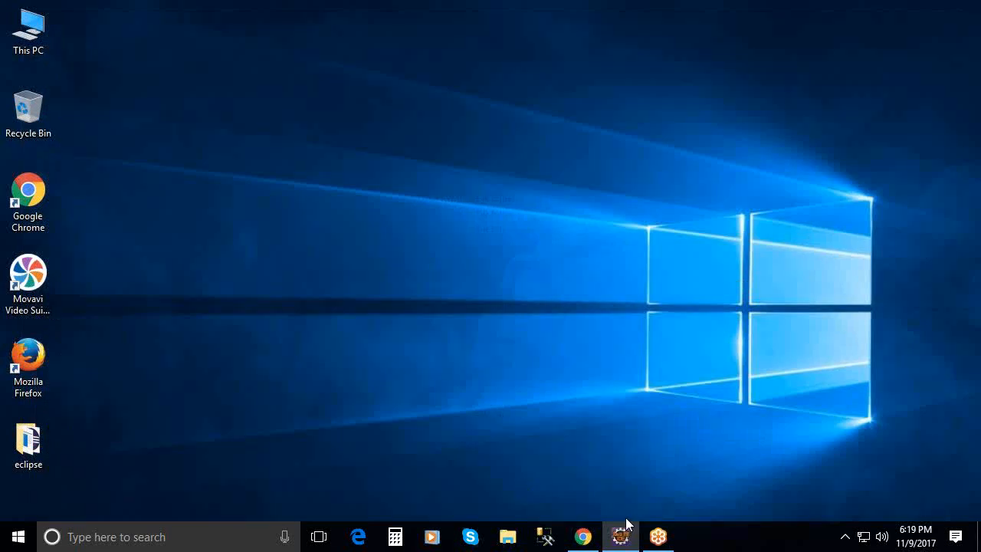
Back in Eclipse, give setProperty the value "E:/chromedriver.exe" and close the statement.
left_click(621, 536)
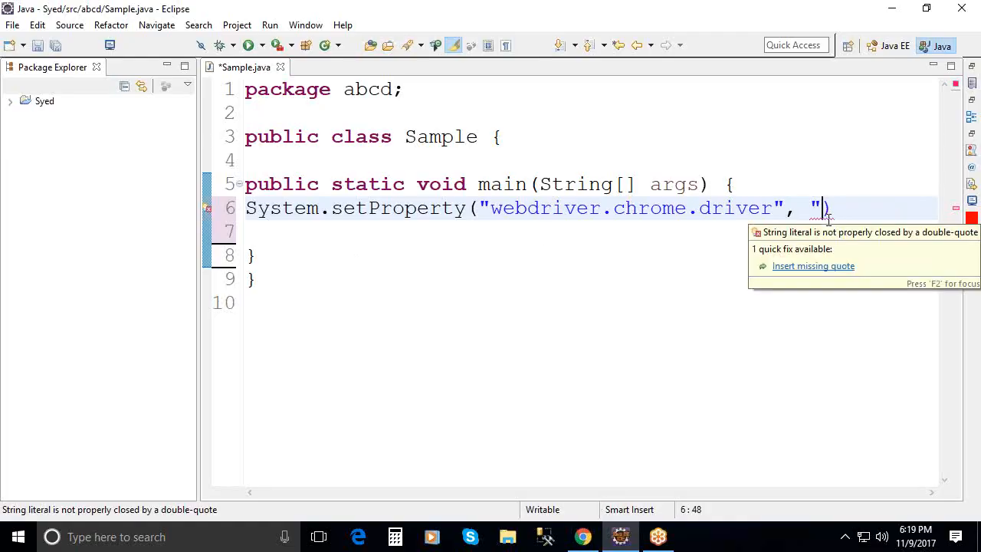
type("E:")
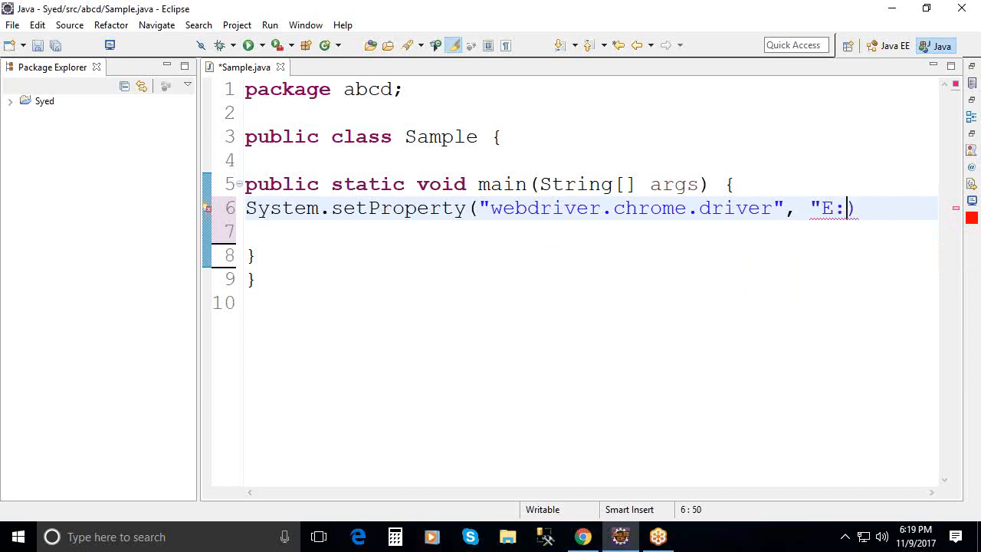
type("/")
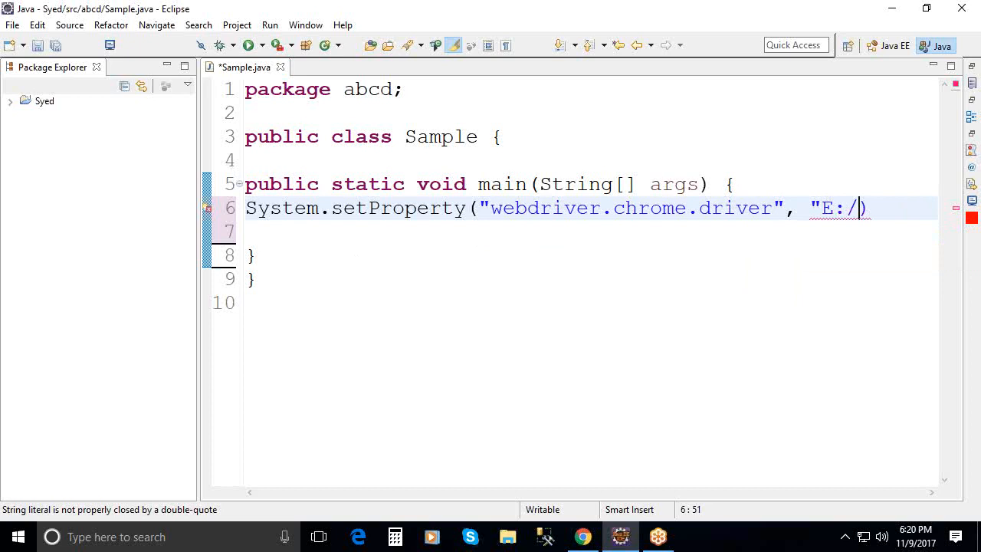
type("chrom")
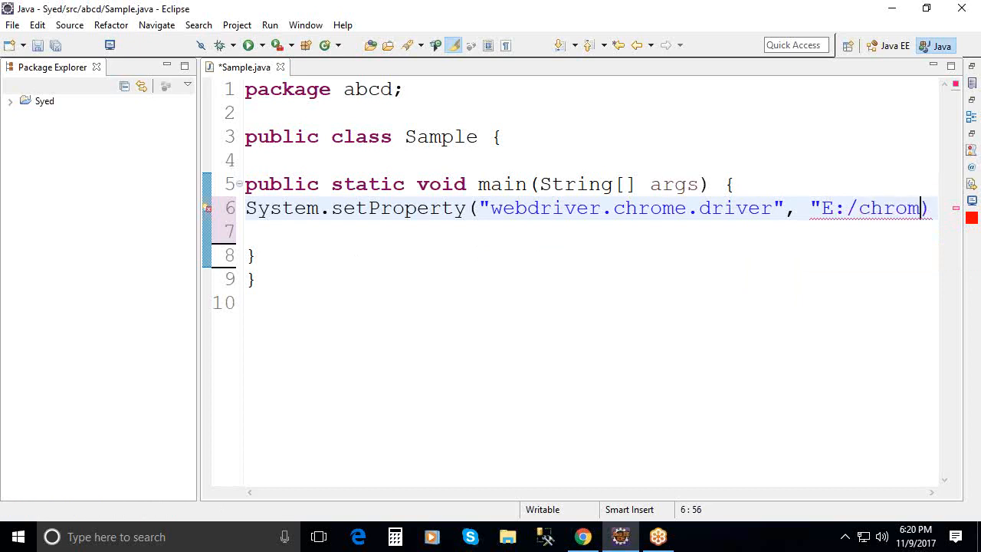
type("driver.e")
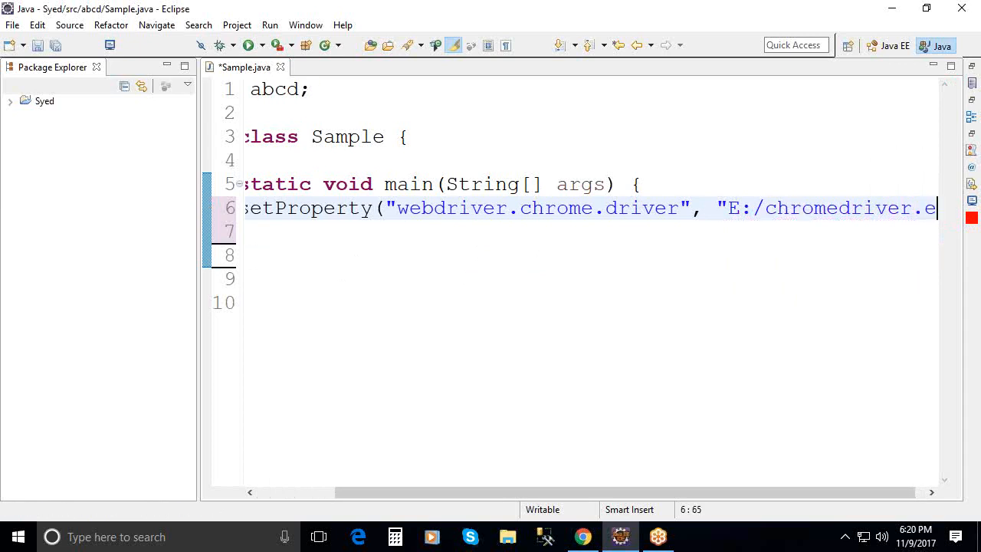
type("xe")
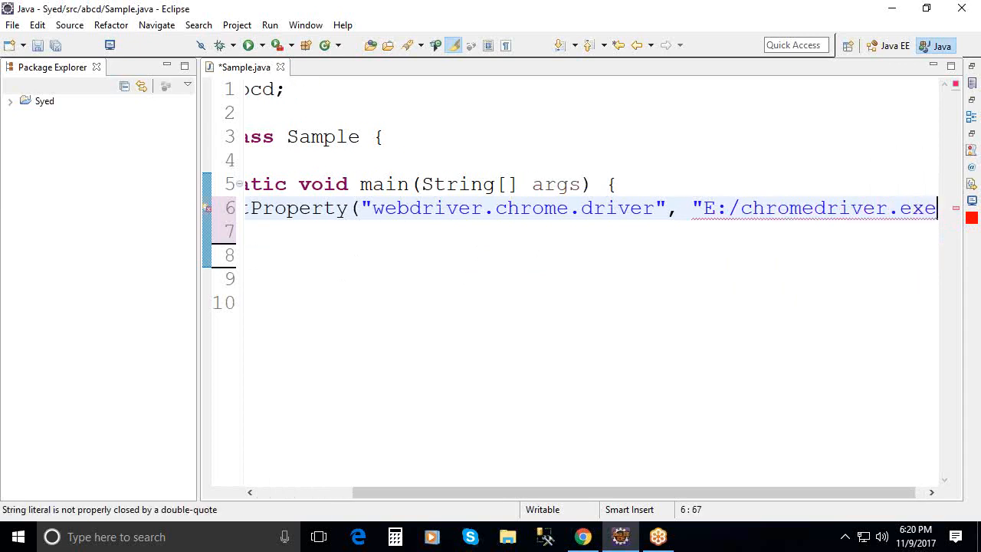
type("\")")
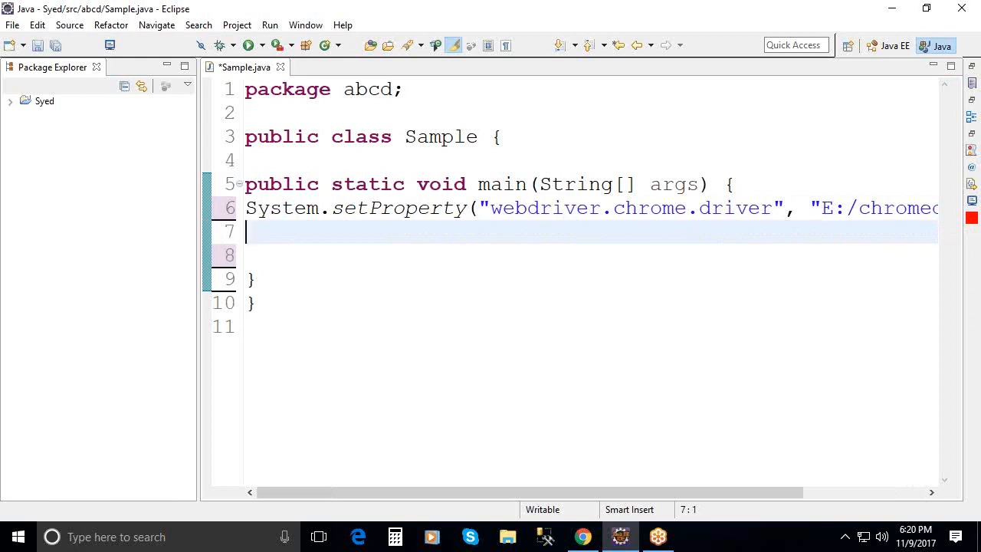
Write WebDriver driver=new ChromeDriver(); on line 7.
type("W")
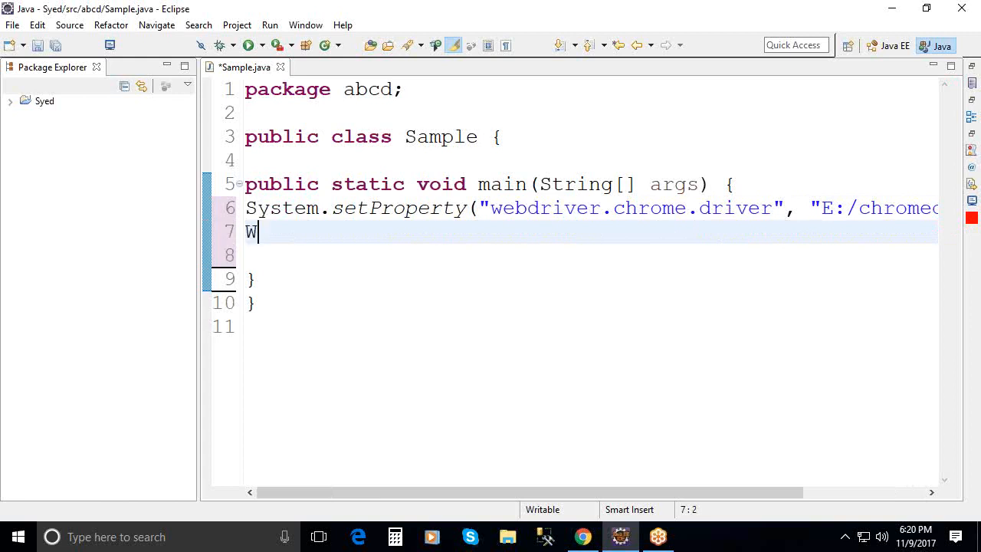
type("eb")
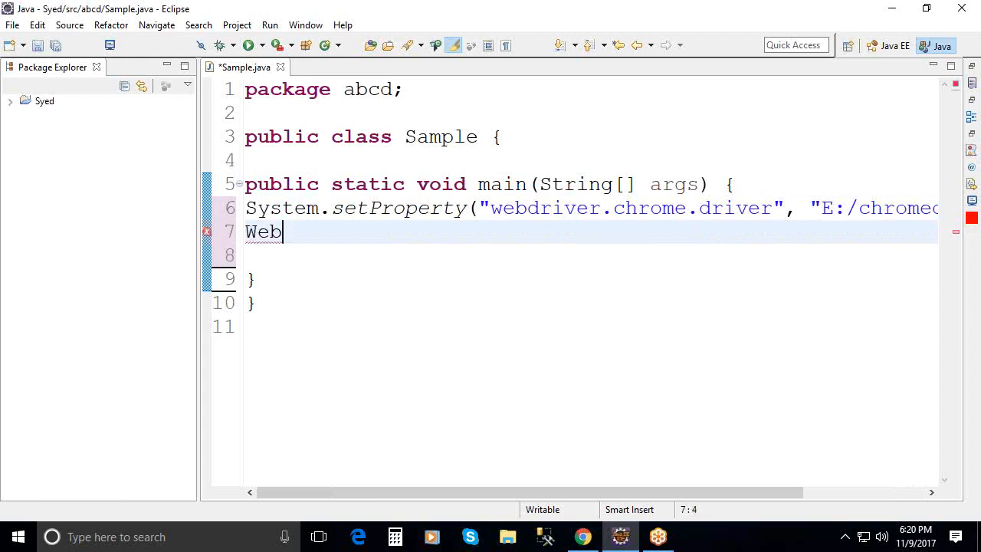
type("Driver")
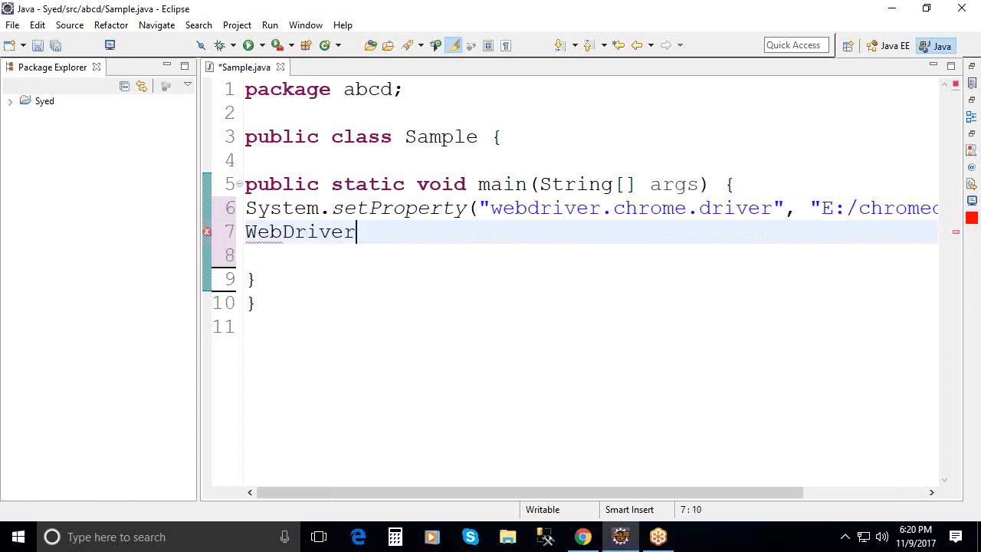
type("dri")
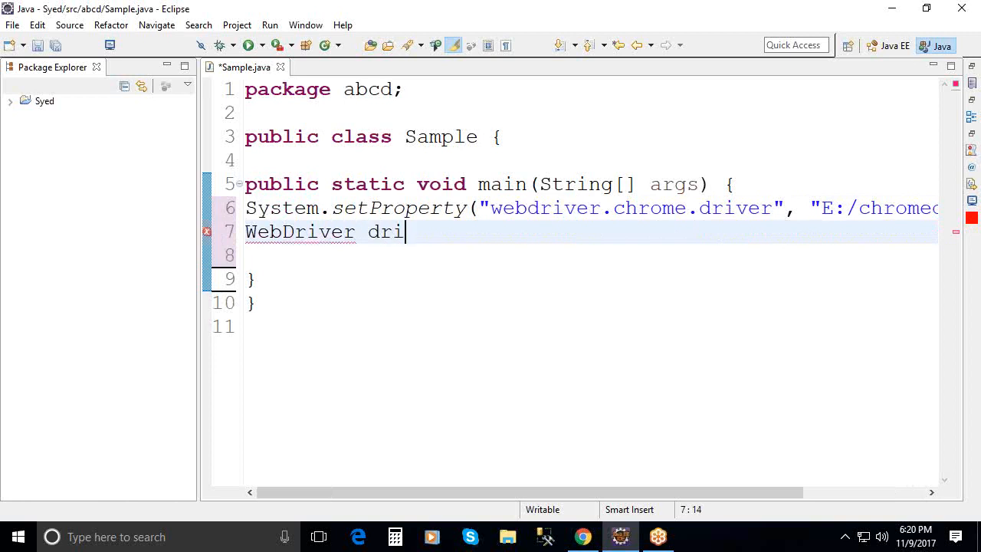
type("ver")
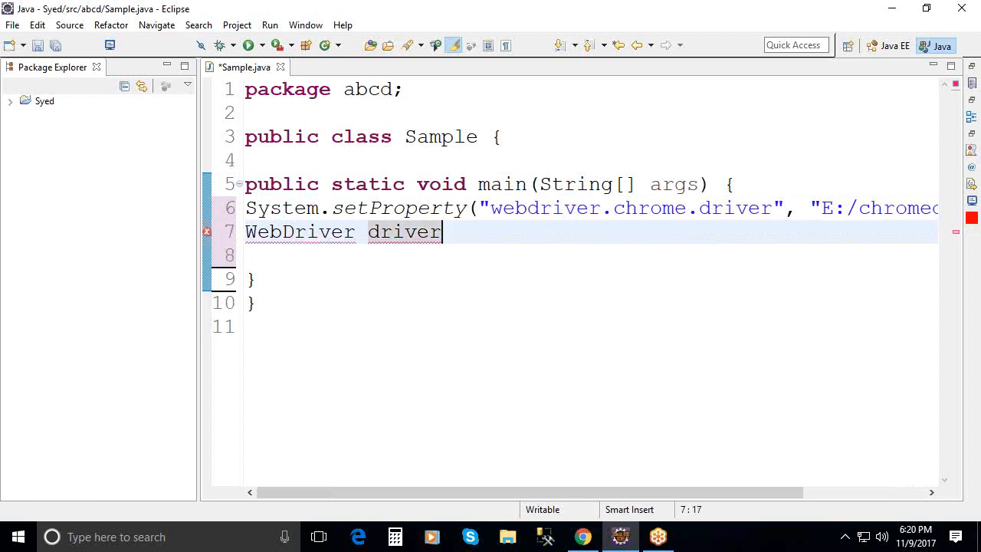
type("=")
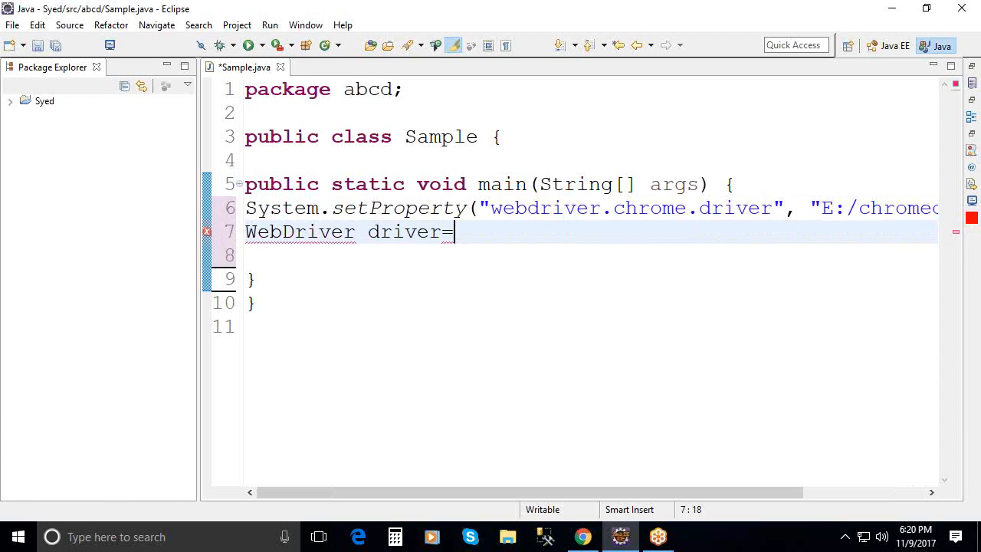
type("new")
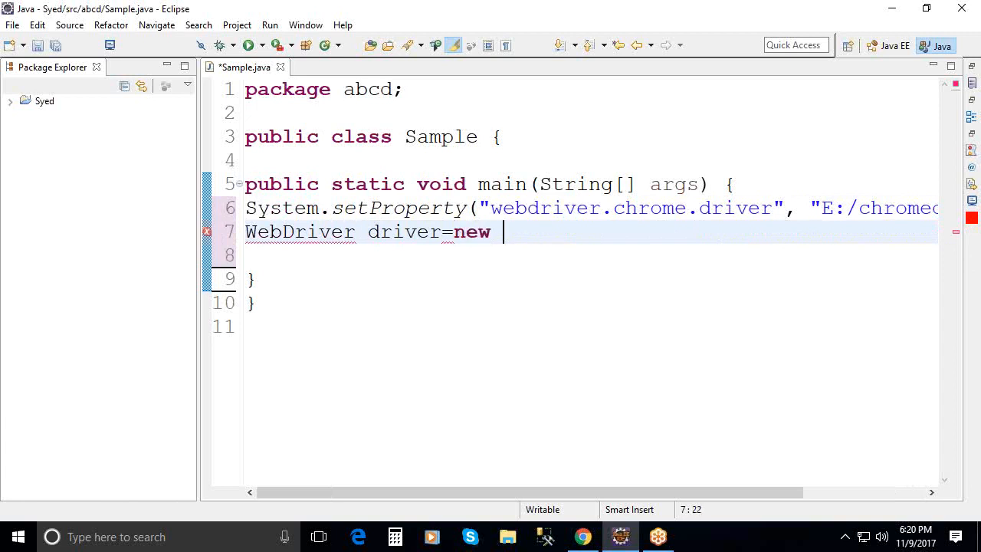
type("Chrome")
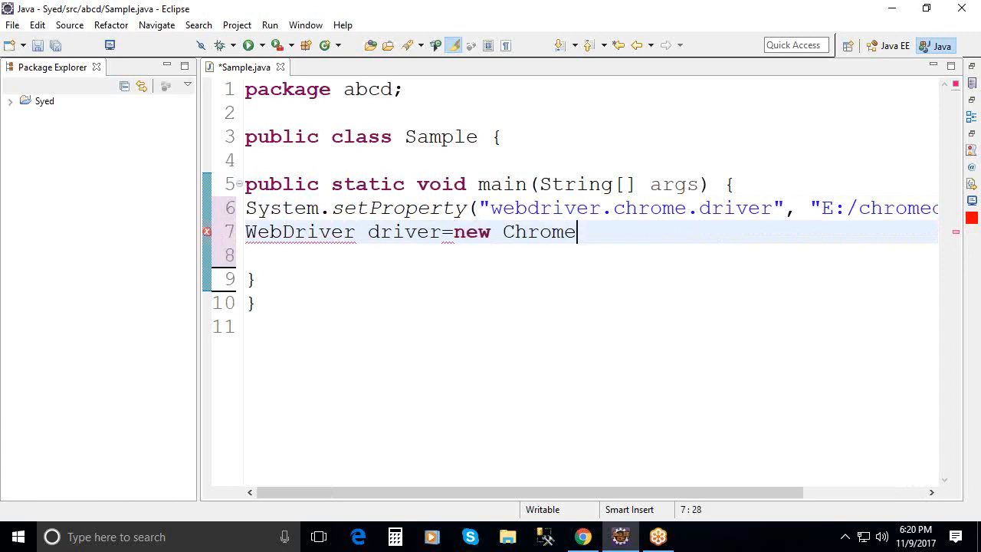
type("Driv")
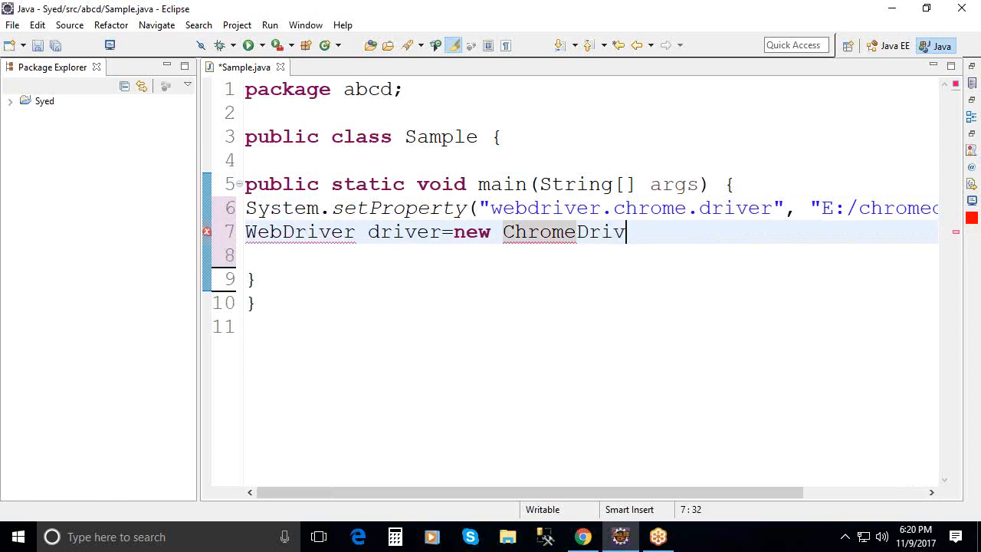
type("er()")
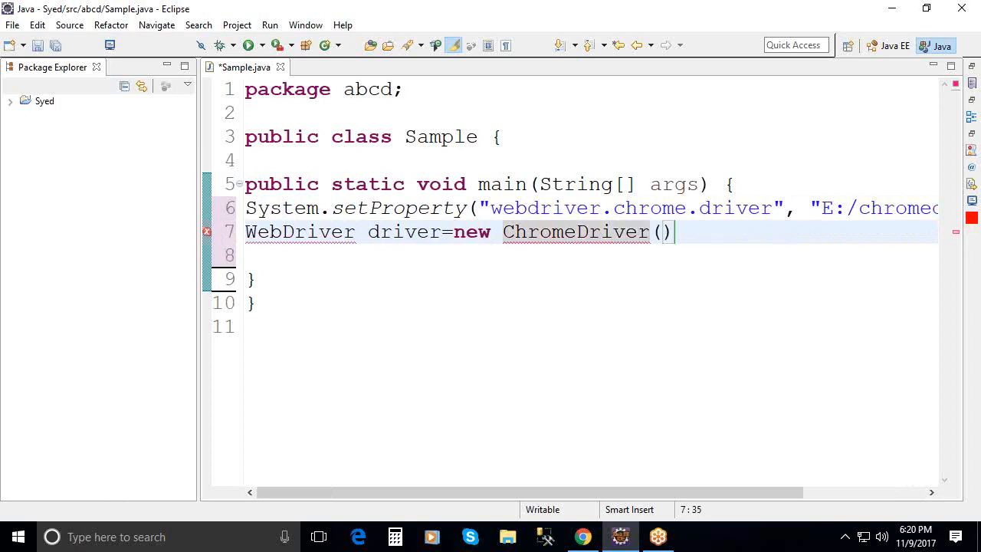
type(";")
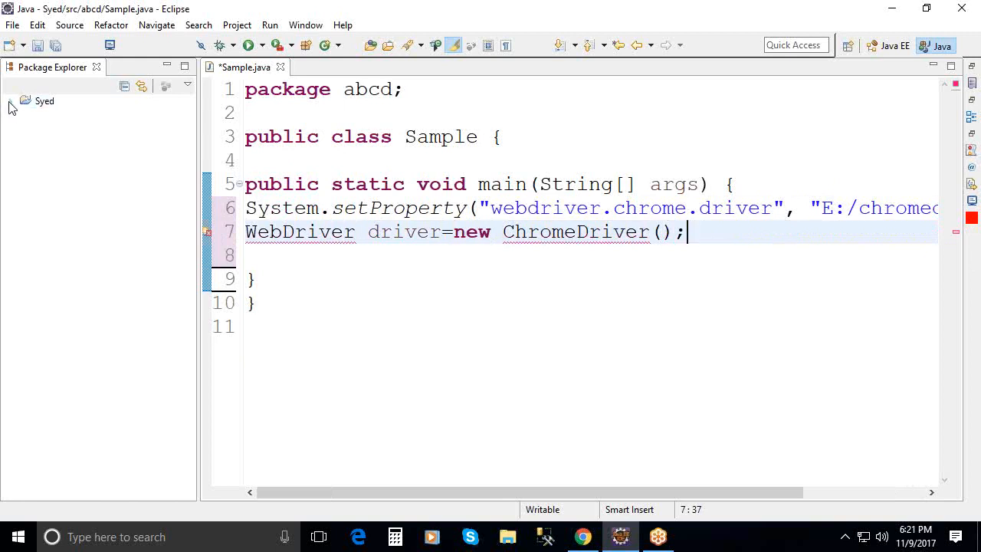
From the Syed project's src folder, reach Configure Build Path > Libraries and start Add External JARs.
left_click(13, 101)
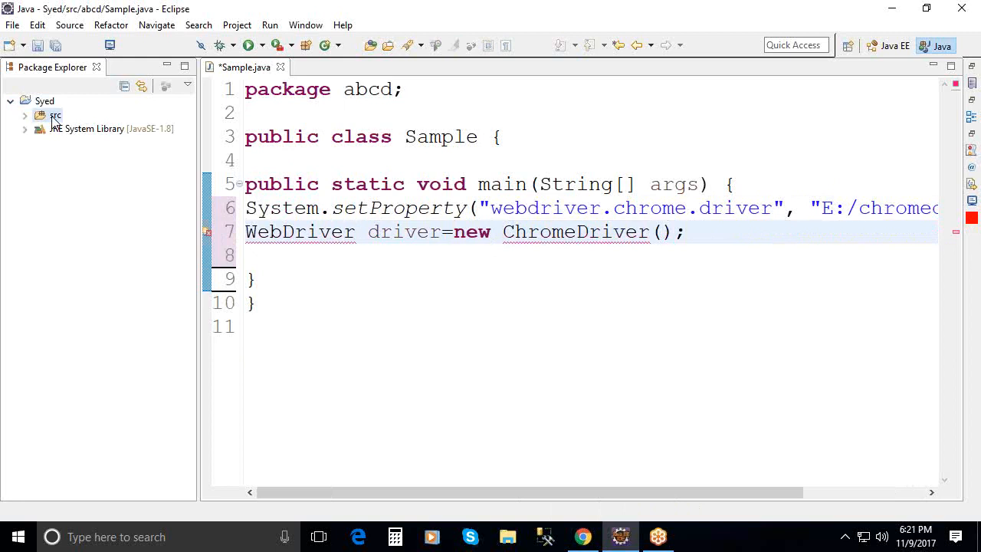
right_click(56, 115)
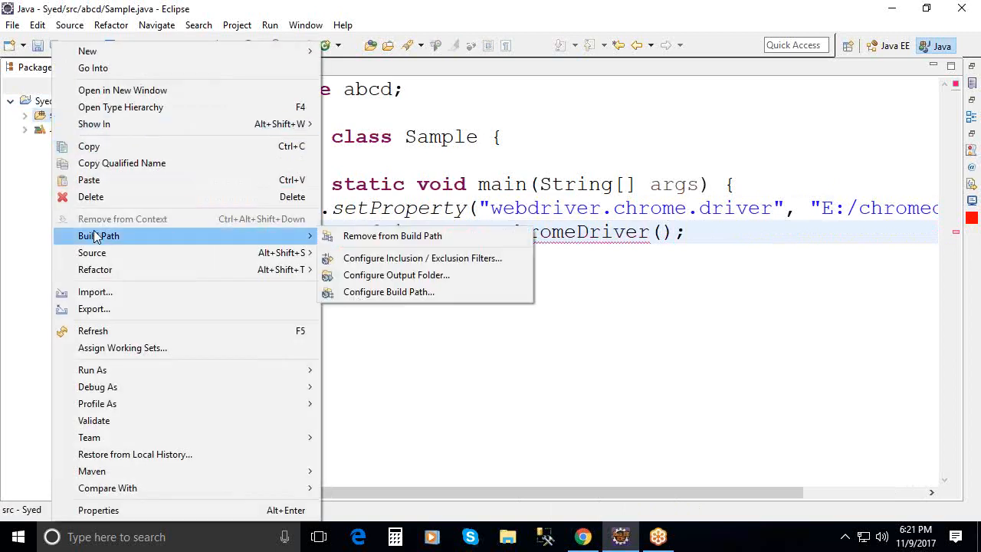
mouse_move(371, 282)
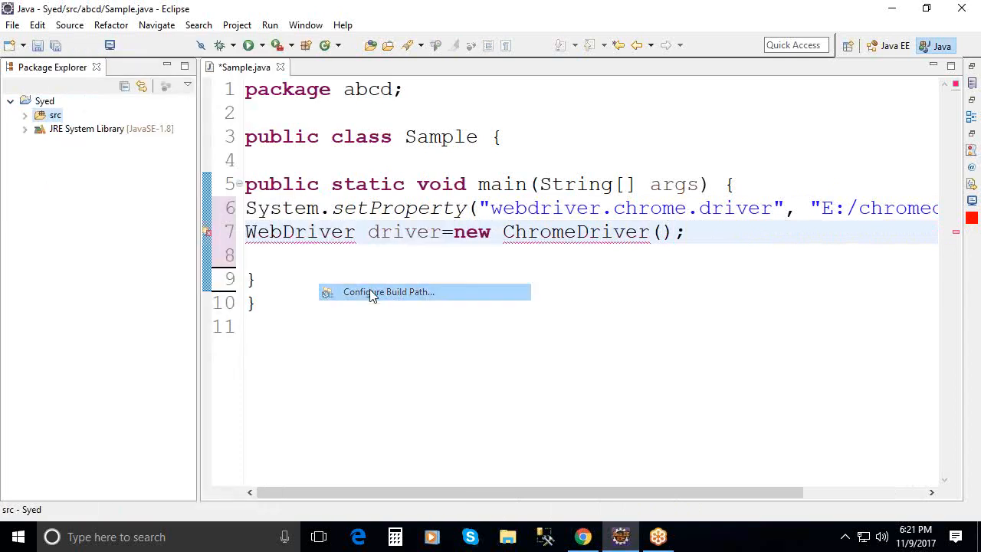
left_click(390, 291)
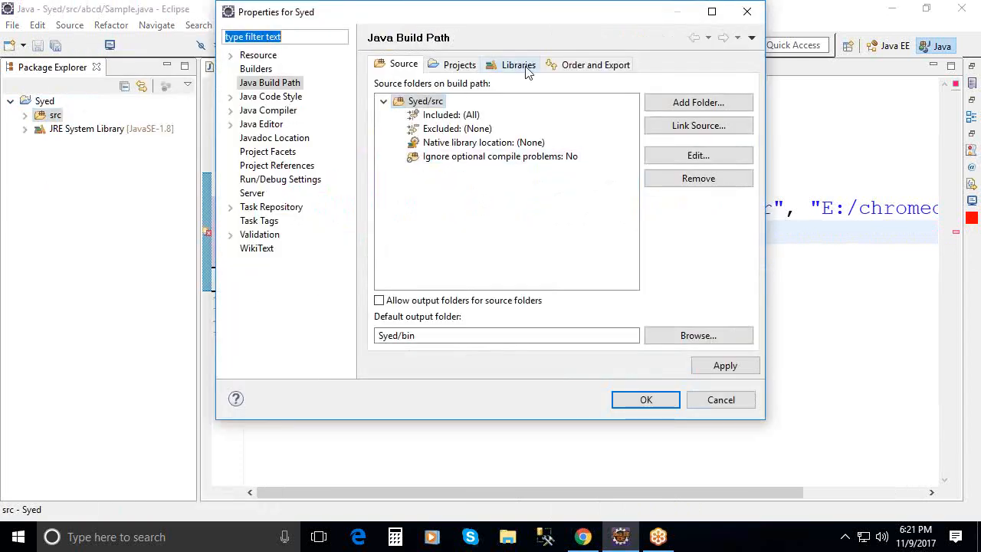
left_click(518, 65)
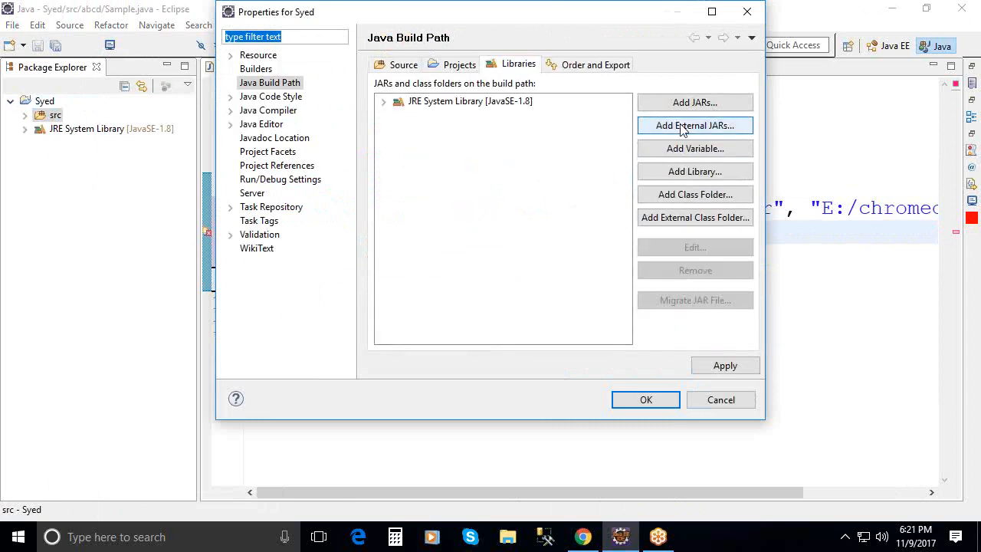
left_click(695, 125)
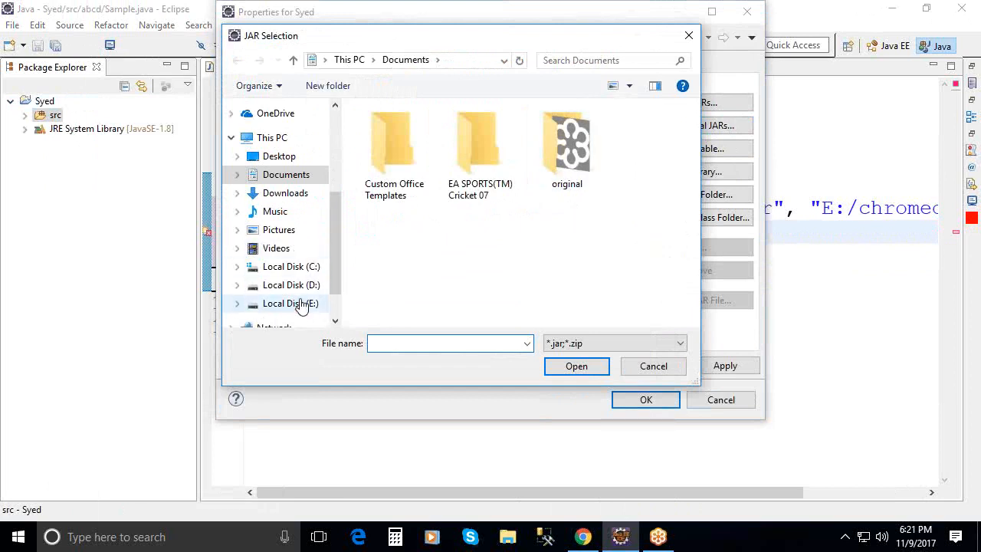
Add both selenium-java JARs from E:/selenium-2.53.1 to the build path.
left_click(291, 304)
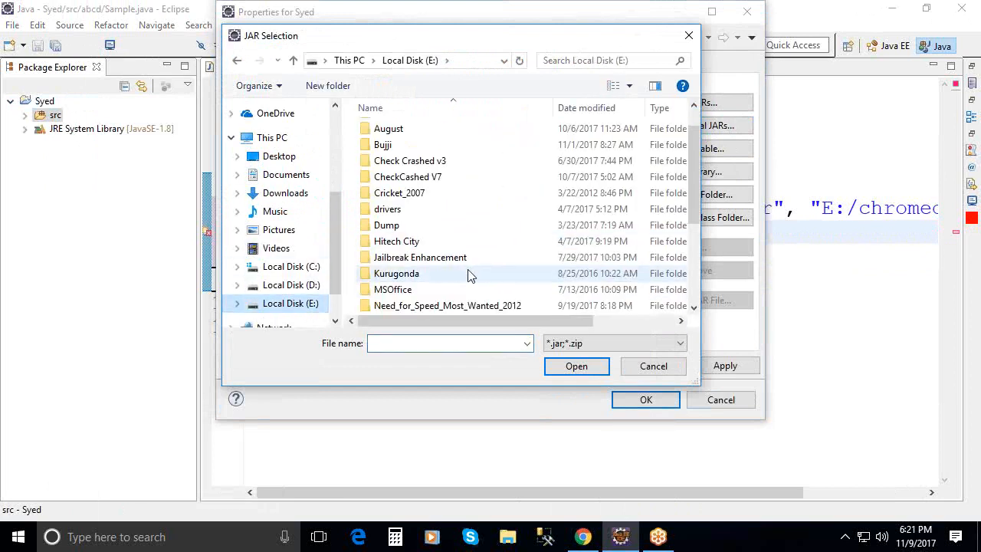
scroll("down", 3)
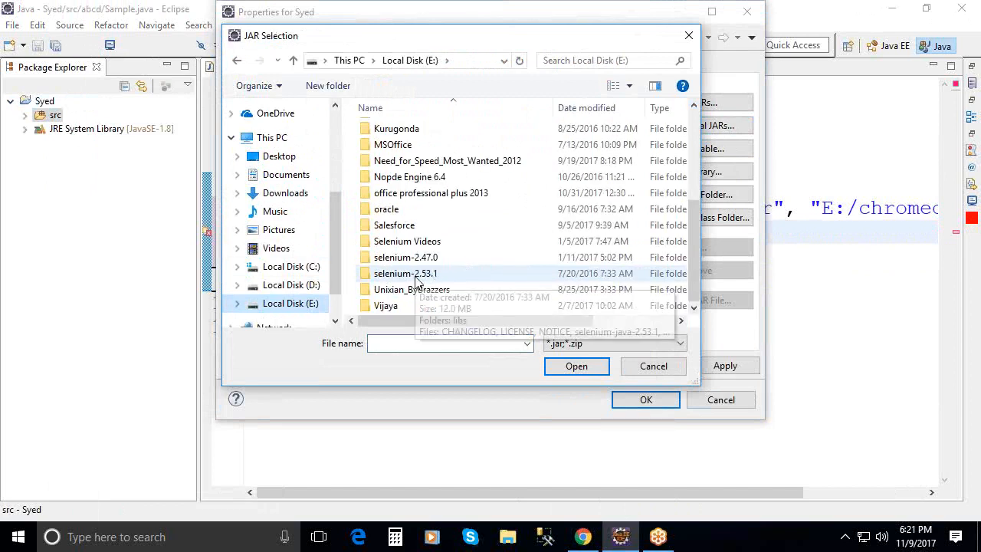
double_click(405, 273)
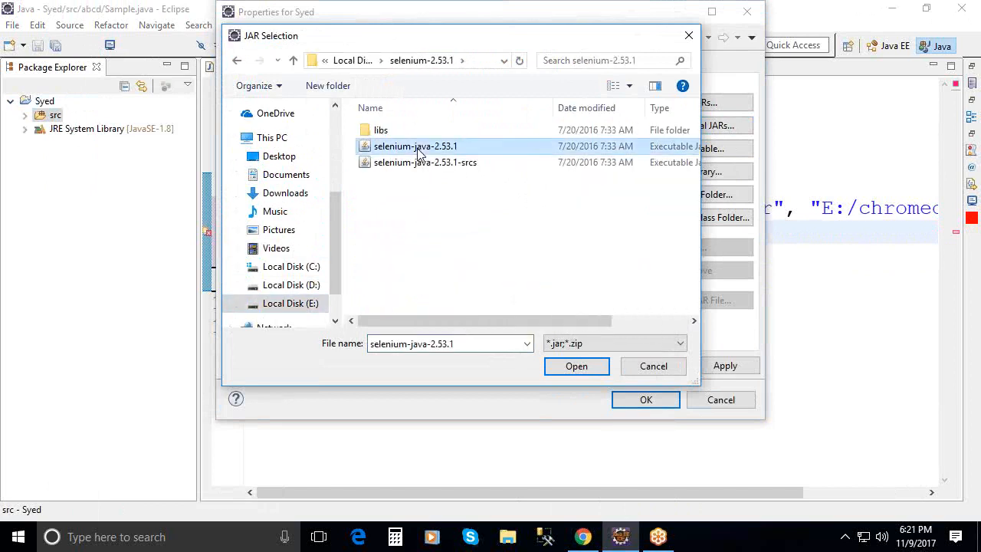
left_click(424, 163)
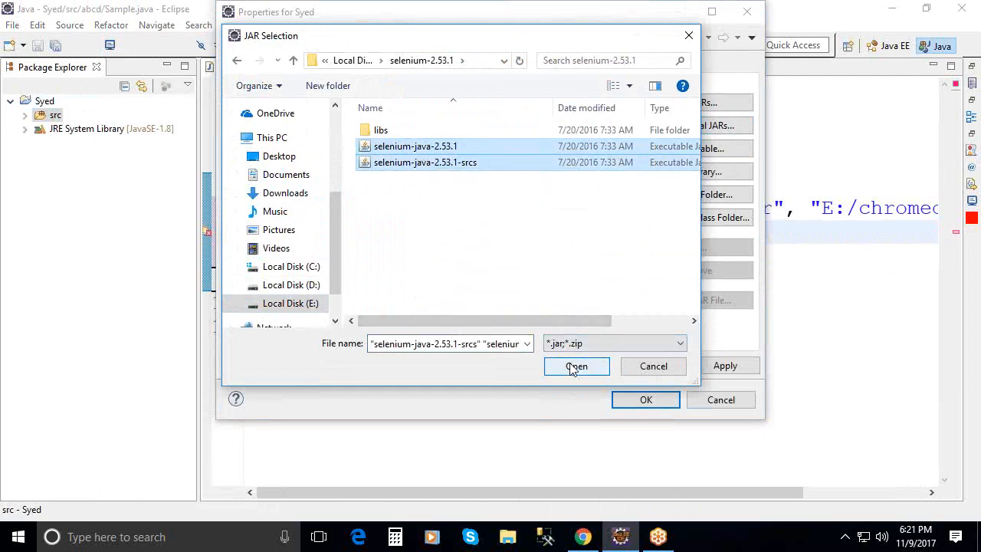
left_click(576, 364)
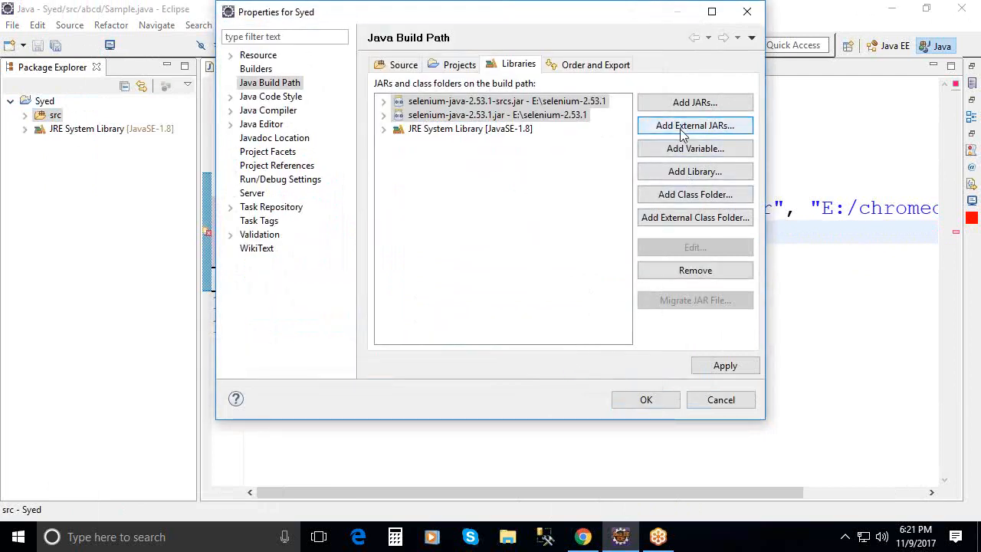
Add all JARs from the libs folder, then apply and confirm the build path changes.
left_click(694, 126)
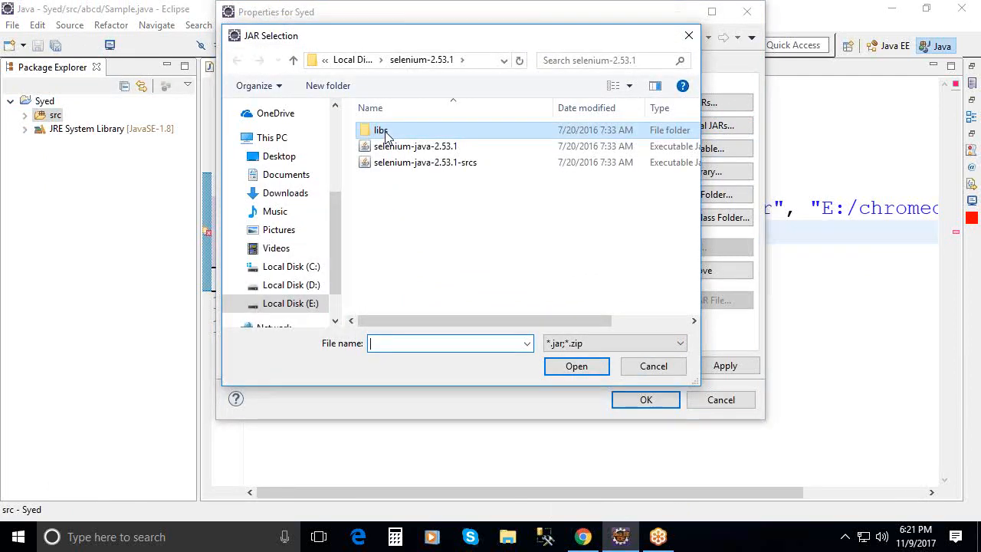
double_click(380, 129)
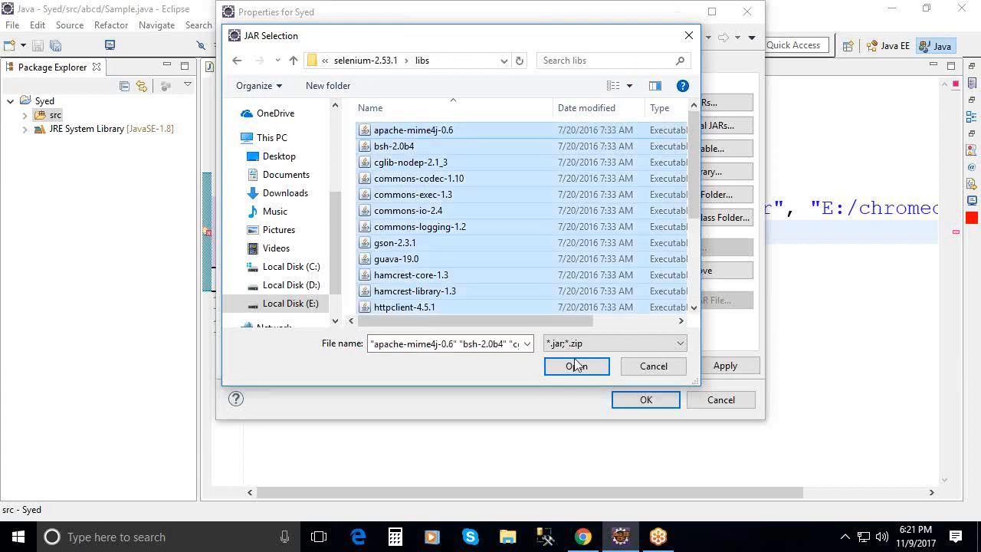
left_click(576, 364)
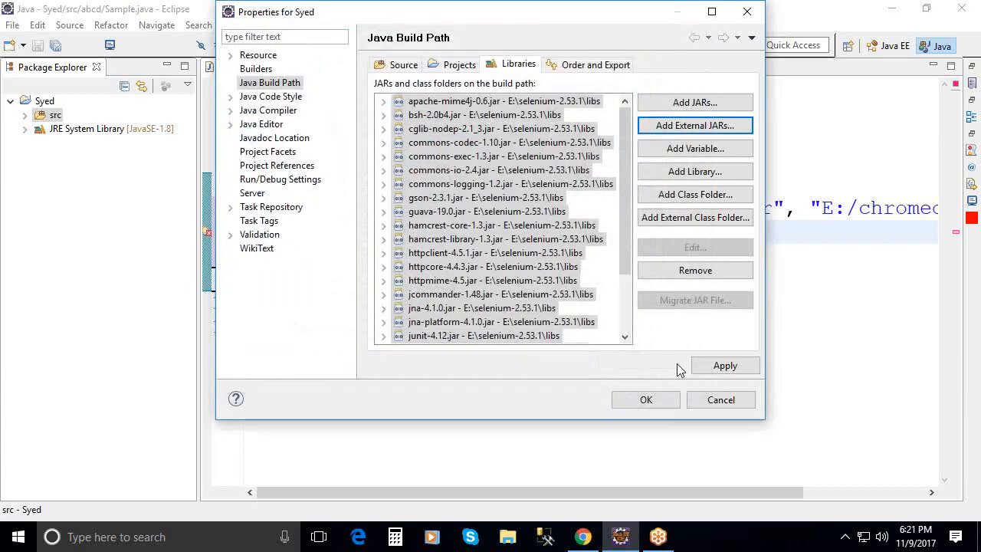
left_click(724, 365)
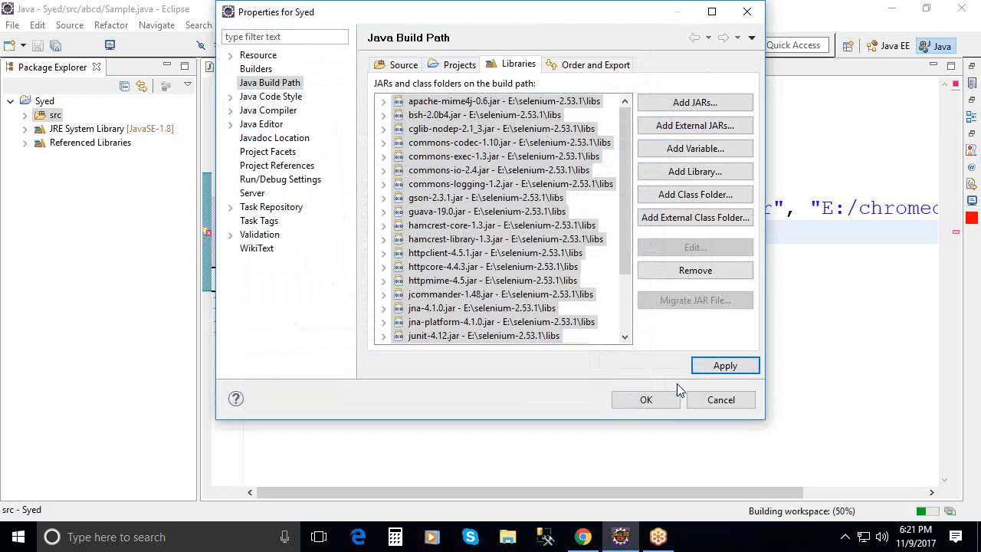
left_click(645, 399)
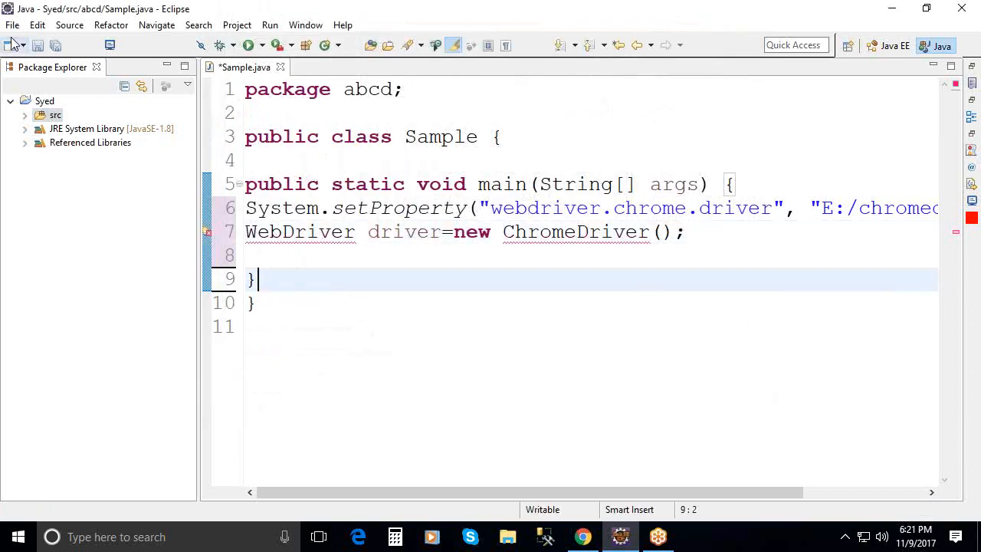
Save all files and quick-fix the imports for org.openqa.selenium.WebDriver and chrome.ChromeDriver.
left_click(12, 25)
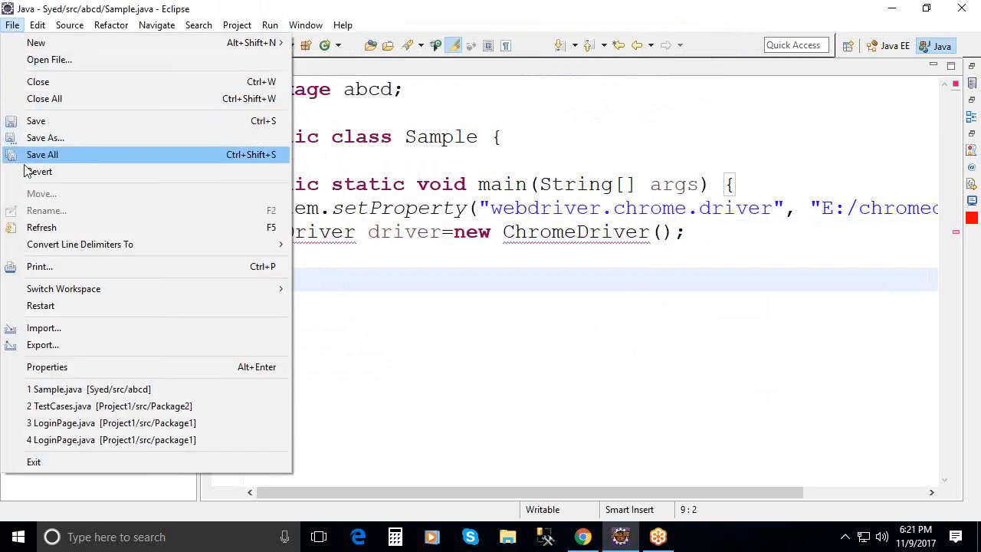
left_click(43, 153)
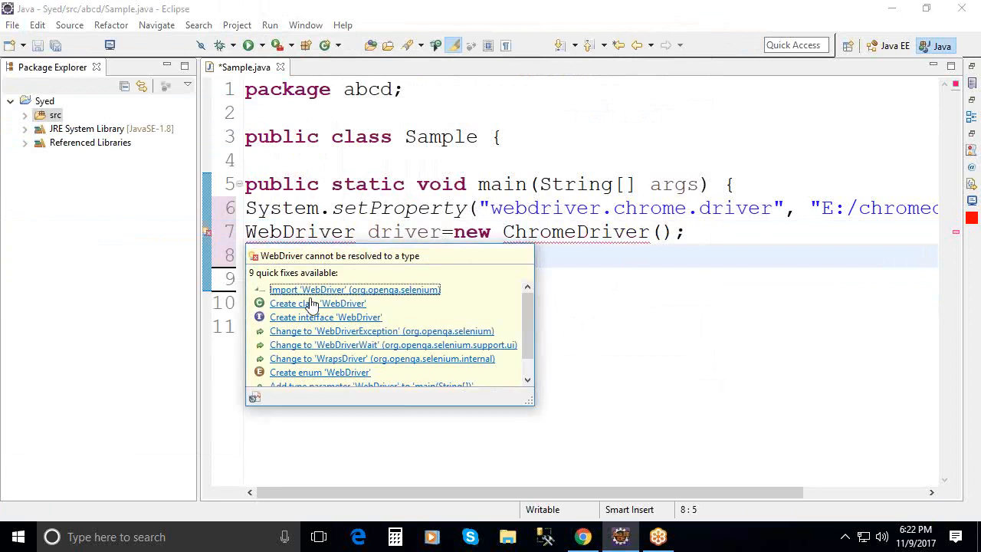
left_click(353, 289)
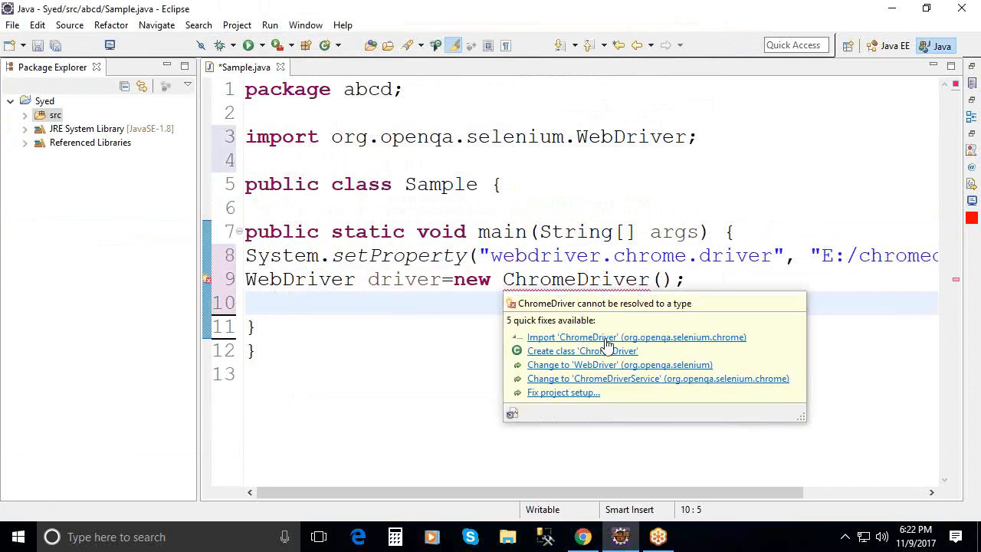
left_click(635, 337)
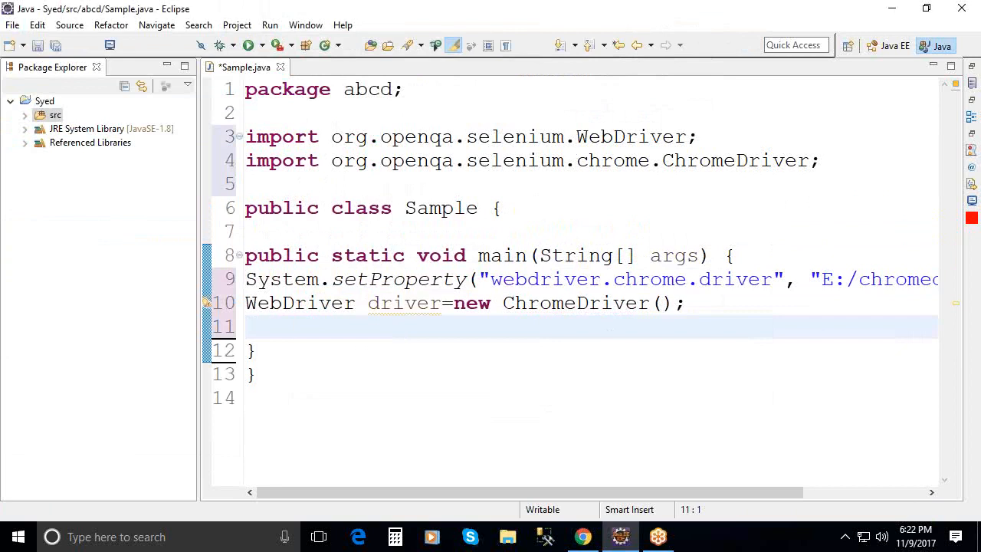
type("driver")
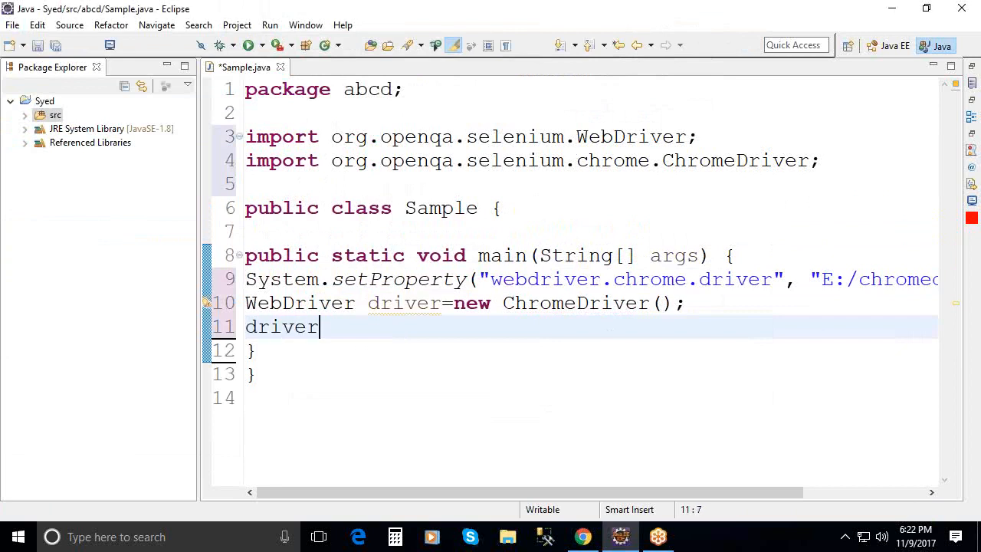
type(".g")
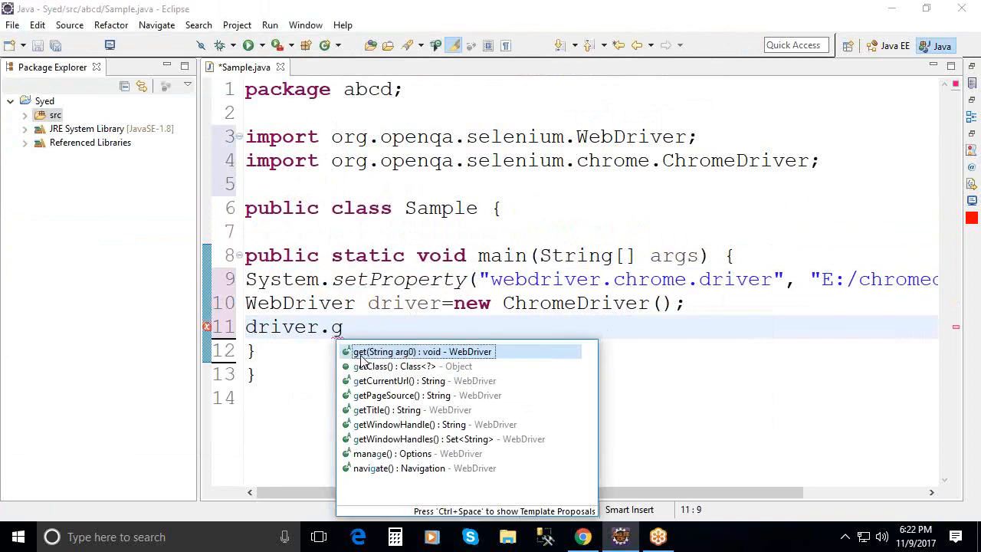
left_click(421, 351)
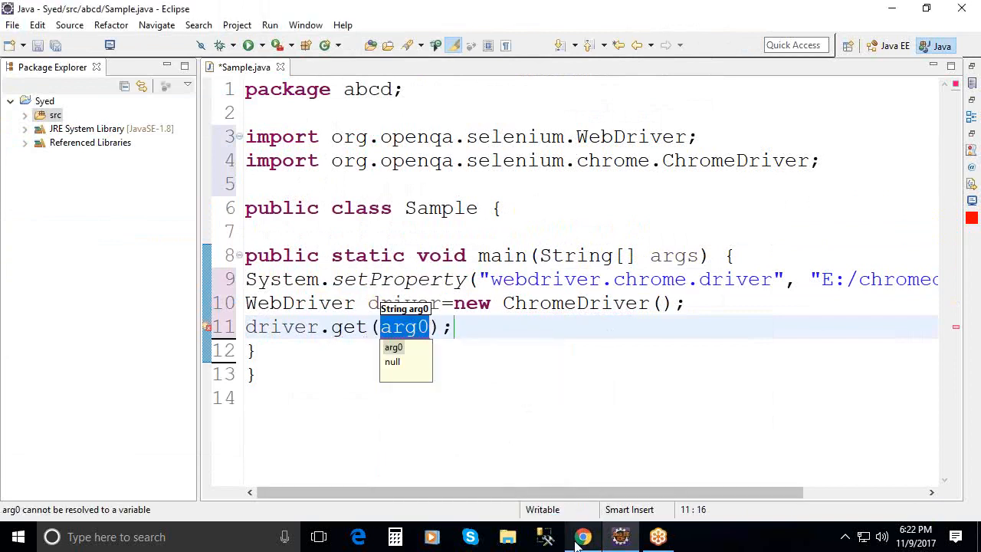
left_click(583, 536)
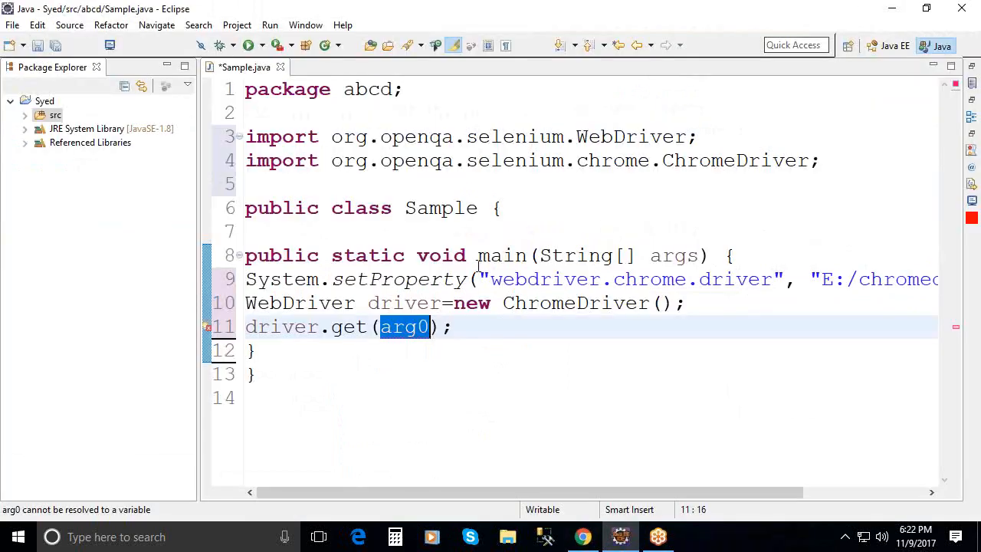
type("\"")
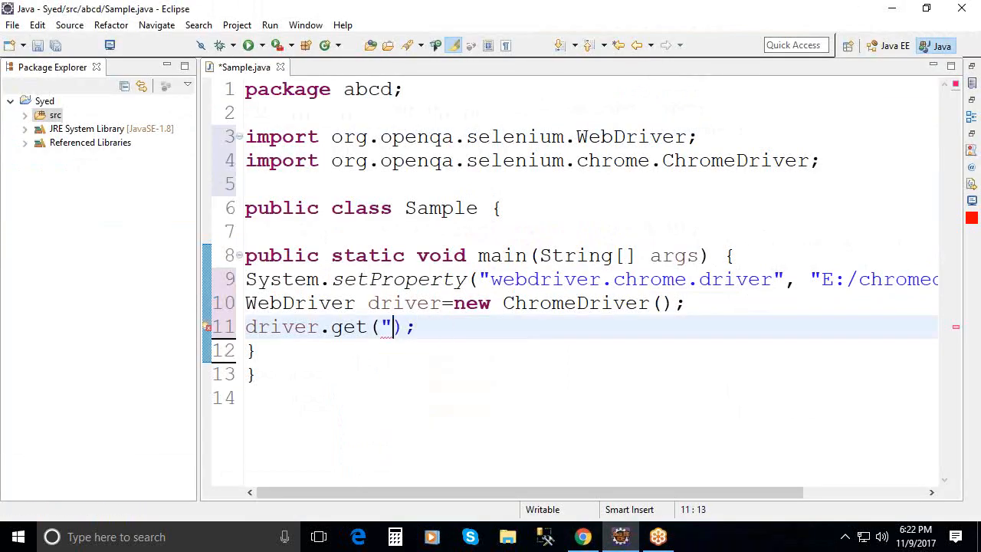
type("http://www.gcrit.com/build3/admin/login.php")
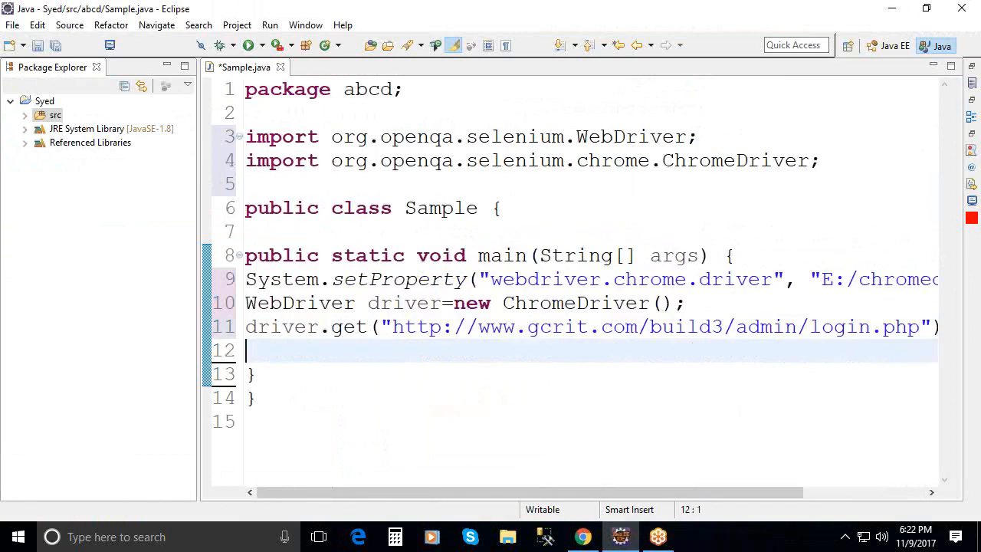
type("drive")
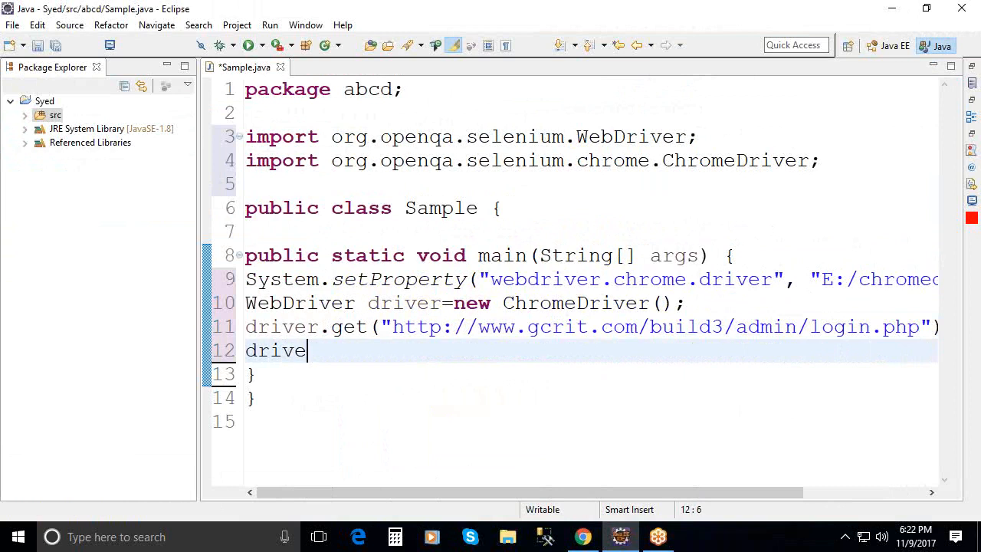
Start a driver.findElement(By. statement, choosing xpath from content assist.
type("r.")
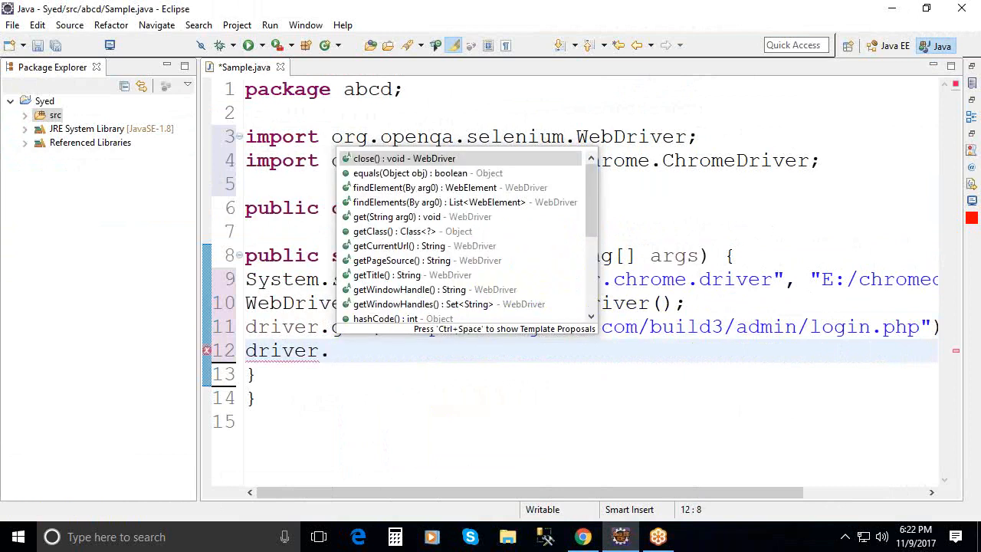
type("findElement(arg0")
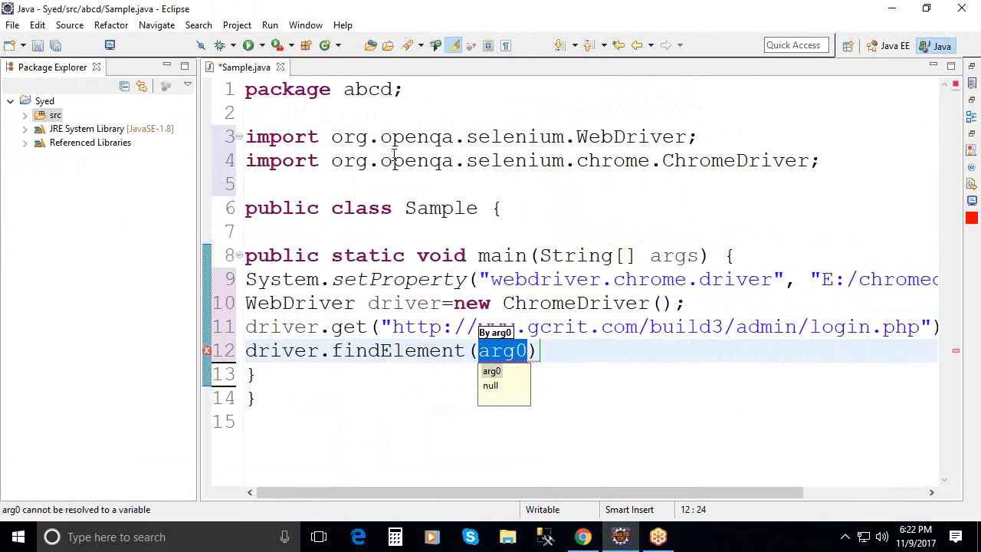
type("By")
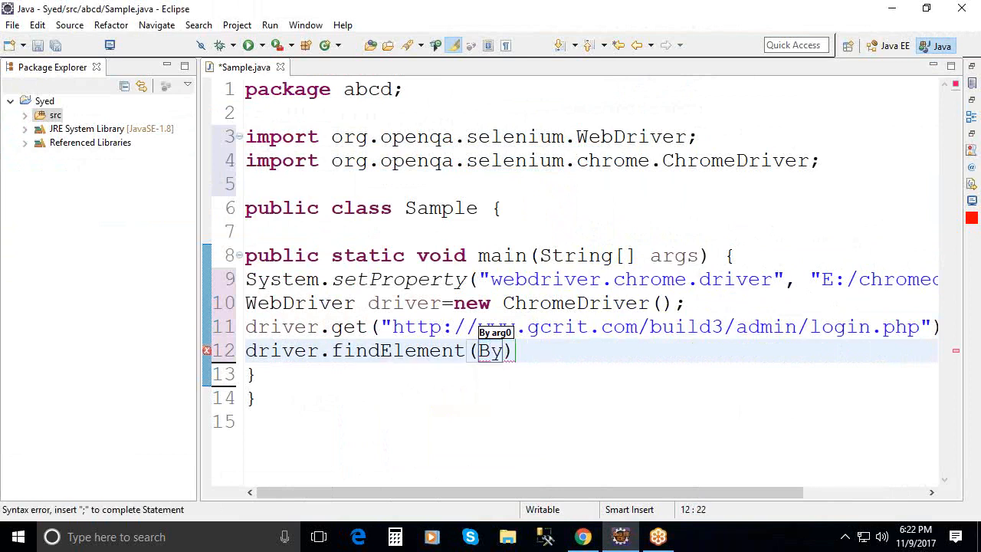
type(".")
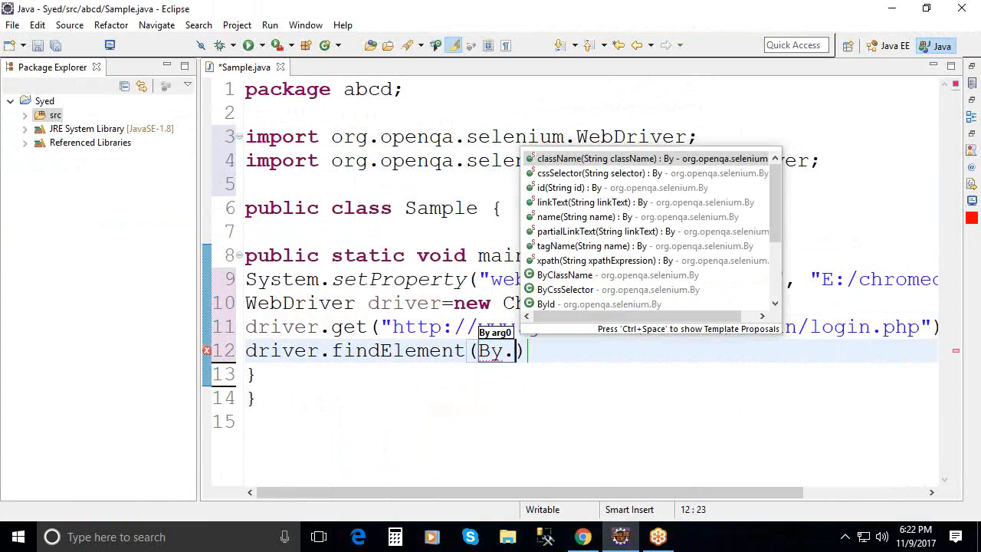
type("x")
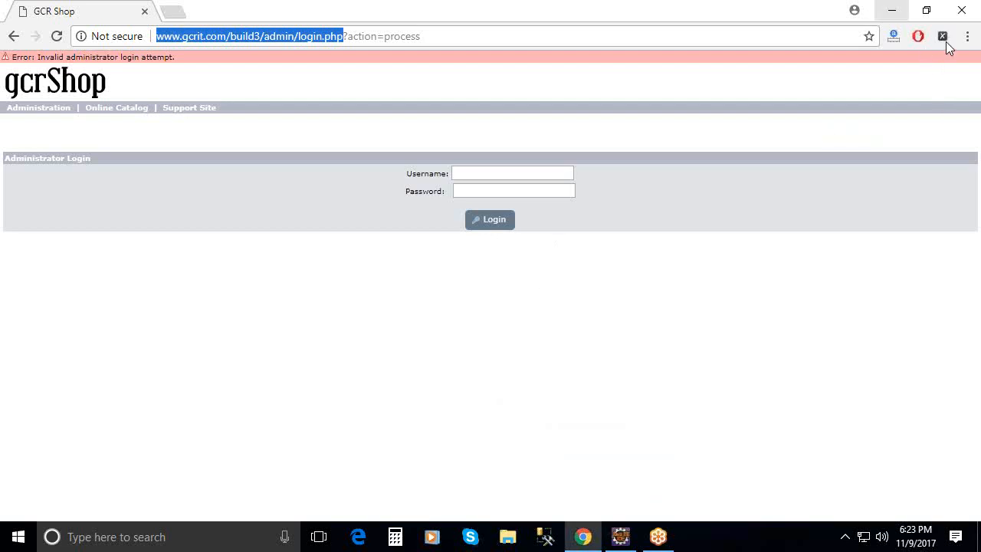
mouse_move(942, 36)
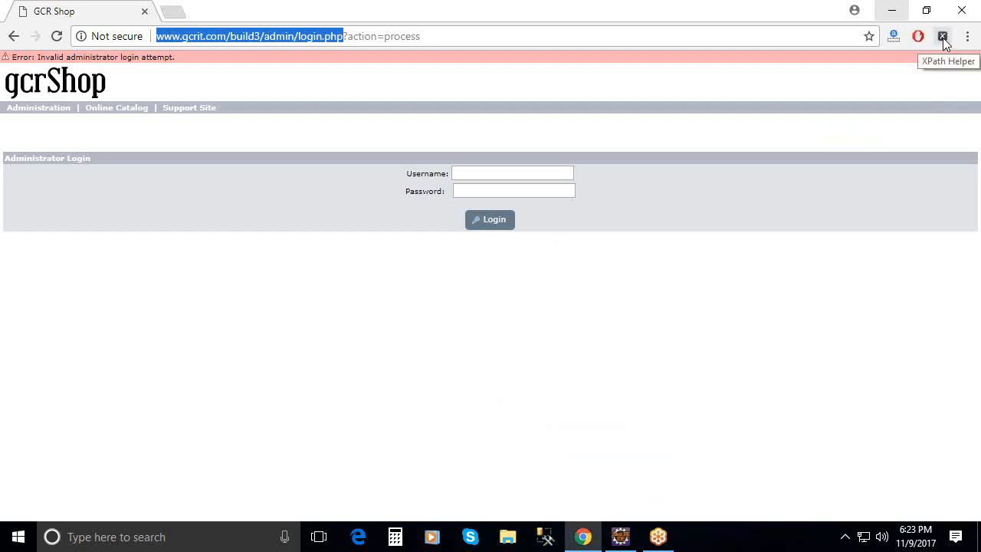
Inspect the Username input with XPath Helper and DevTools, then return to Eclipse.
left_click(943, 37)
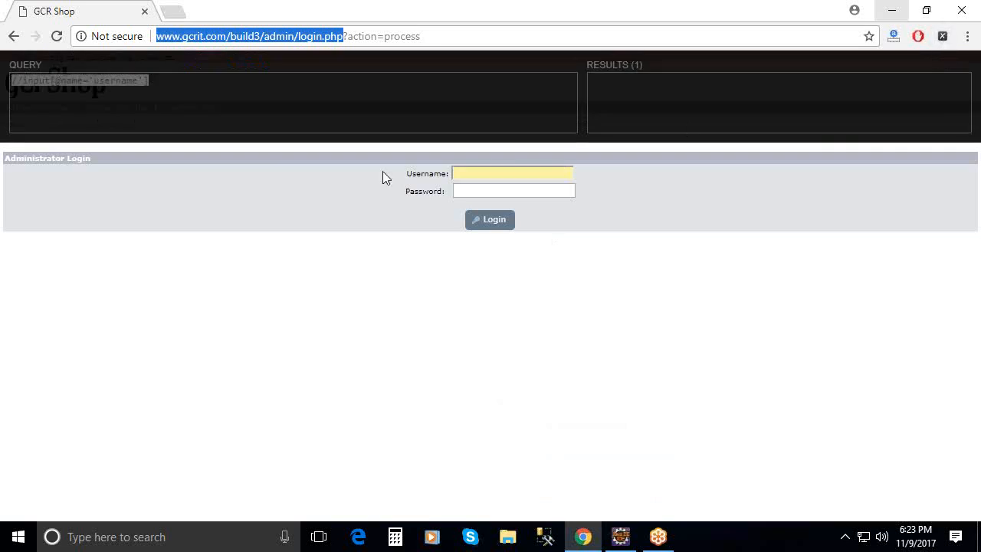
right_click(383, 178)
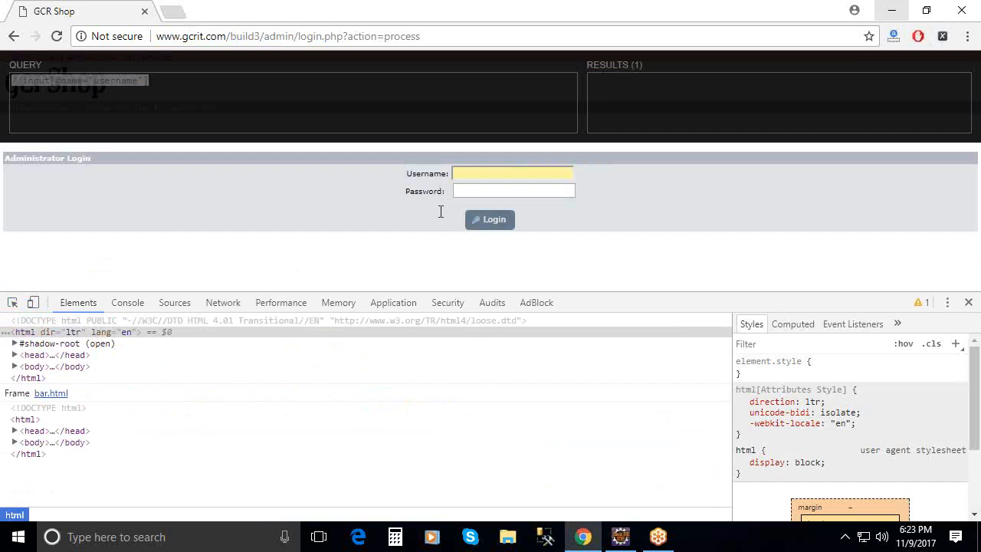
mouse_move(119, 83)
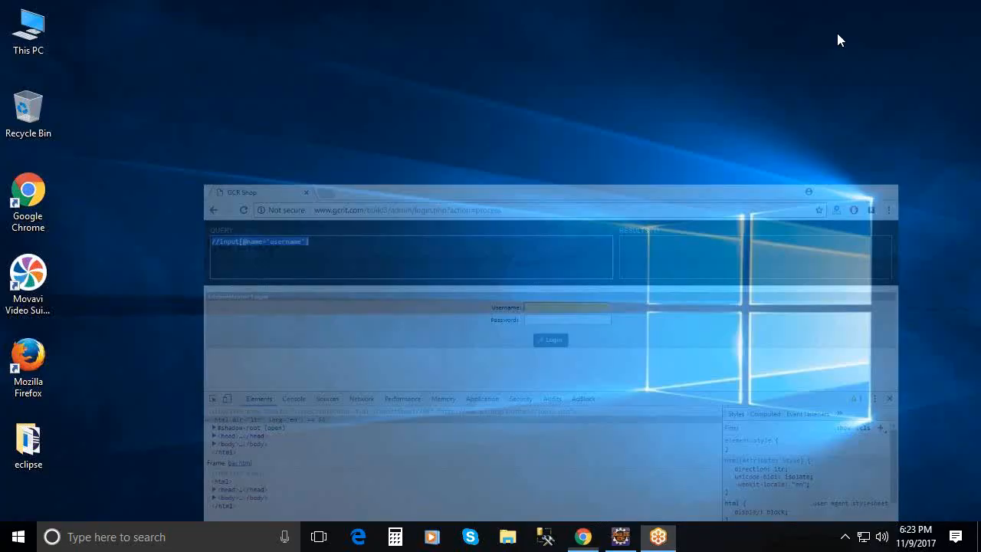
left_click(657, 536)
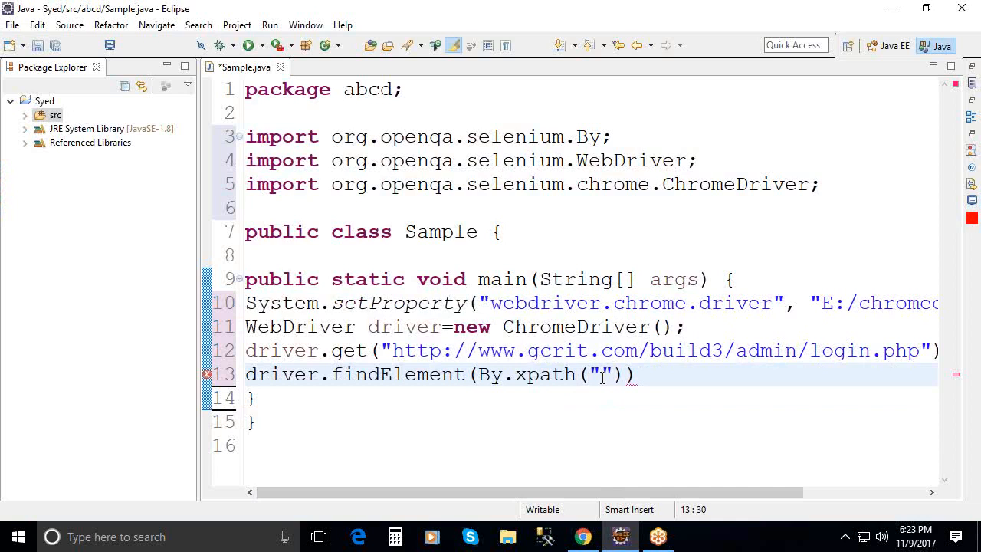
type("//input[@name='username']")
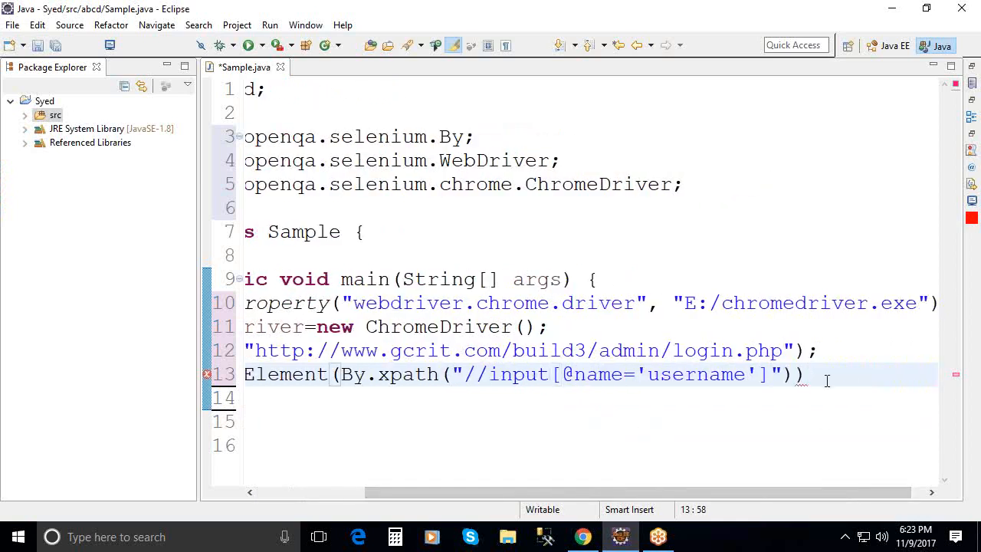
type(".")
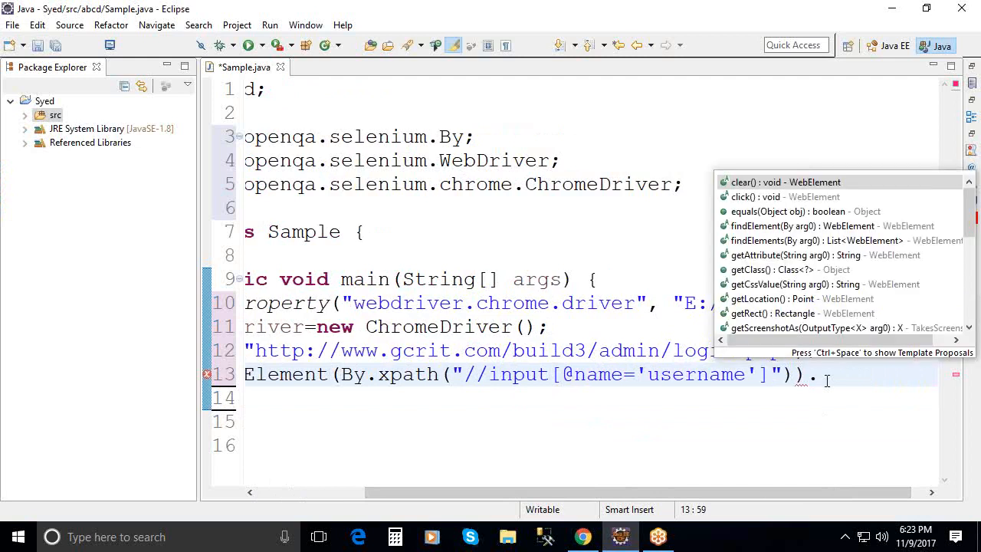
type("sendKeys(\");")
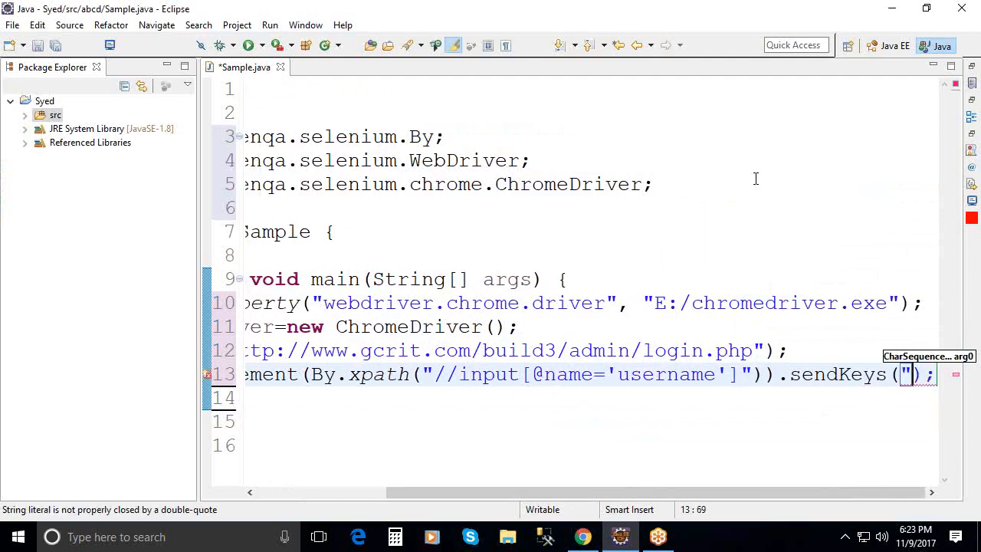
type("gcredd")
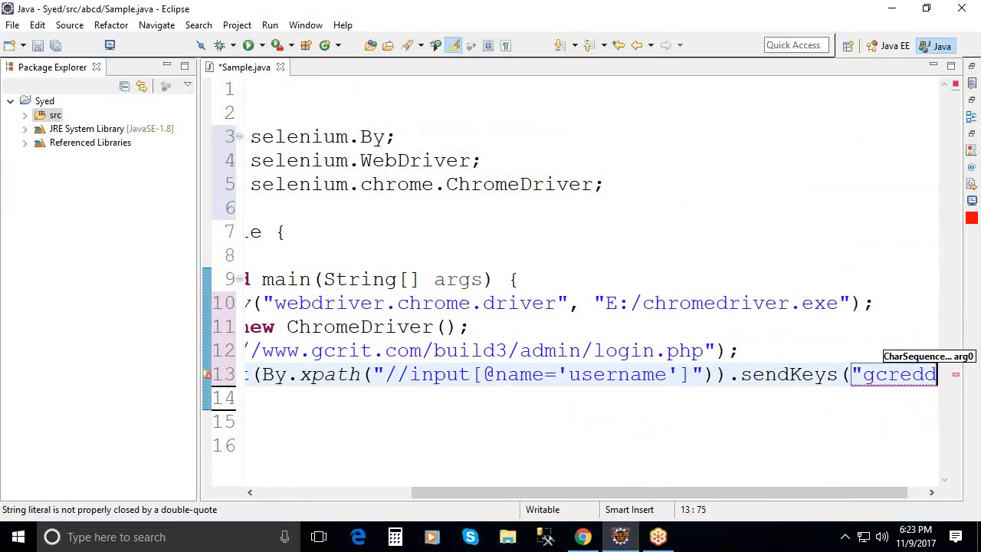
type("y123\");")
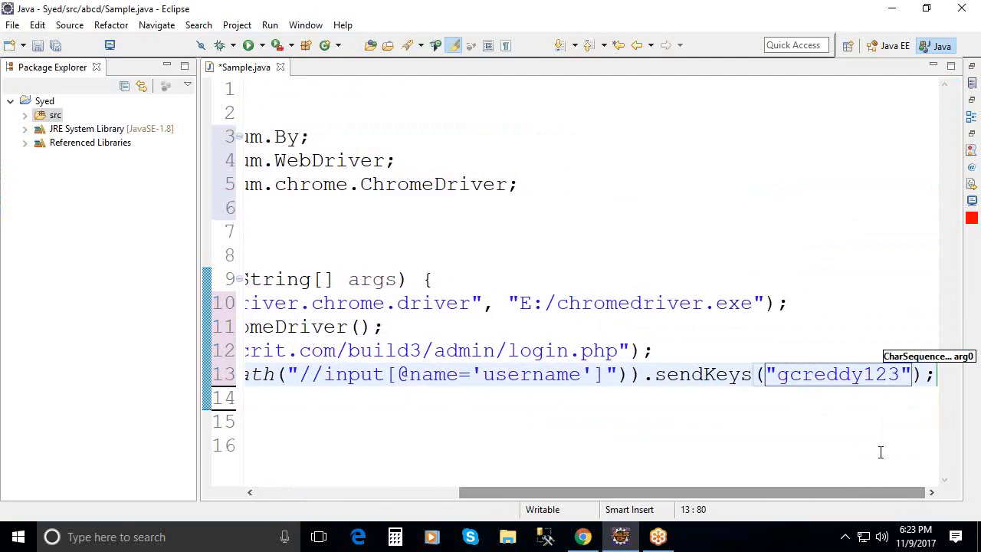
Scroll back left and select the word xpath in the locator call.
scroll("left", 3)
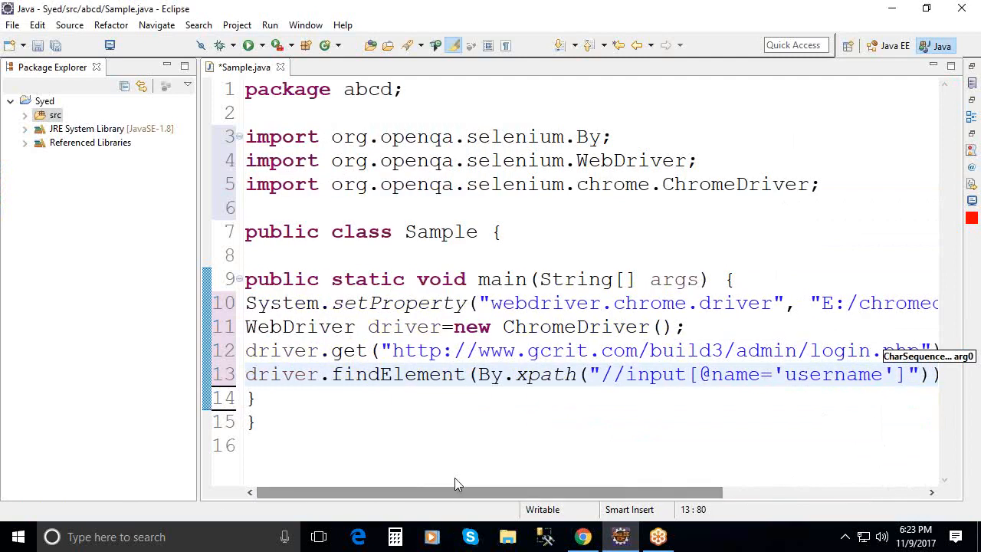
mouse_move(559, 429)
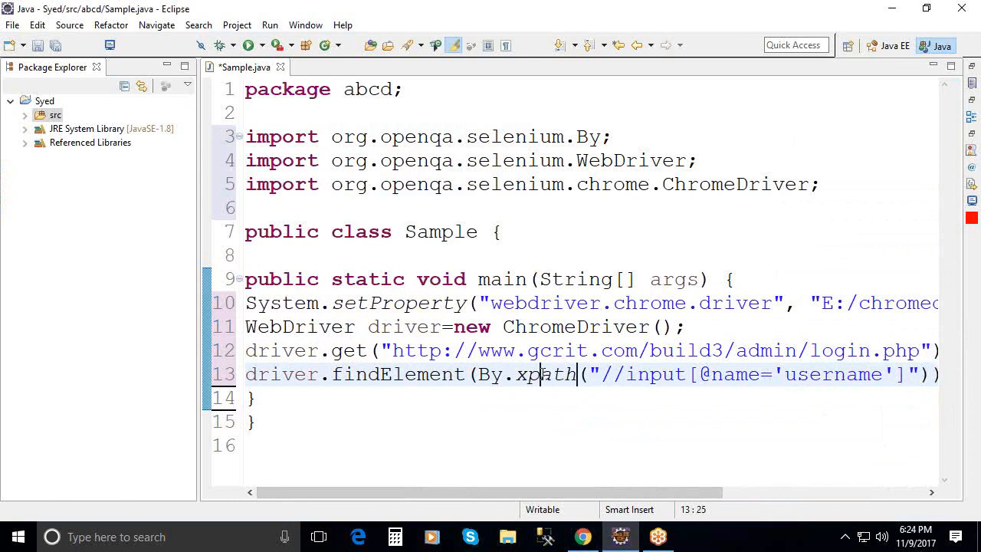
double_click(545, 374)
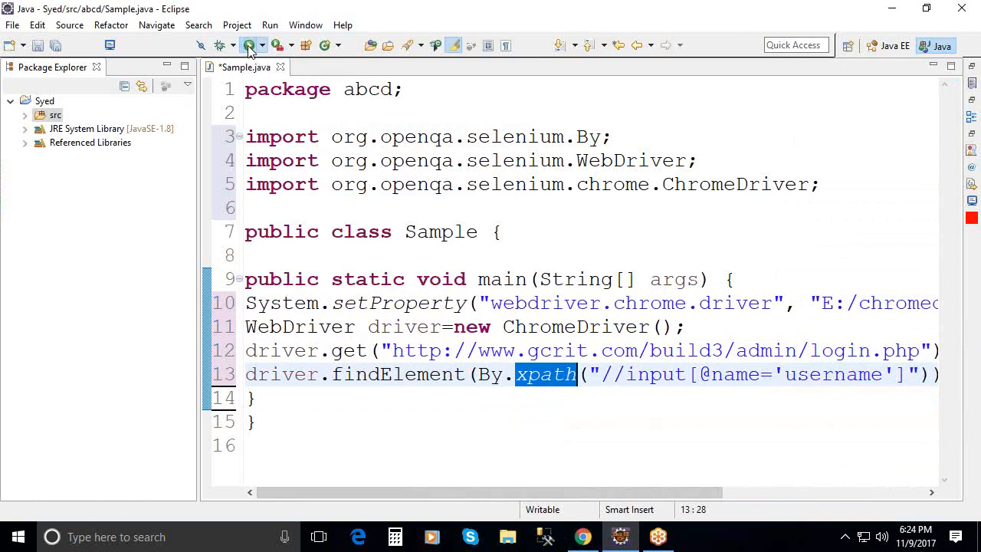
Run the Sample class, saving Sample.java from the Save and Launch dialog.
left_click(249, 44)
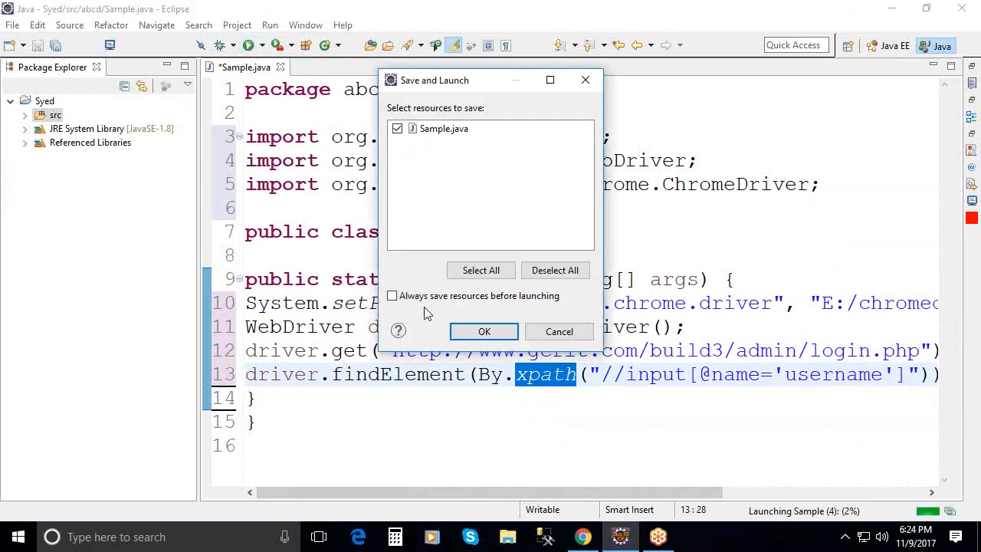
left_click(485, 331)
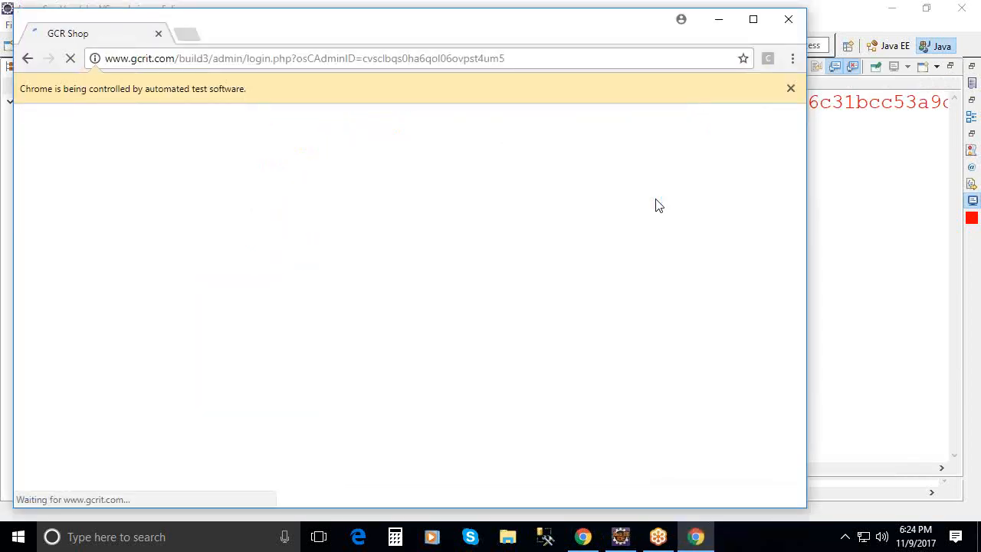
Let ChromeDriver load the gcrShop admin login and enter gcreddy123 as username.
type("gcreddy123")
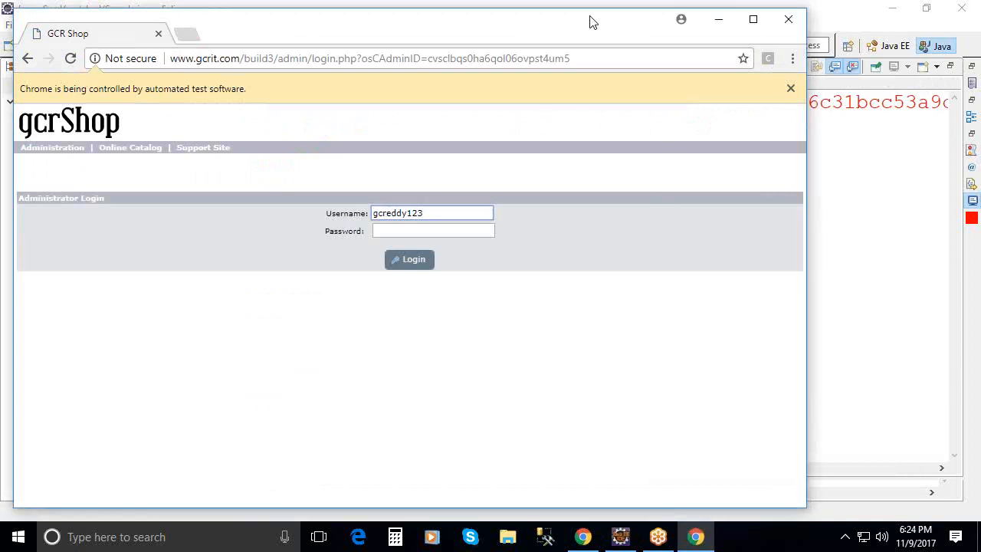
left_click(433, 213)
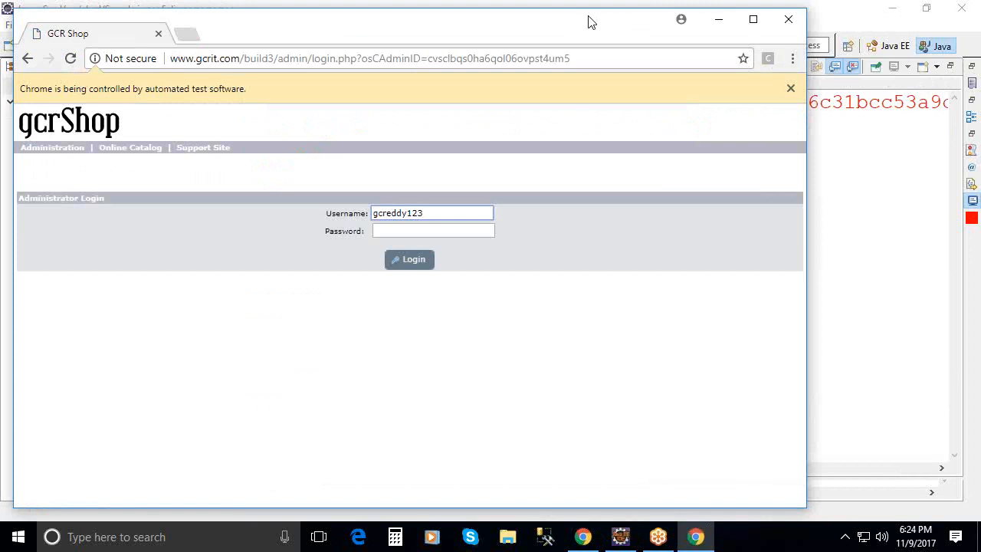
mouse_move(399, 166)
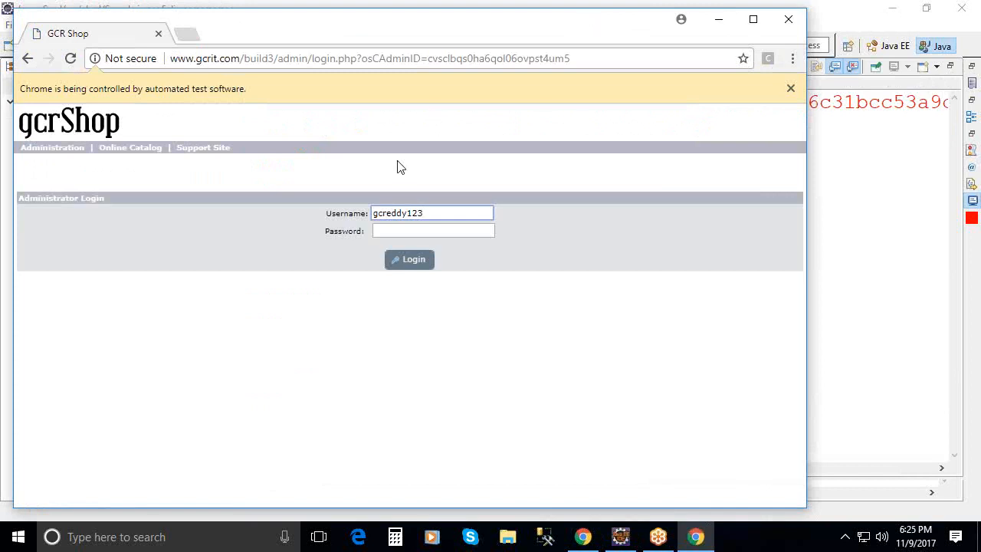